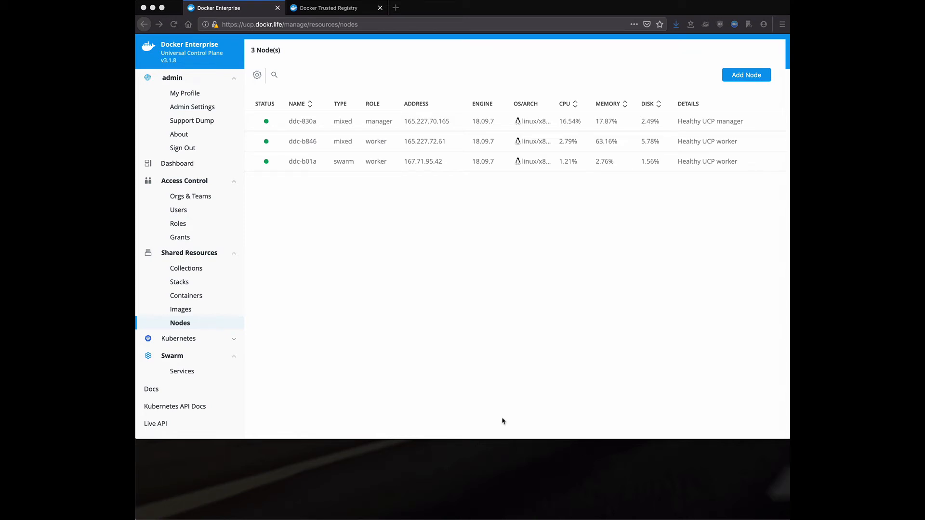
{"action": "mouse_move", "coordinate": [437, 332]}
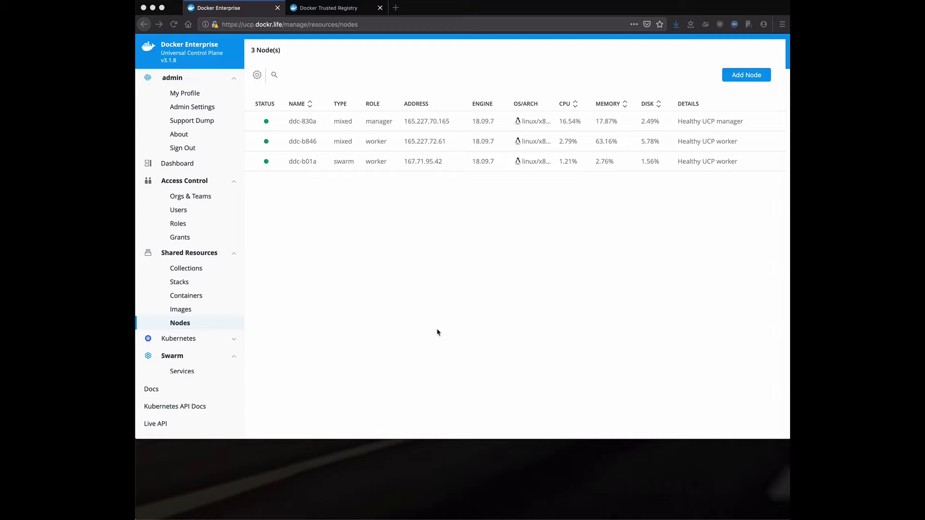
Open the cluster Dashboard and narrow the usage charts to the last 30 minutes
{"action": "left_click", "coordinate": [177, 163]}
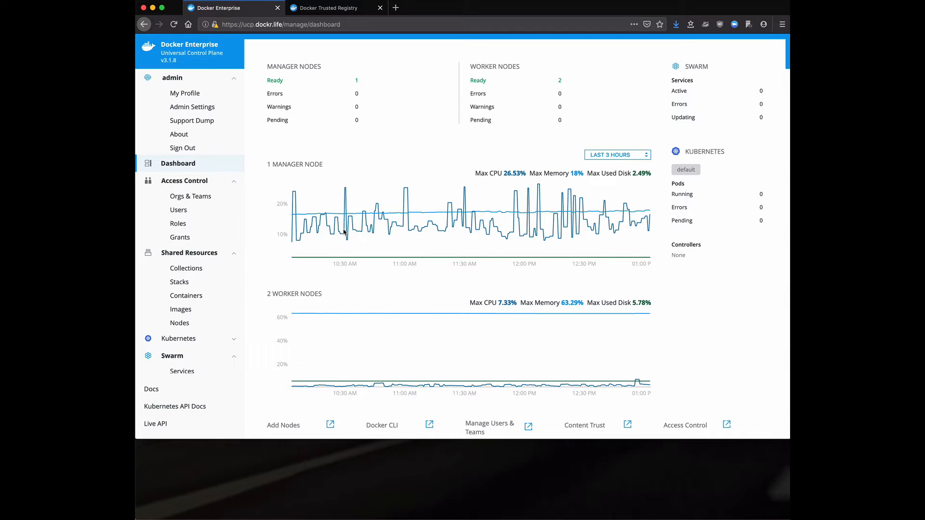
{"action": "mouse_move", "coordinate": [452, 288]}
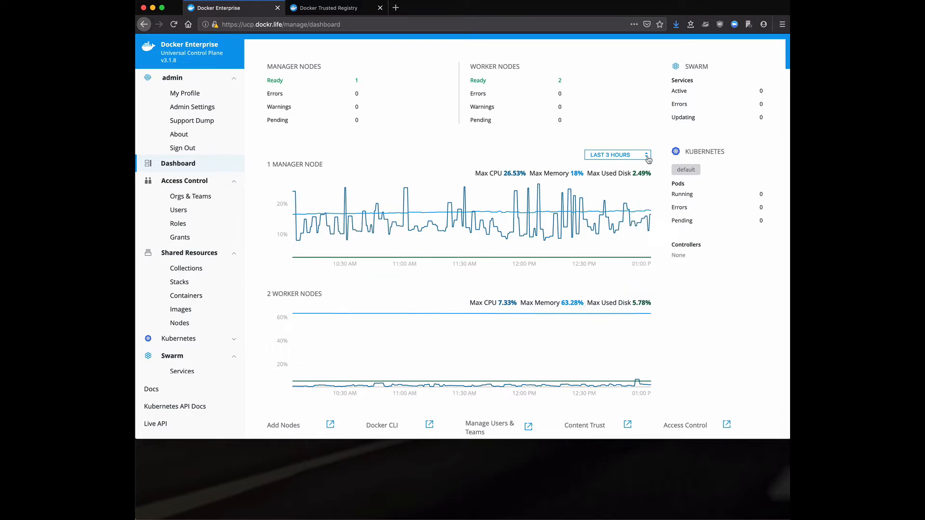
{"action": "left_click", "coordinate": [617, 154]}
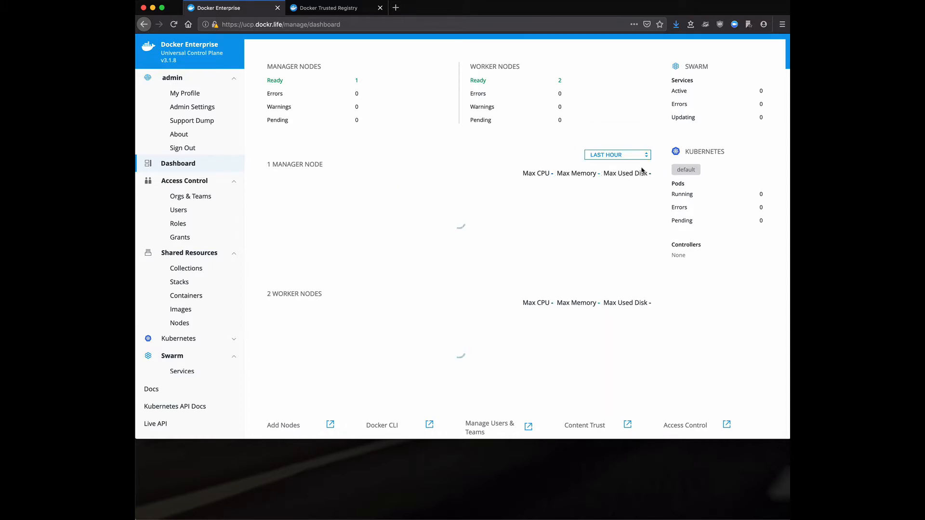
{"action": "left_click", "coordinate": [617, 155]}
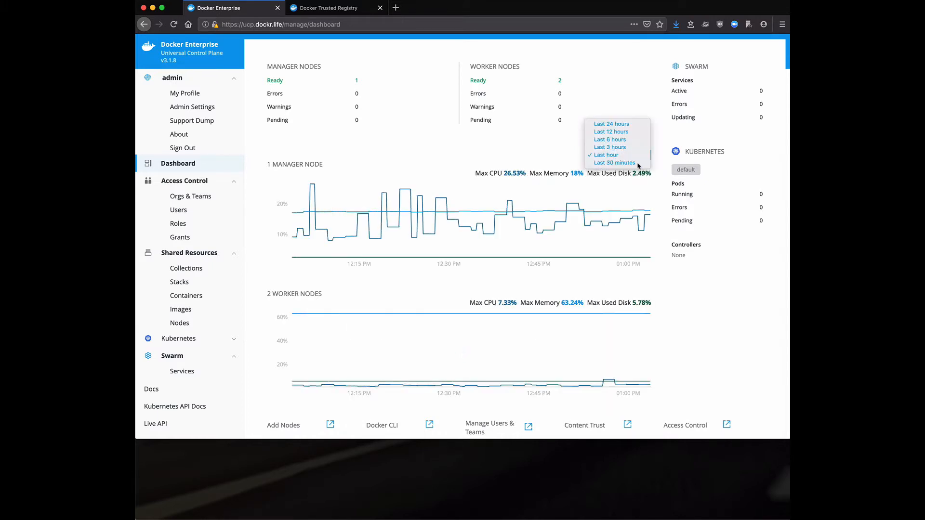
{"action": "left_click", "coordinate": [615, 163]}
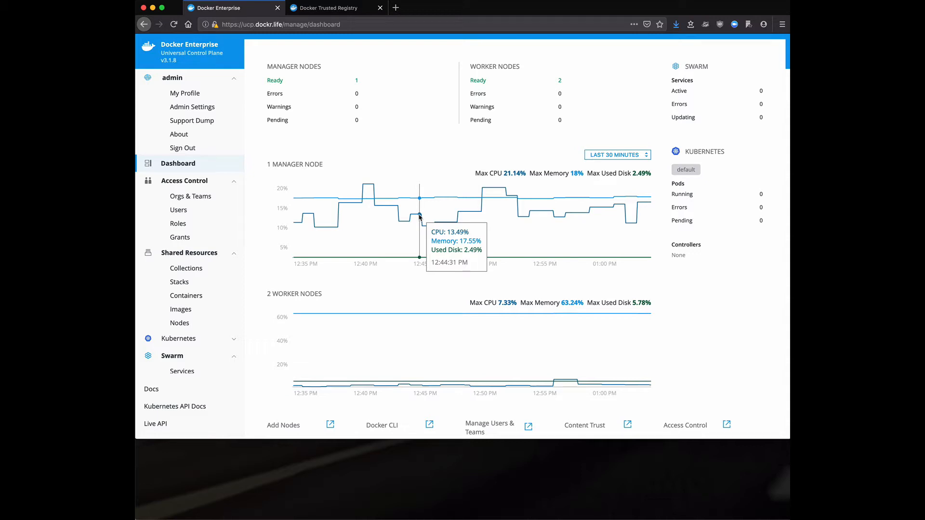
{"action": "mouse_move", "coordinate": [241, 111]}
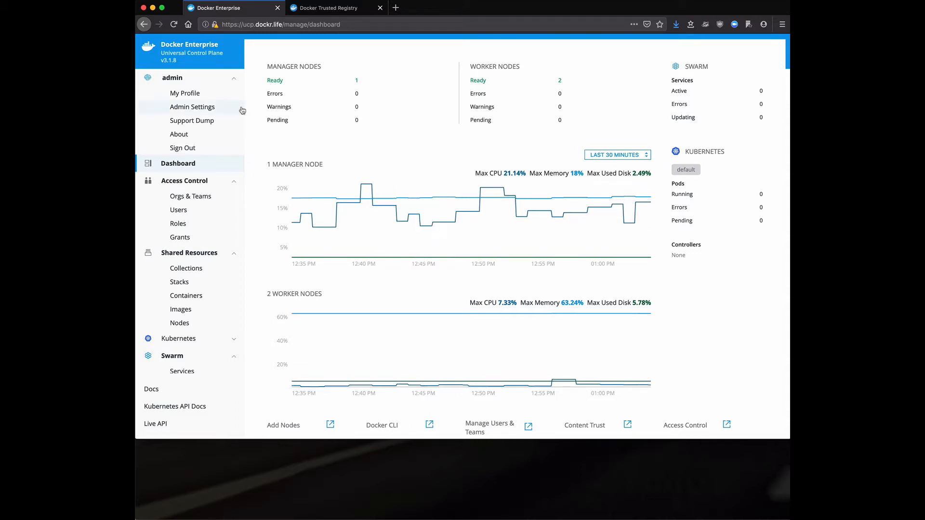
{"action": "mouse_move", "coordinate": [258, 39]}
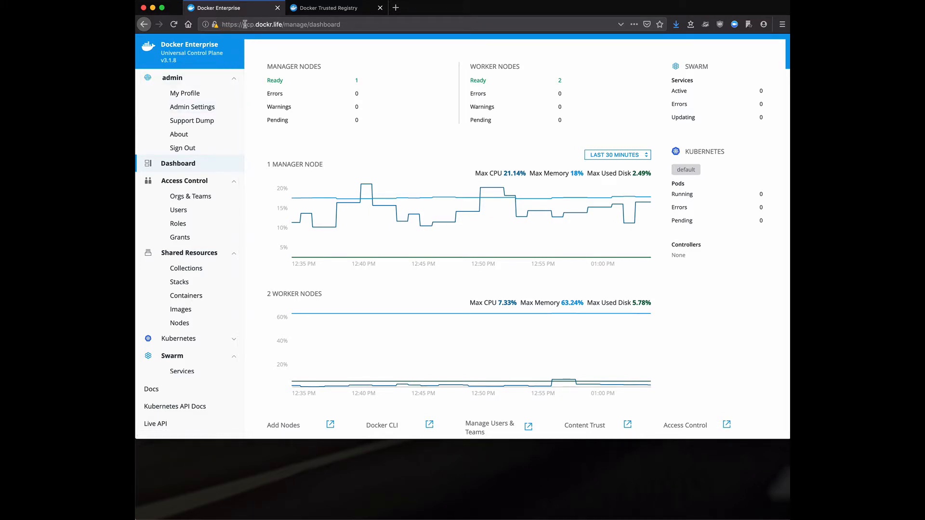
{"action": "left_click", "coordinate": [214, 24]}
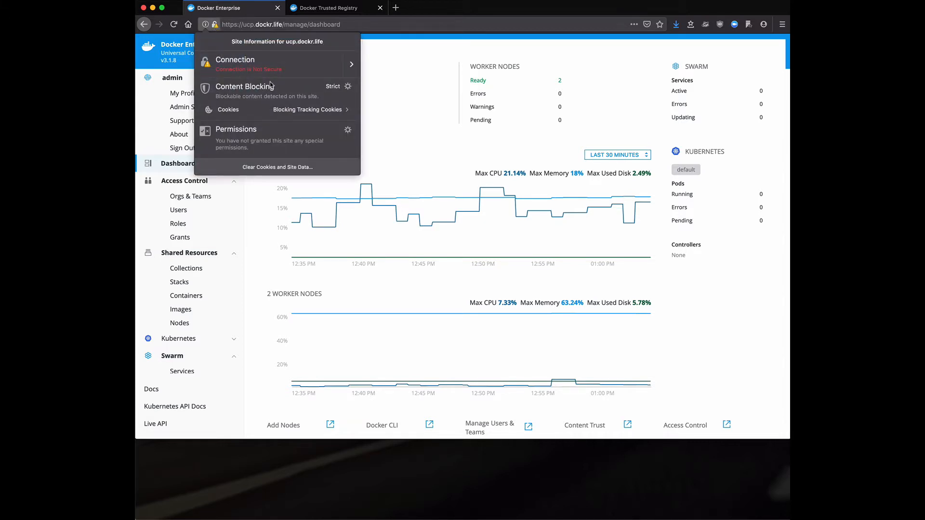
{"action": "mouse_move", "coordinate": [405, 115]}
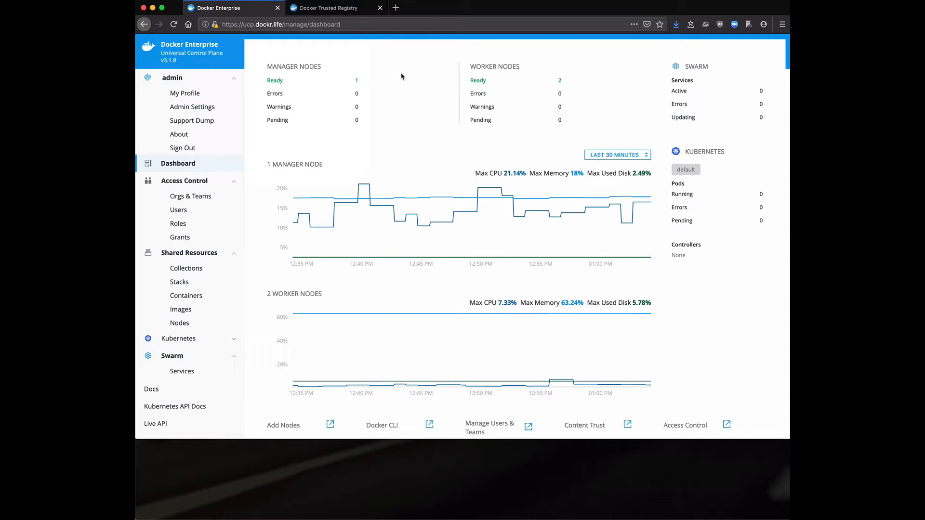
{"action": "mouse_move", "coordinate": [198, 75]}
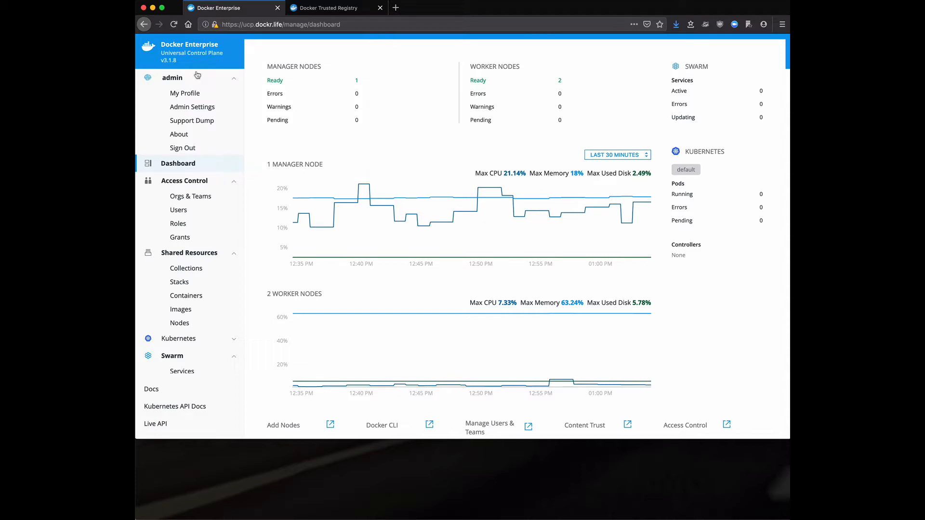
Open Admin Settings, view Certificates, then the Authentication & Authorization page
{"action": "left_click", "coordinate": [192, 106]}
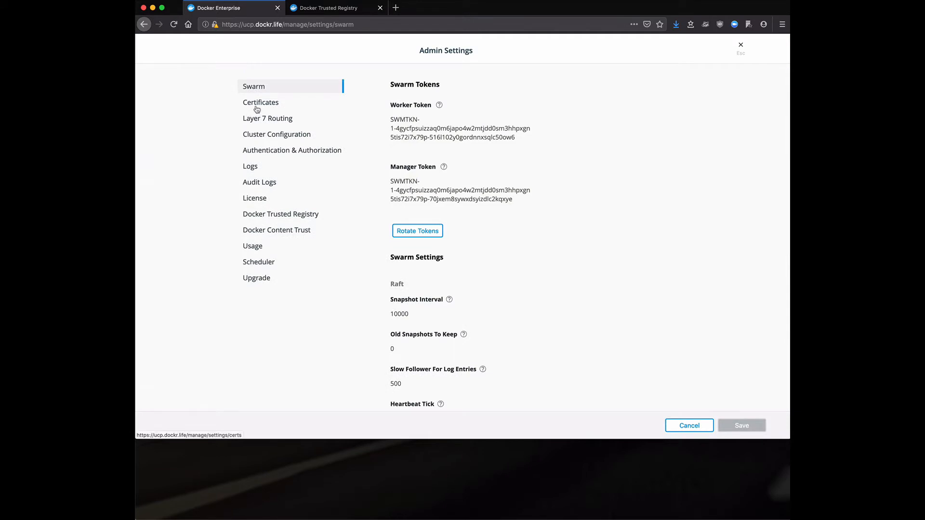
{"action": "left_click", "coordinate": [260, 102]}
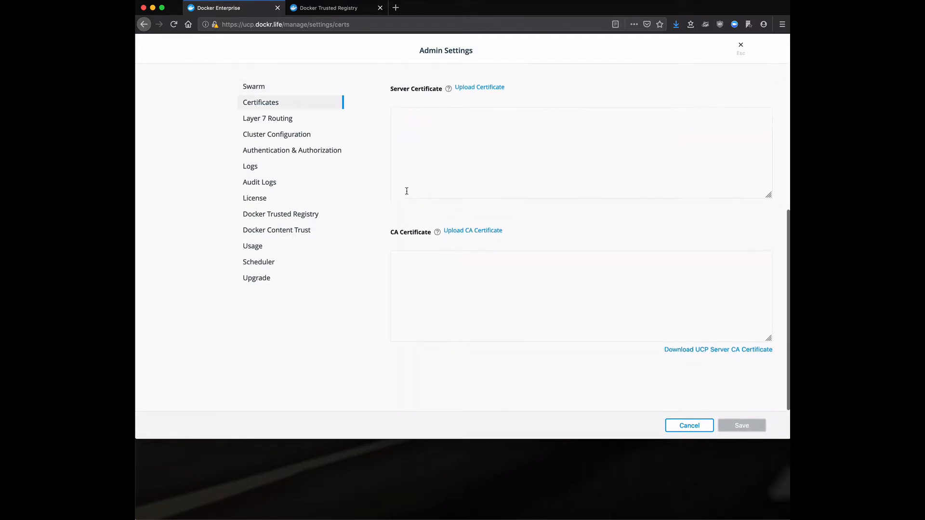
{"action": "scroll", "scroll_direction": "up", "scroll_amount": 3}
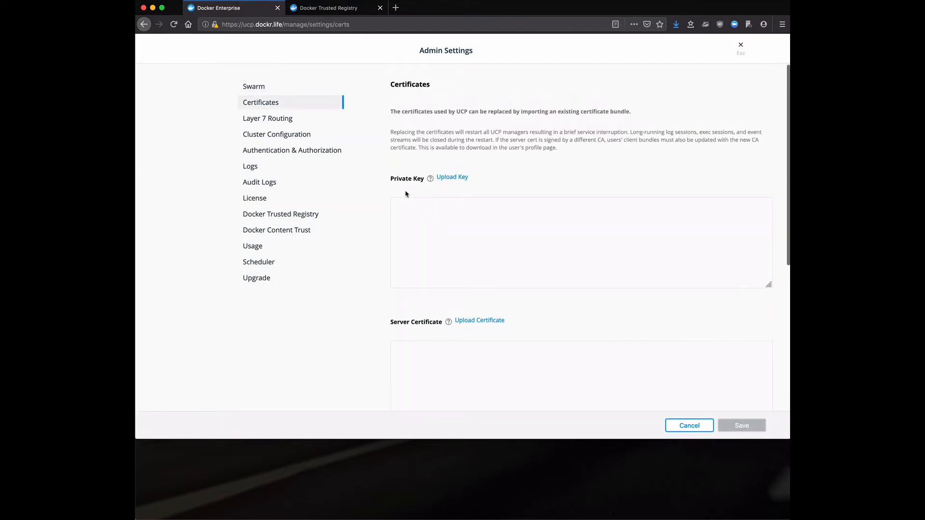
{"action": "mouse_move", "coordinate": [267, 118]}
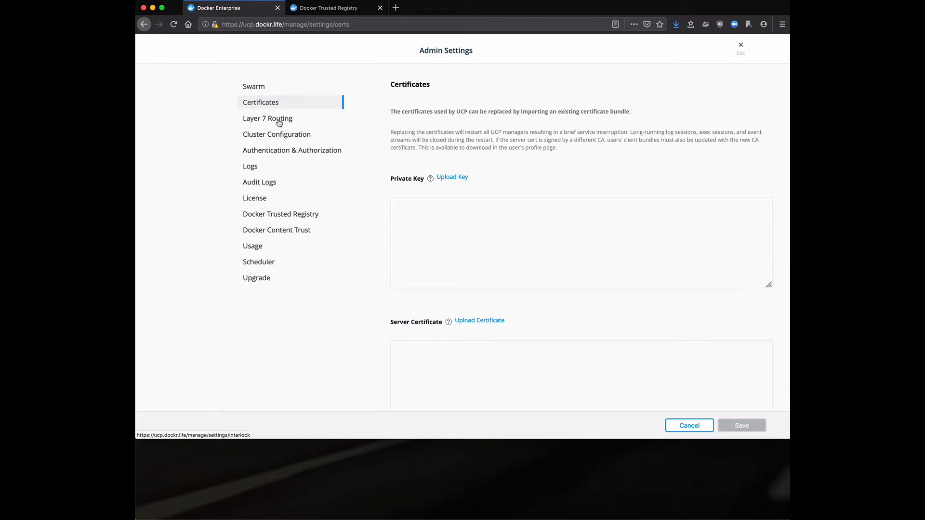
{"action": "mouse_move", "coordinate": [276, 134]}
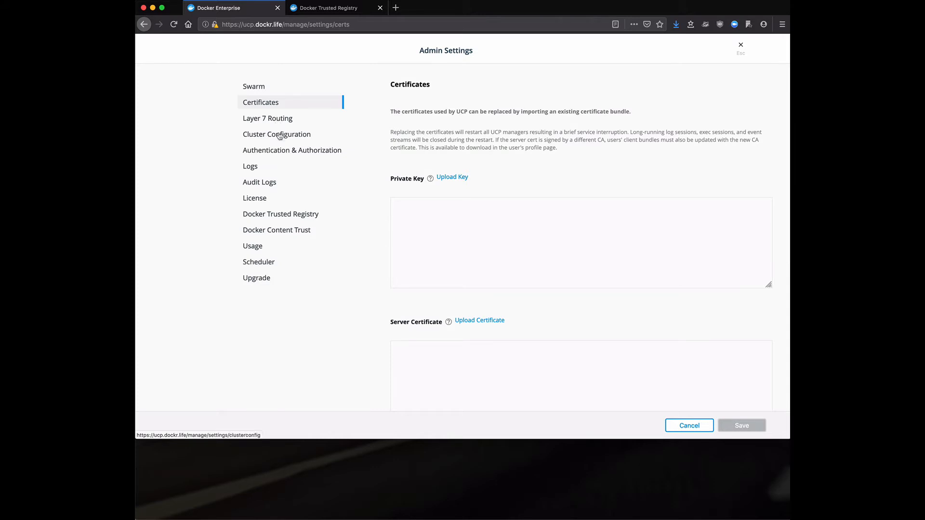
{"action": "left_click", "coordinate": [291, 150]}
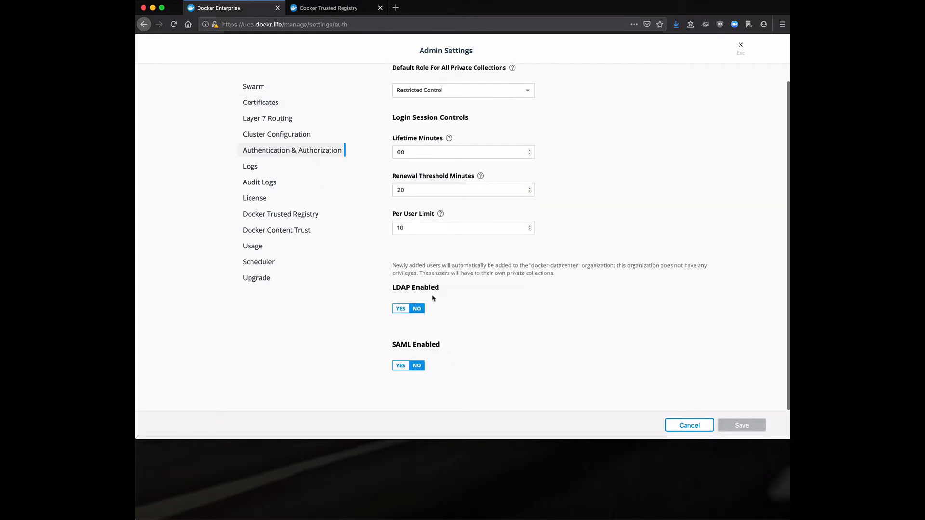
{"action": "mouse_move", "coordinate": [398, 360]}
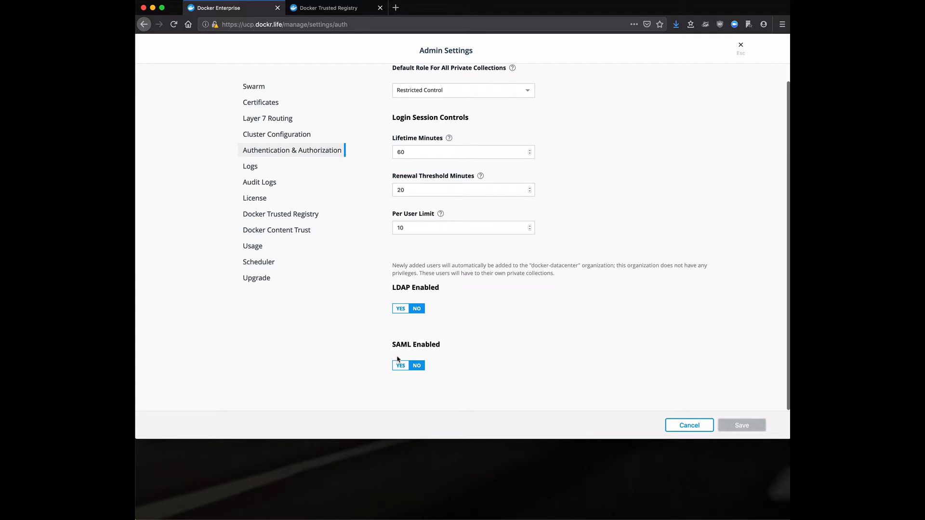
{"action": "mouse_move", "coordinate": [387, 334]}
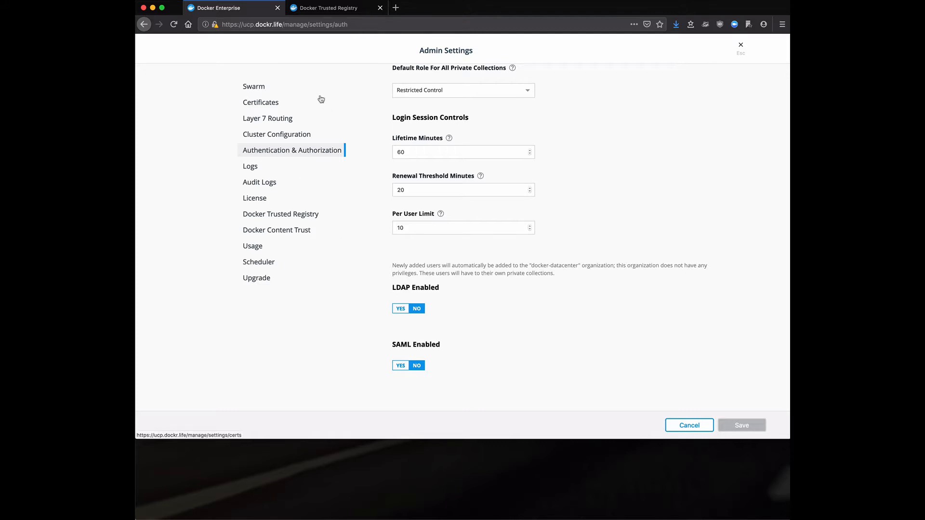
{"action": "mouse_move", "coordinate": [688, 425]}
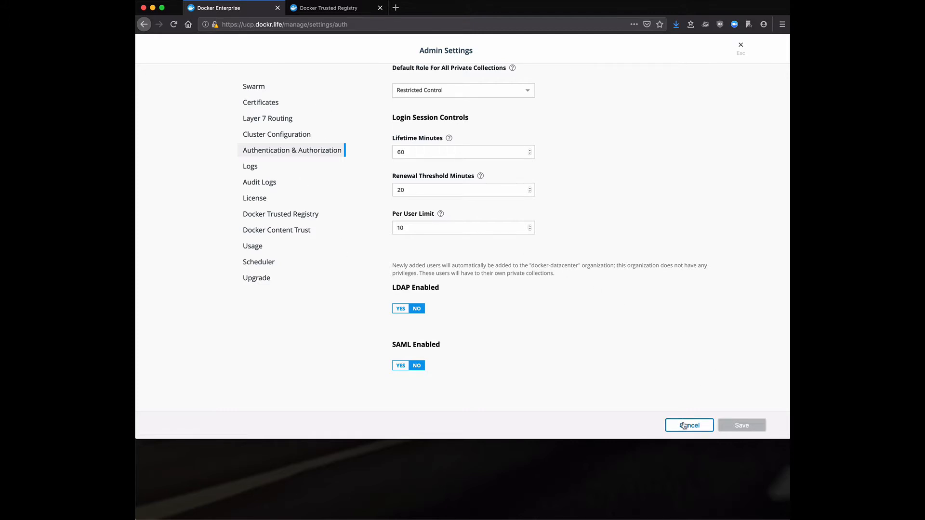
Cancel out of Admin Settings and view the profile's Client Bundles list
{"action": "left_click", "coordinate": [688, 425]}
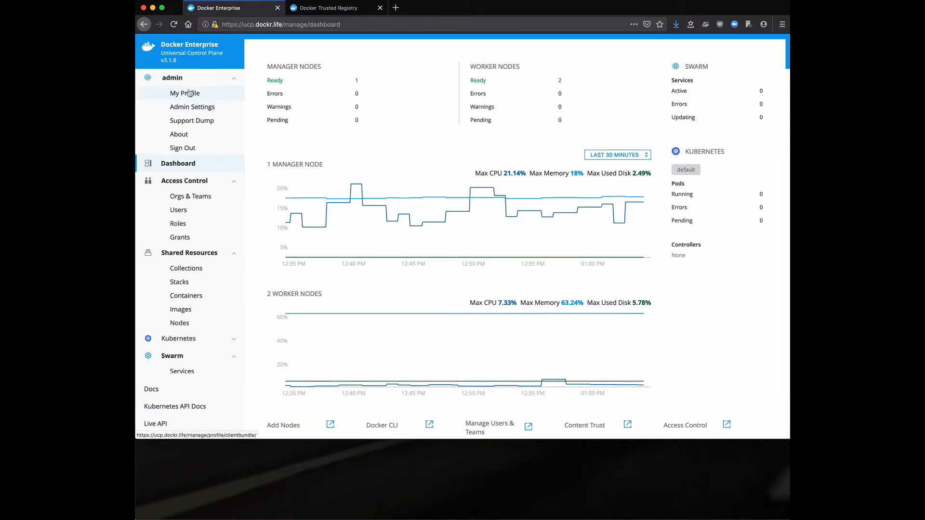
{"action": "left_click", "coordinate": [185, 93]}
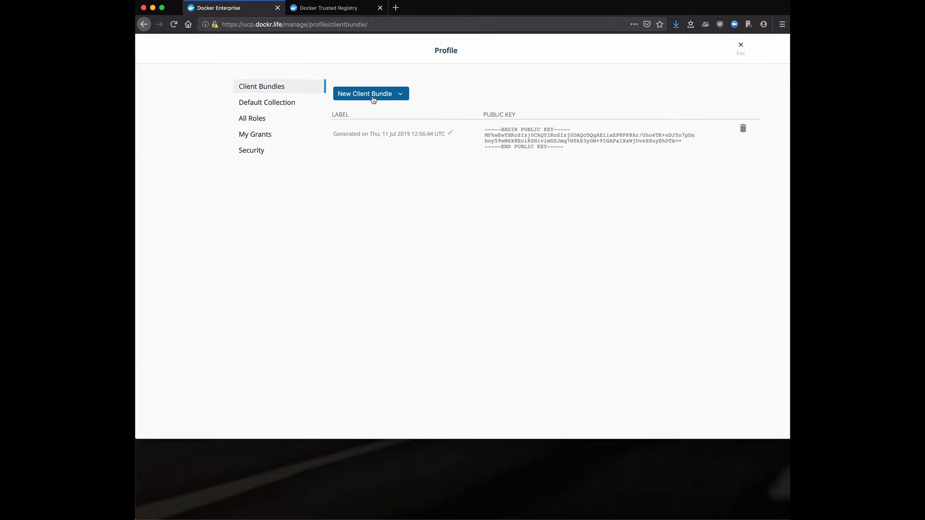
{"action": "mouse_move", "coordinate": [342, 82]}
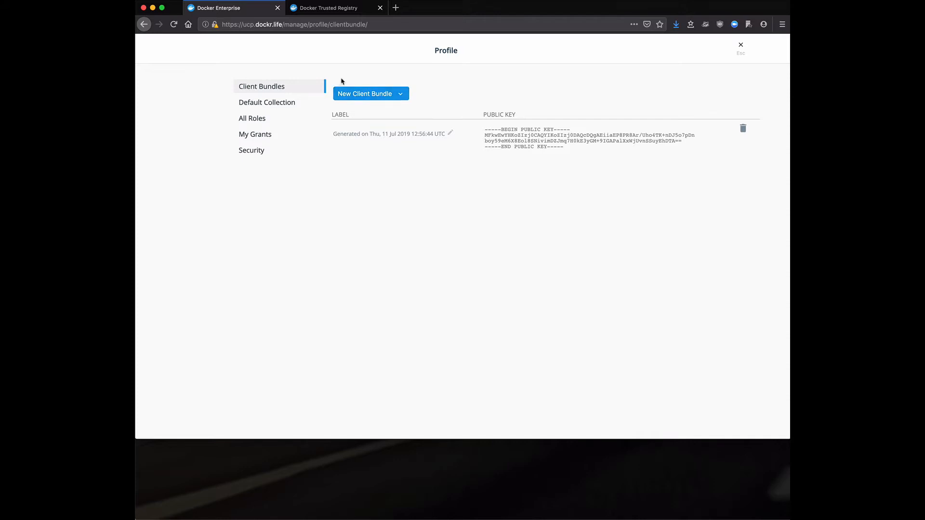
{"action": "mouse_move", "coordinate": [364, 93]}
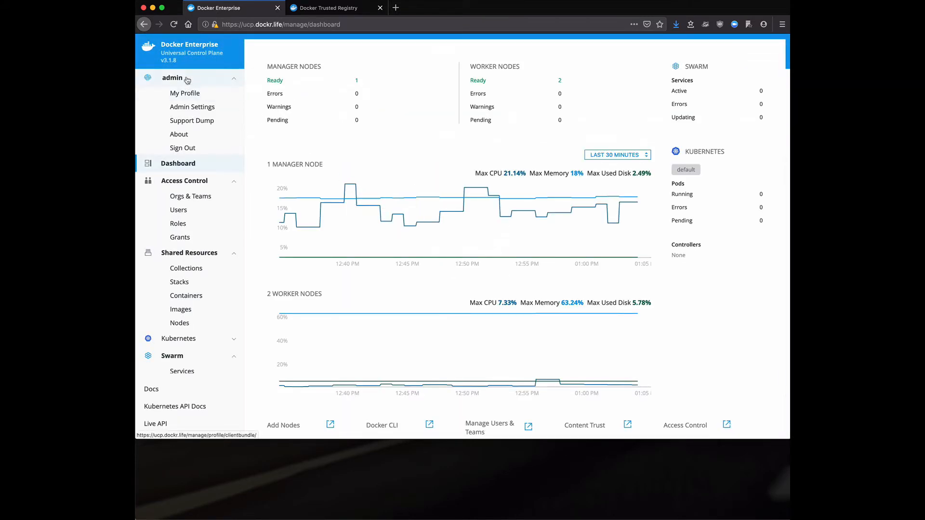
Collapse the admin account menu and view Orgs & Teams (docker-datacenter, orcabank)
{"action": "left_click", "coordinate": [172, 77]}
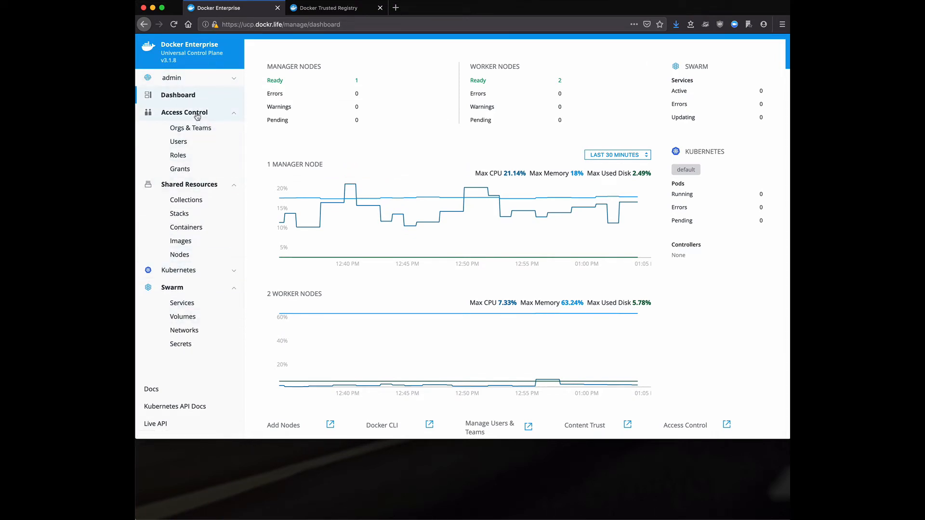
{"action": "mouse_move", "coordinate": [191, 127]}
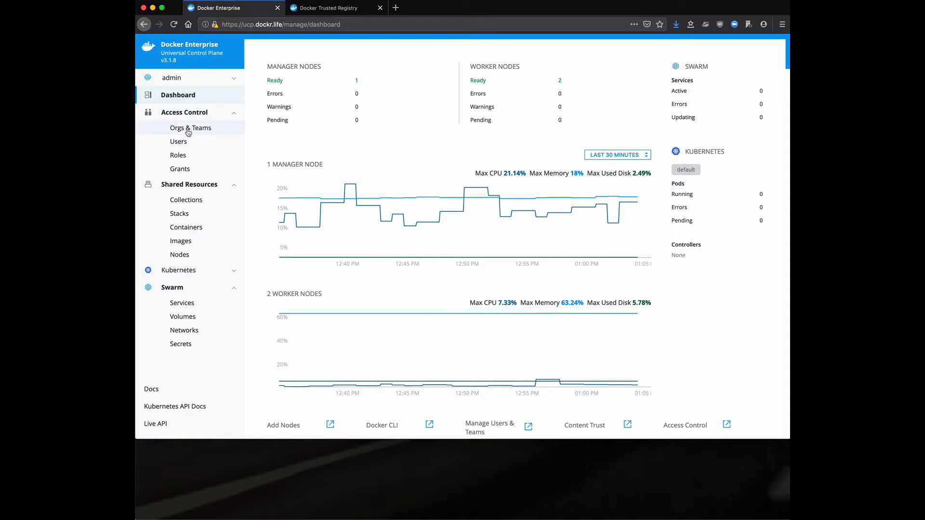
{"action": "left_click", "coordinate": [191, 127]}
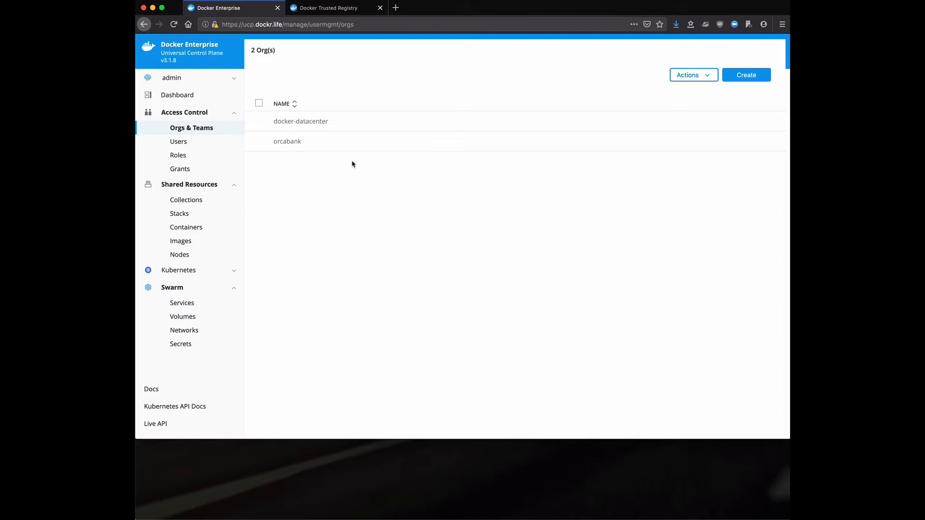
{"action": "mouse_move", "coordinate": [174, 192]}
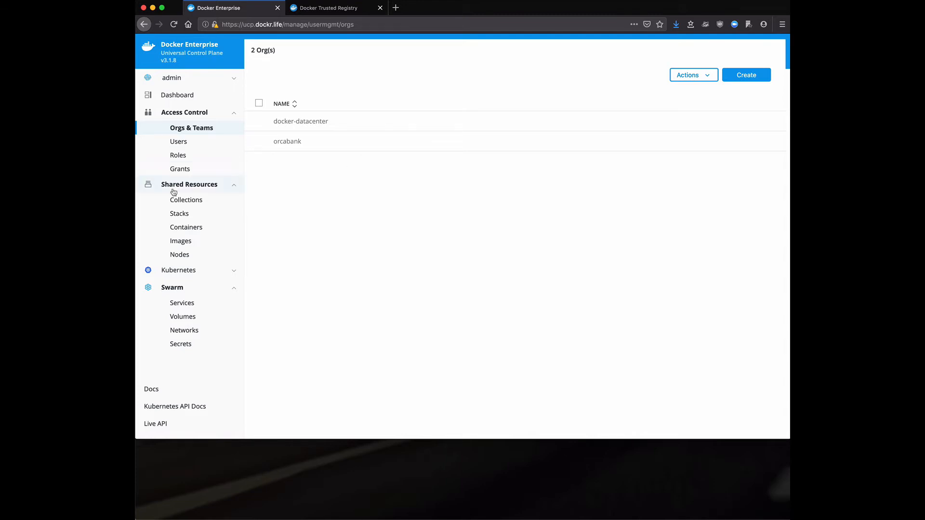
{"action": "mouse_move", "coordinate": [186, 227]}
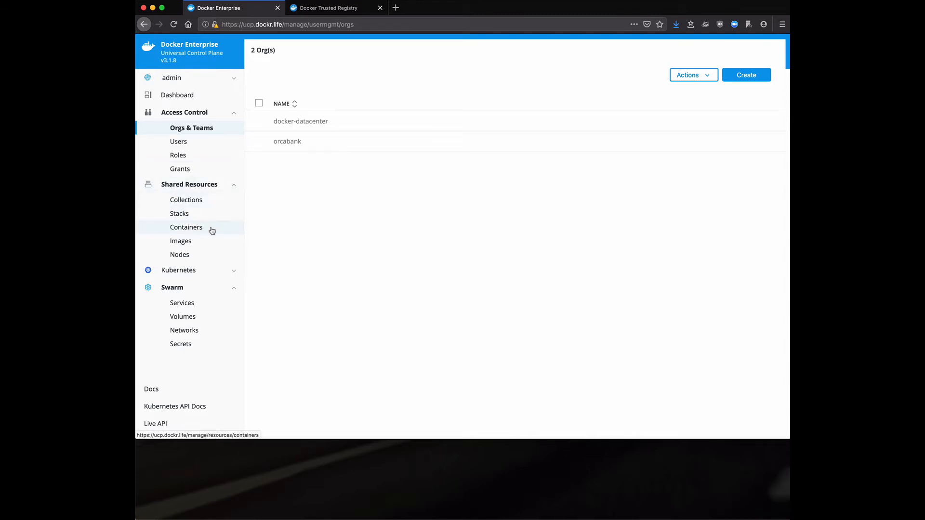
{"action": "mouse_move", "coordinate": [185, 130]}
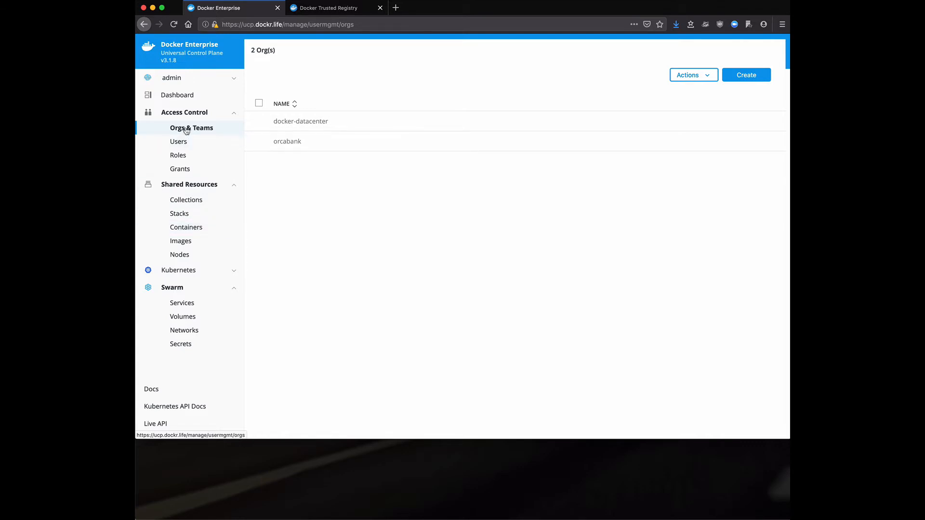
{"action": "mouse_move", "coordinate": [178, 142]}
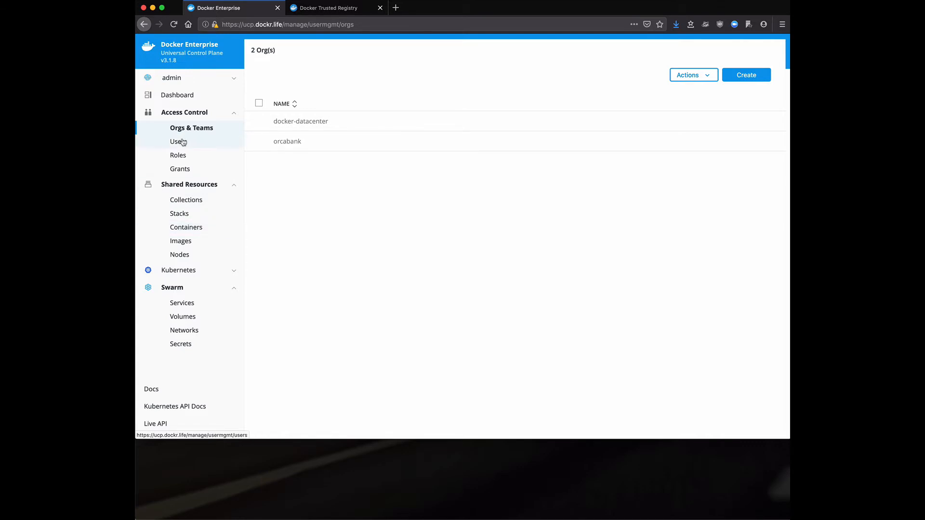
Open the Users page listing admin, andy, bob, gitlab, jeff and tim
{"action": "left_click", "coordinate": [178, 141]}
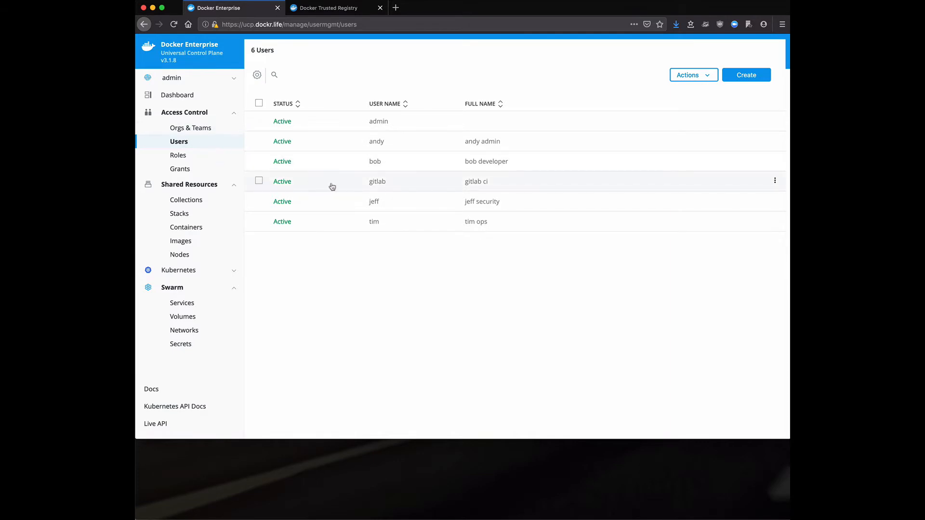
{"action": "mouse_move", "coordinate": [368, 234]}
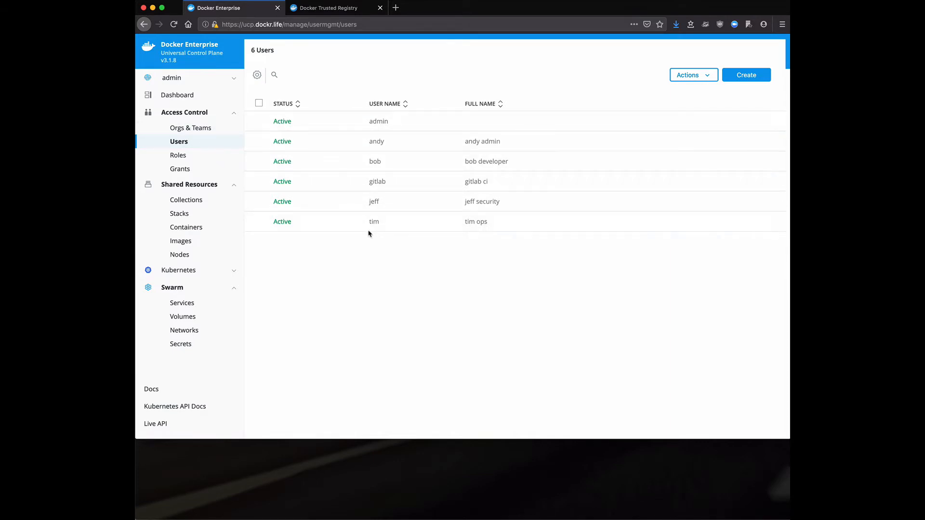
{"action": "mouse_move", "coordinate": [303, 221]}
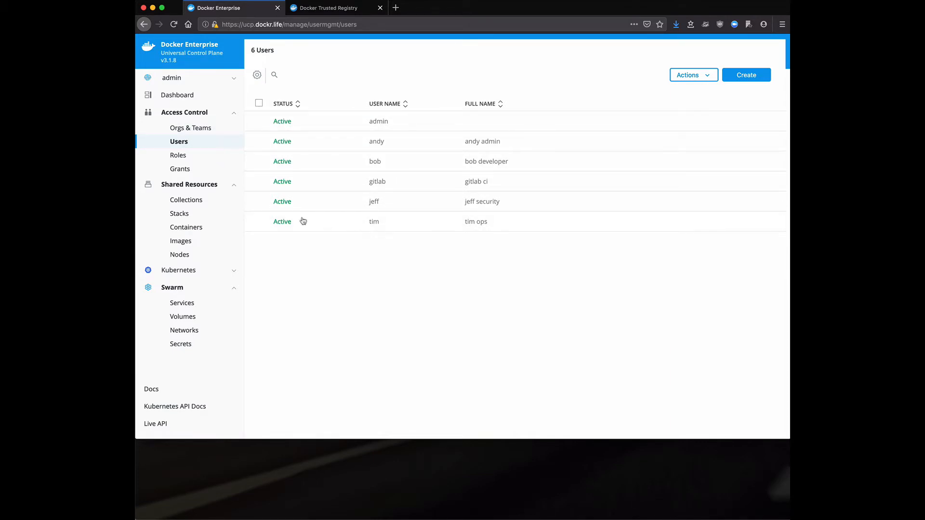
{"action": "mouse_move", "coordinate": [178, 155]}
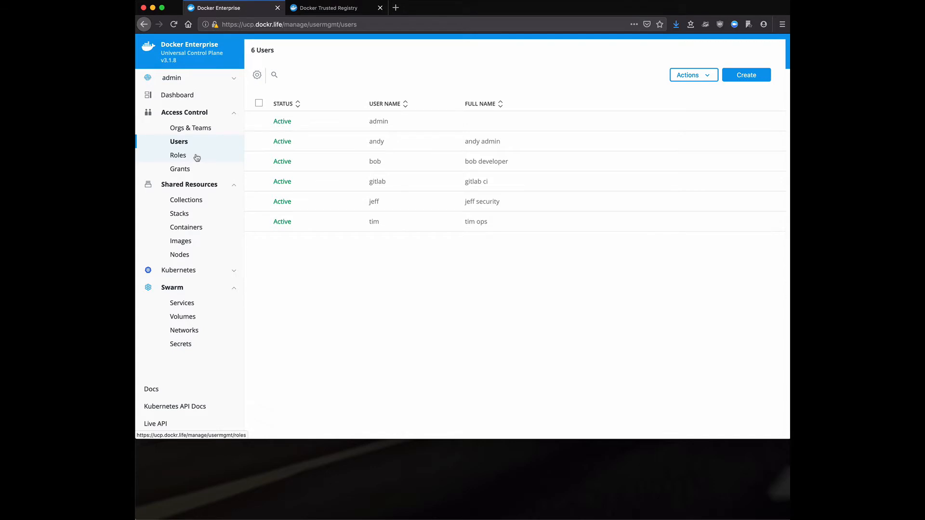
Browse the Swarm roles, then the Kubernetes cluster roles, and collapse Access Control
{"action": "left_click", "coordinate": [178, 155]}
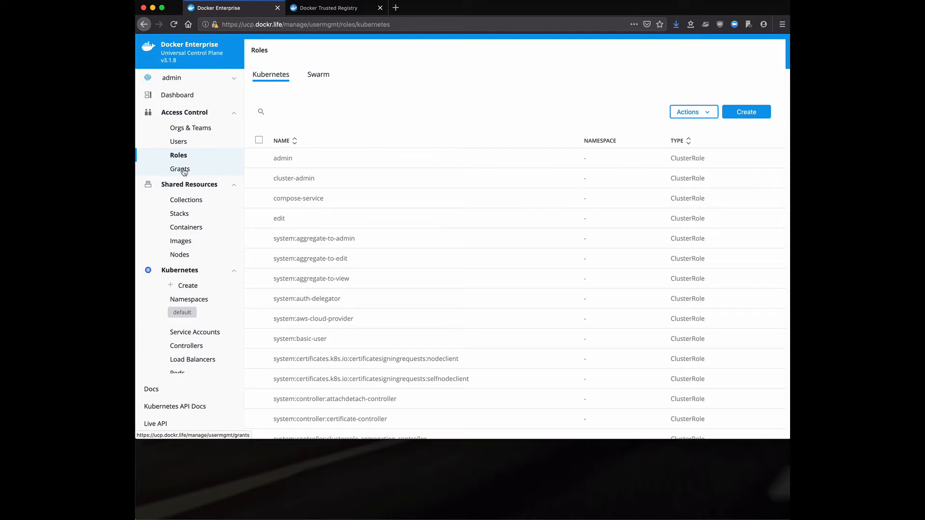
{"action": "mouse_move", "coordinate": [363, 120]}
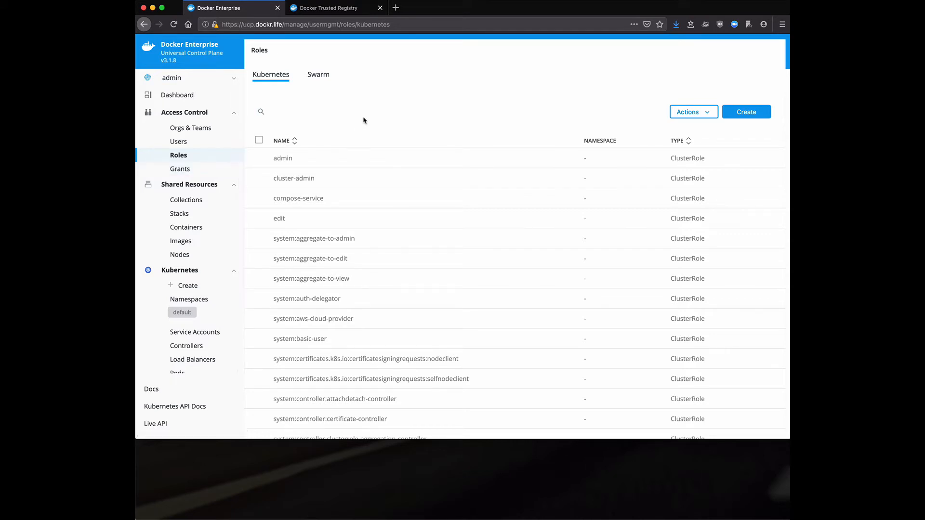
{"action": "mouse_move", "coordinate": [271, 74]}
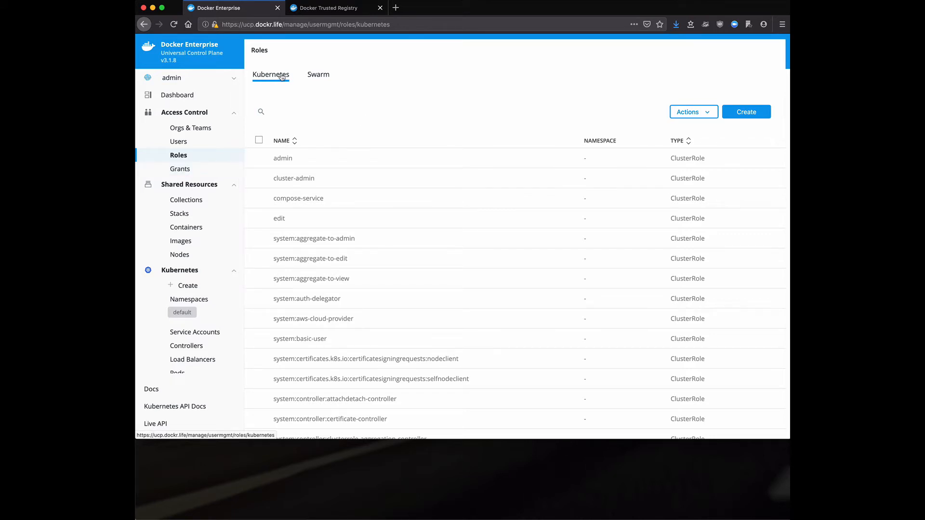
{"action": "left_click", "coordinate": [318, 74]}
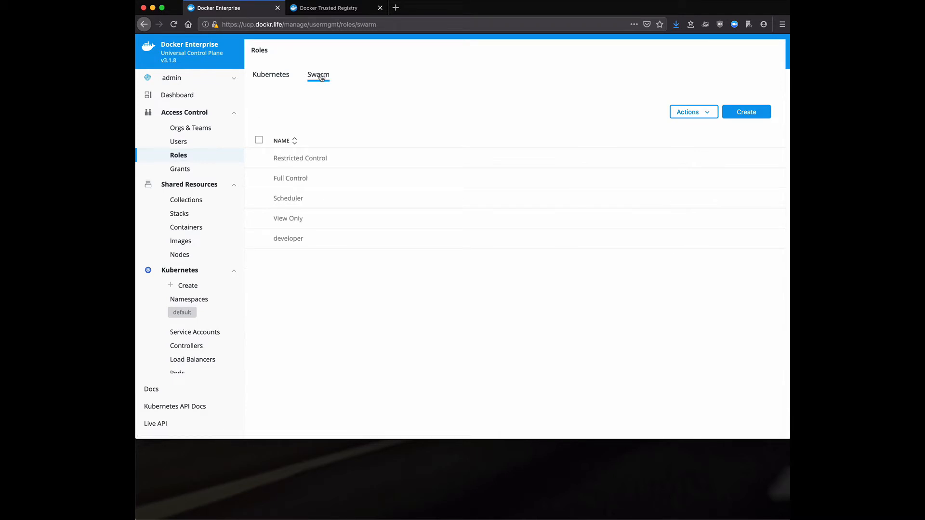
{"action": "left_click", "coordinate": [270, 74]}
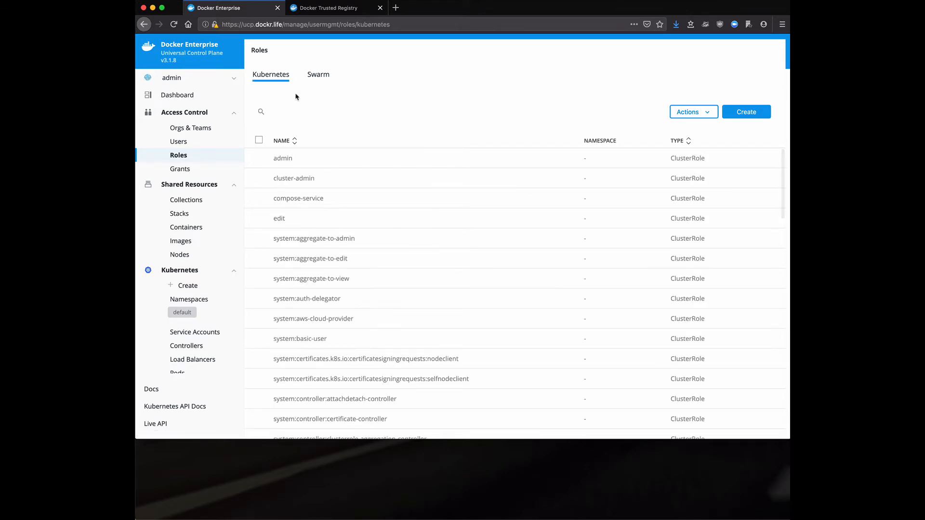
{"action": "mouse_move", "coordinate": [322, 93]}
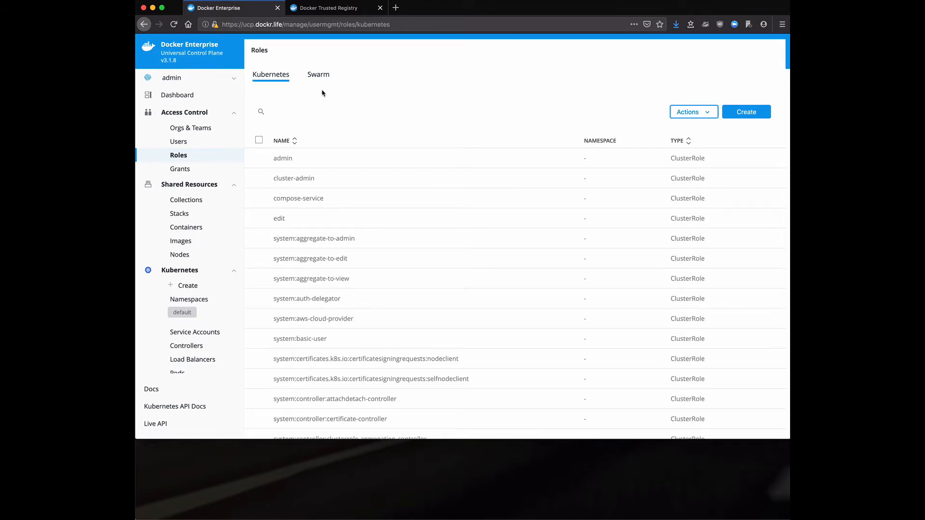
{"action": "scroll", "scroll_direction": "down", "scroll_amount": 3}
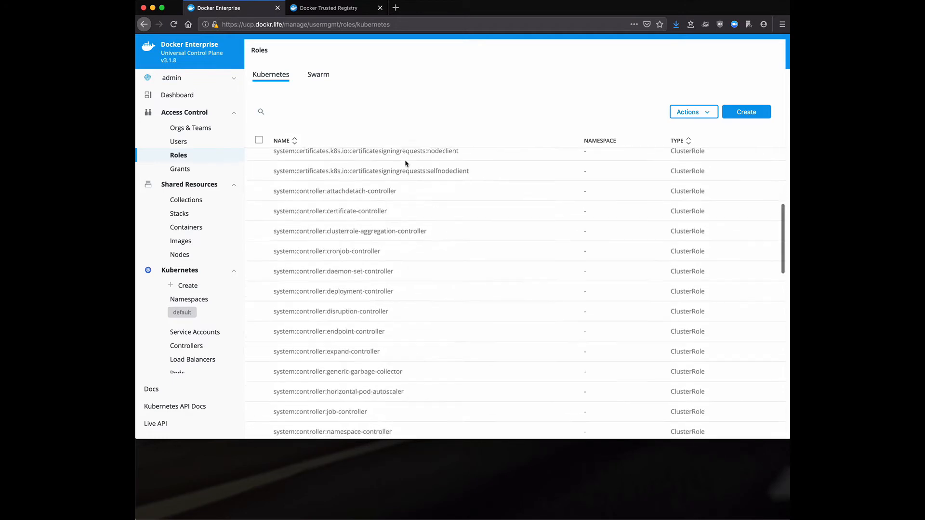
{"action": "scroll", "scroll_direction": "up", "scroll_amount": 3}
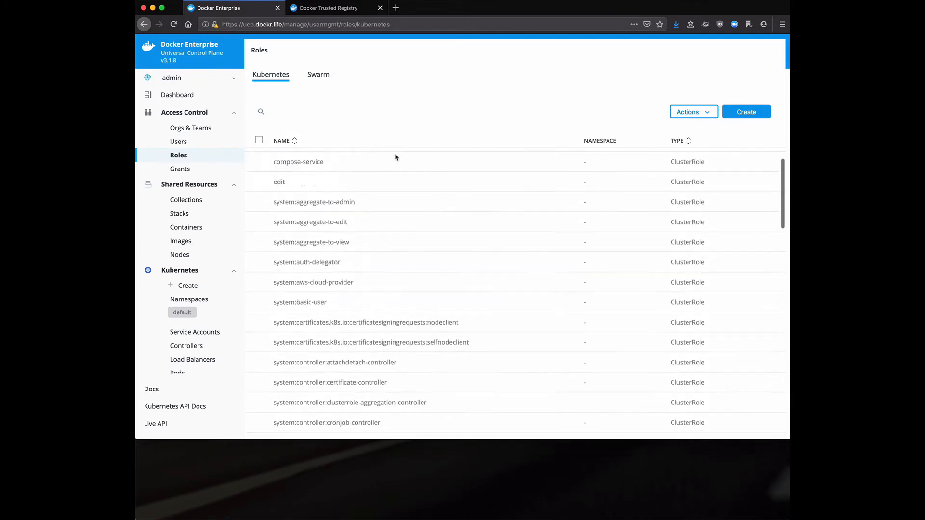
{"action": "scroll", "scroll_direction": "up", "scroll_amount": 3}
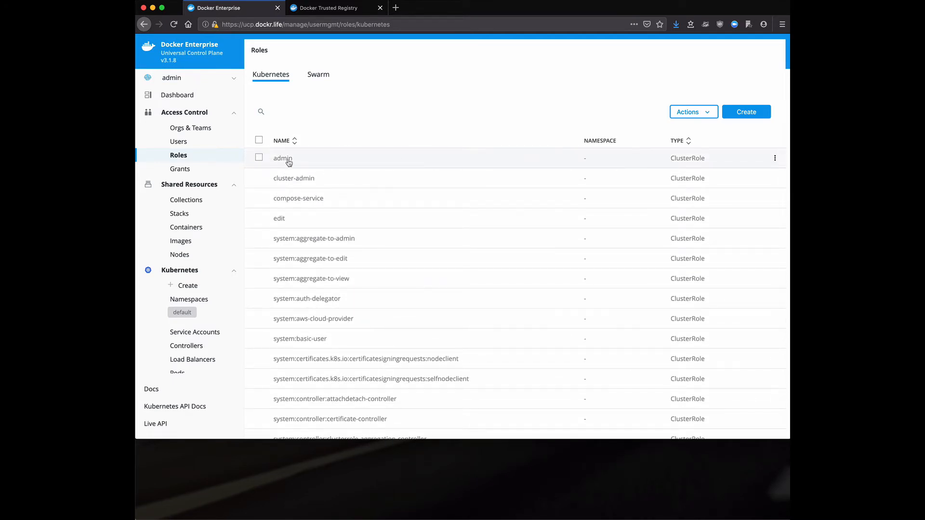
{"action": "mouse_move", "coordinate": [182, 187]}
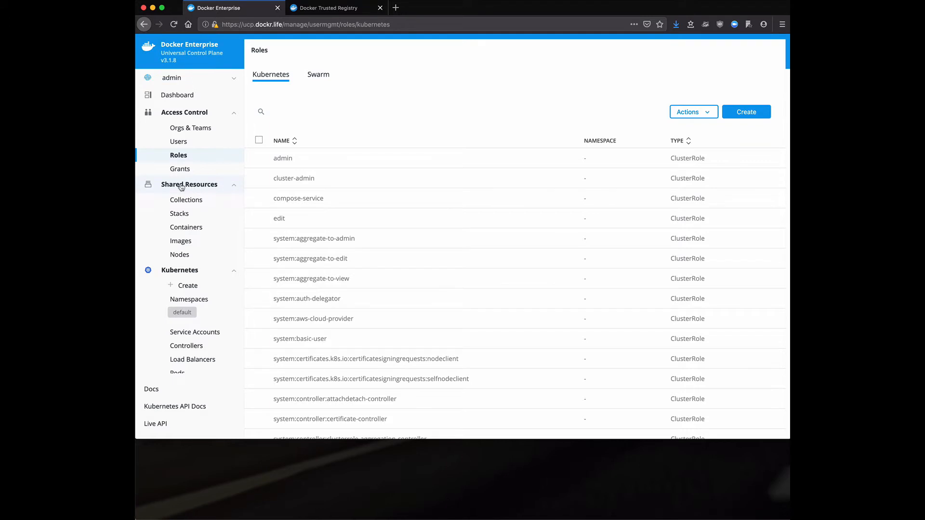
{"action": "left_click", "coordinate": [184, 112]}
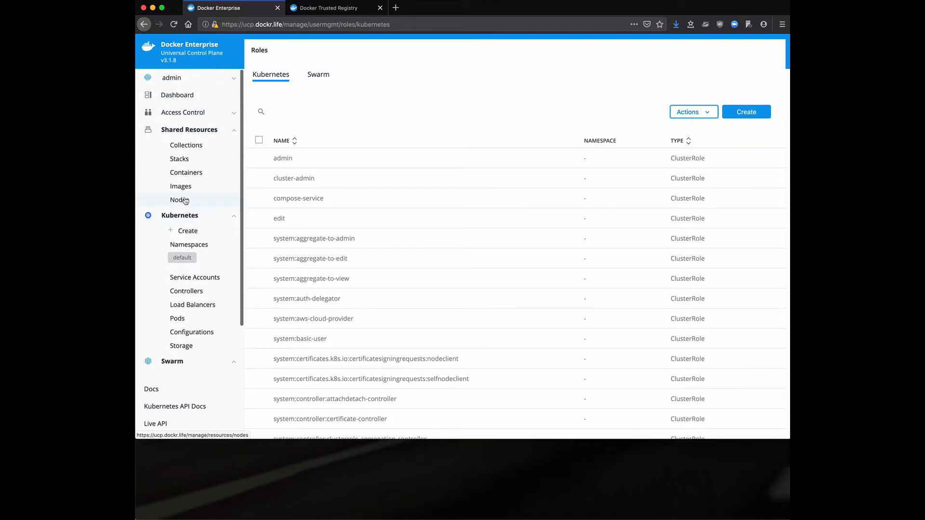
Open Nodes, select ddc-b01a, and view its Metrics tab
{"action": "left_click", "coordinate": [179, 199]}
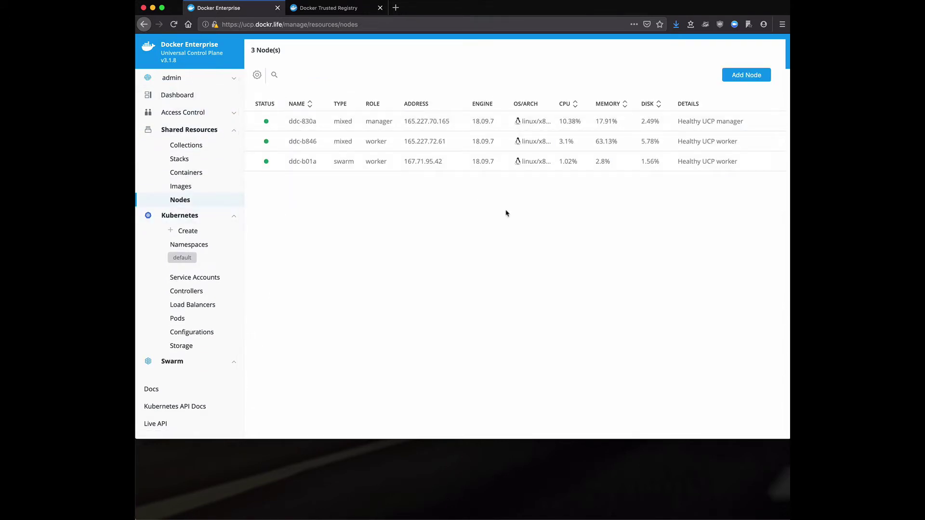
{"action": "mouse_move", "coordinate": [405, 181]}
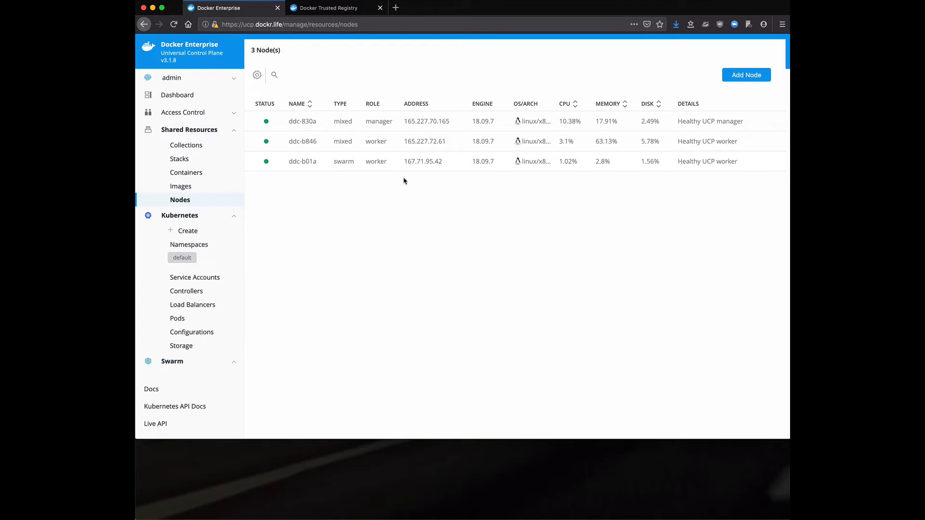
{"action": "mouse_move", "coordinate": [344, 144]}
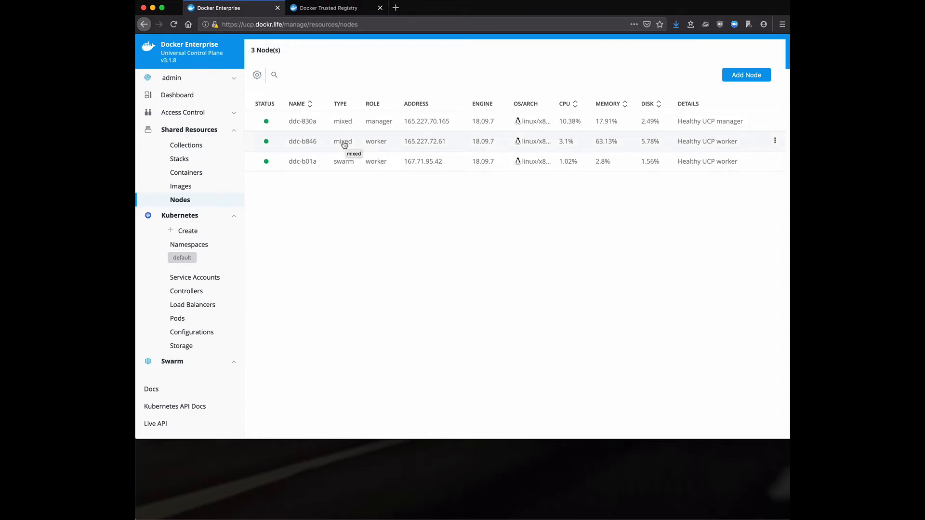
{"action": "mouse_move", "coordinate": [338, 161]}
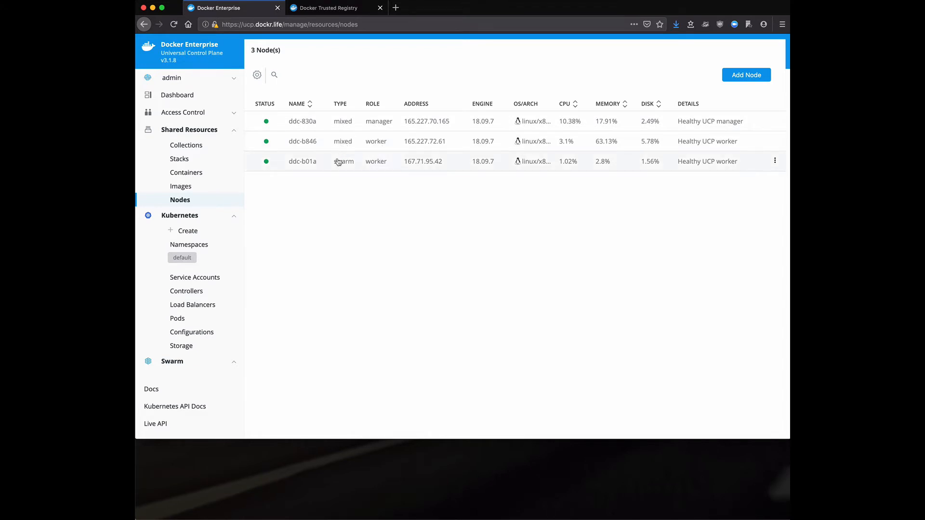
{"action": "left_click", "coordinate": [303, 161]}
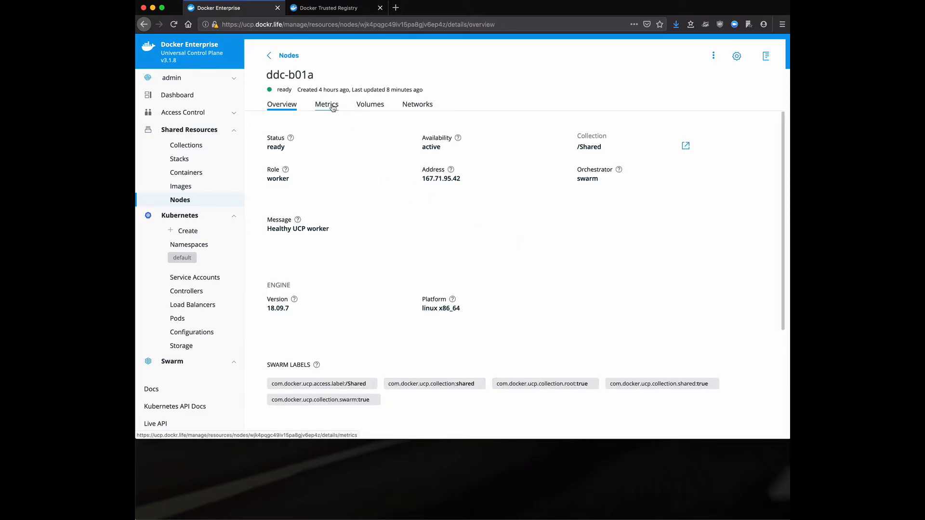
{"action": "left_click", "coordinate": [327, 104]}
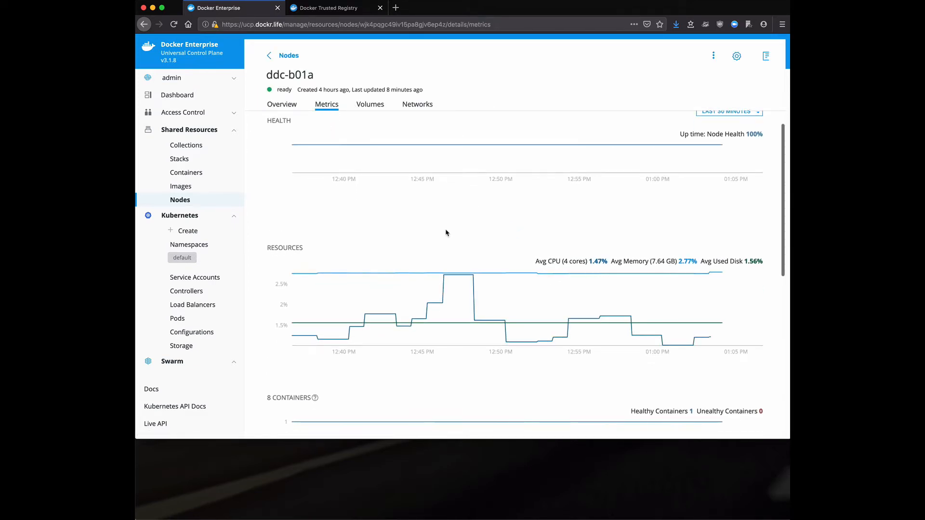
Set ddc-b01a's Orchestrator Type to KUBERNETES in Edit Node and save
{"action": "left_click", "coordinate": [736, 55]}
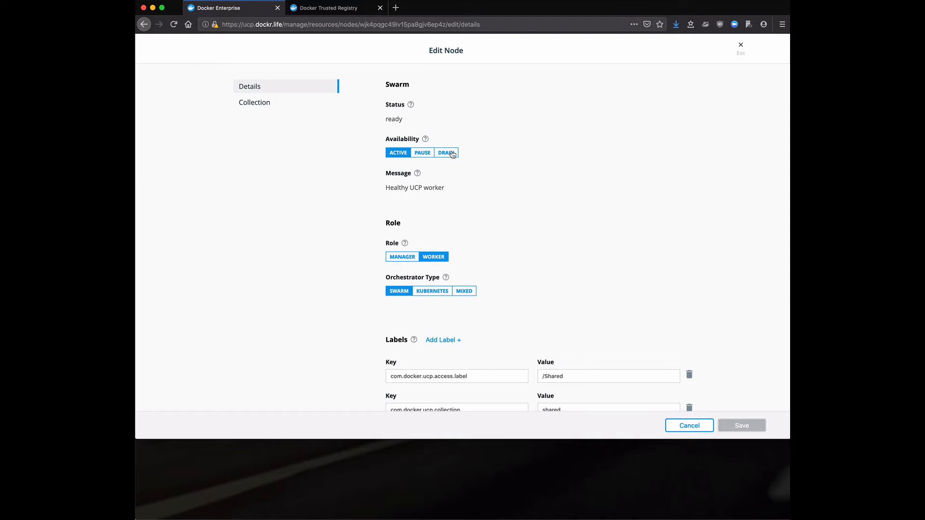
{"action": "mouse_move", "coordinate": [460, 164]}
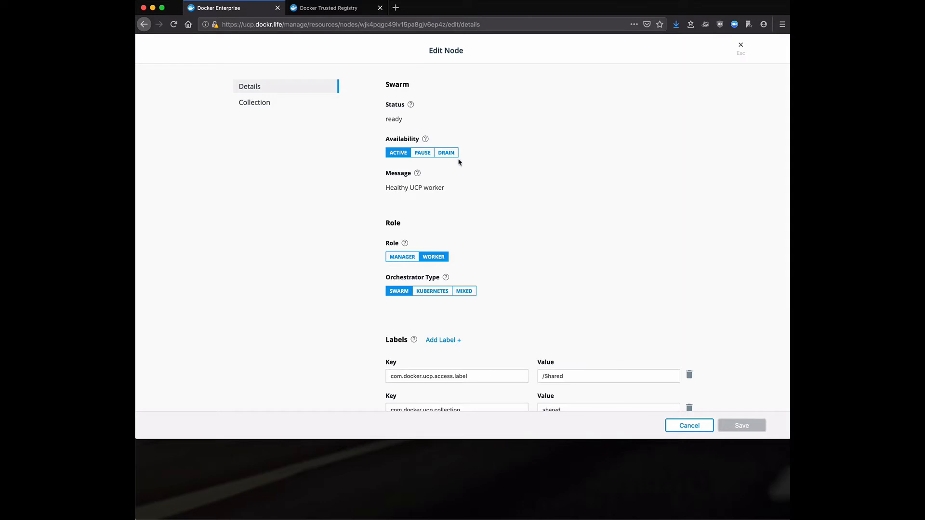
{"action": "mouse_move", "coordinate": [454, 291]}
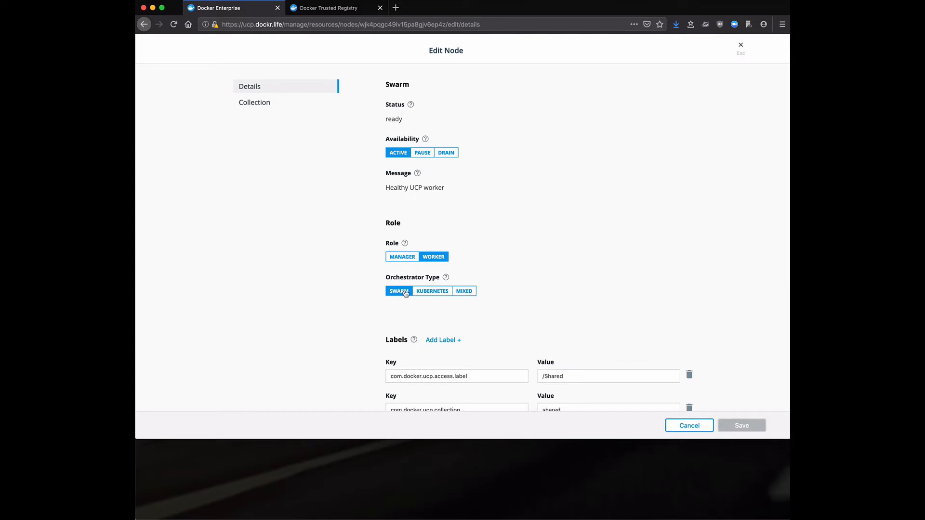
{"action": "mouse_move", "coordinate": [432, 291]}
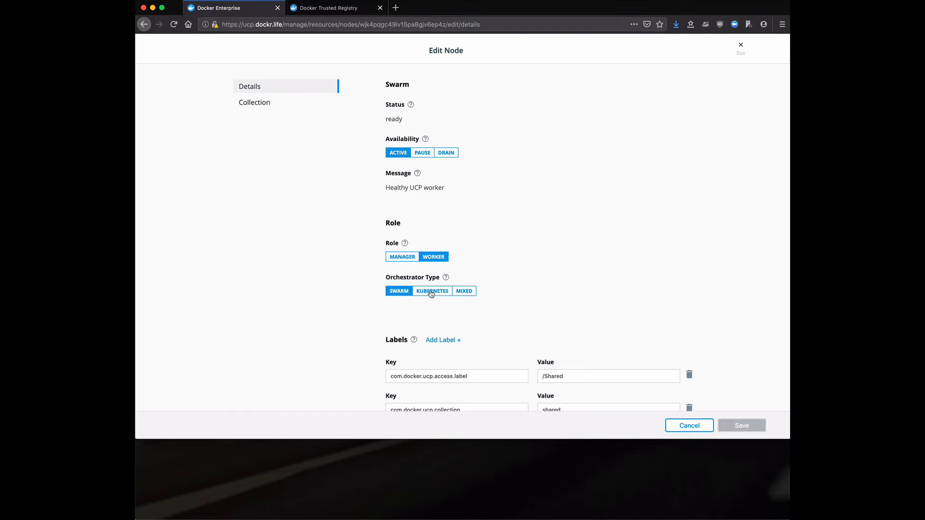
{"action": "left_click", "coordinate": [431, 291]}
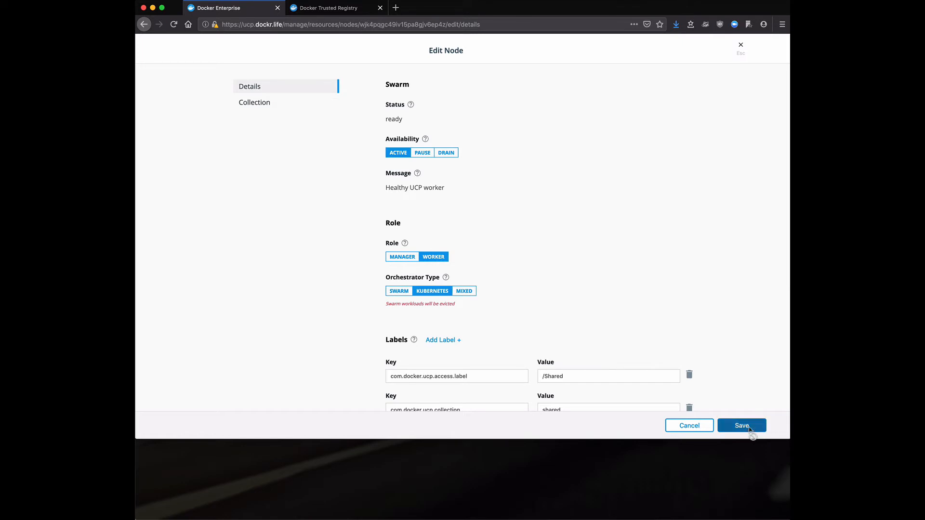
{"action": "left_click", "coordinate": [742, 426]}
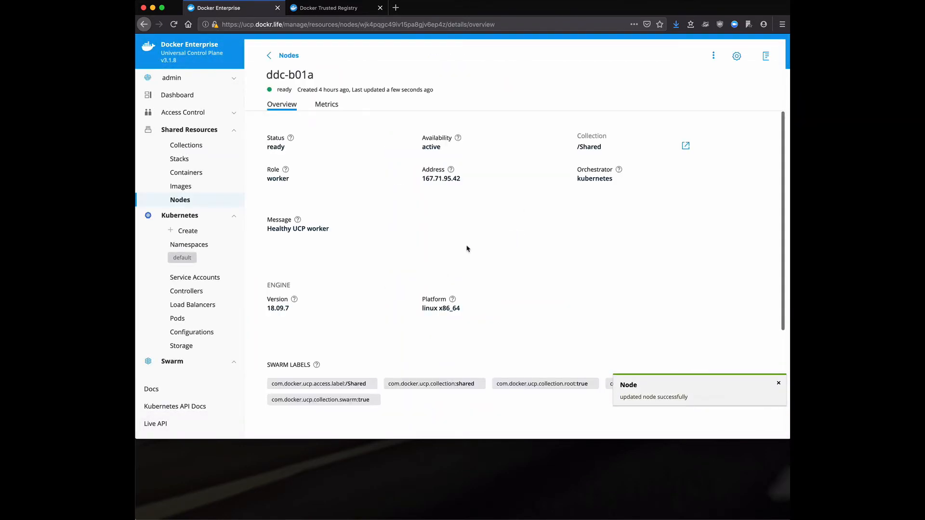
Dismiss the update notice and browse Kubernetes Controllers, Pods, Configurations, then Namespaces
{"action": "left_click", "coordinate": [779, 384]}
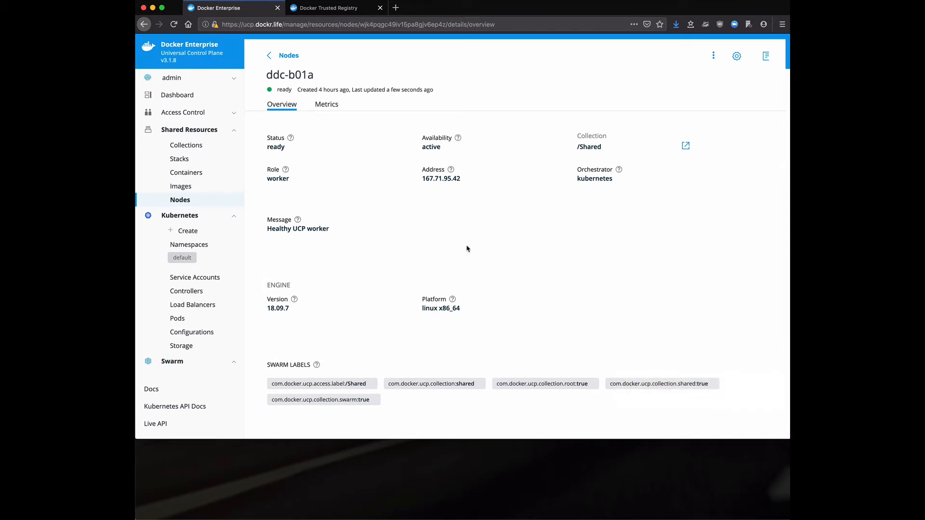
{"action": "mouse_move", "coordinate": [190, 244]}
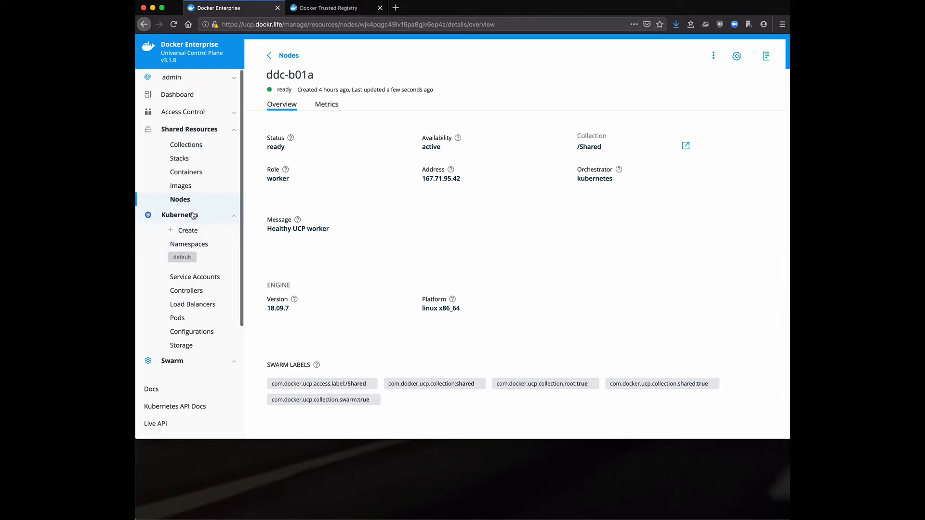
{"action": "mouse_move", "coordinate": [189, 244]}
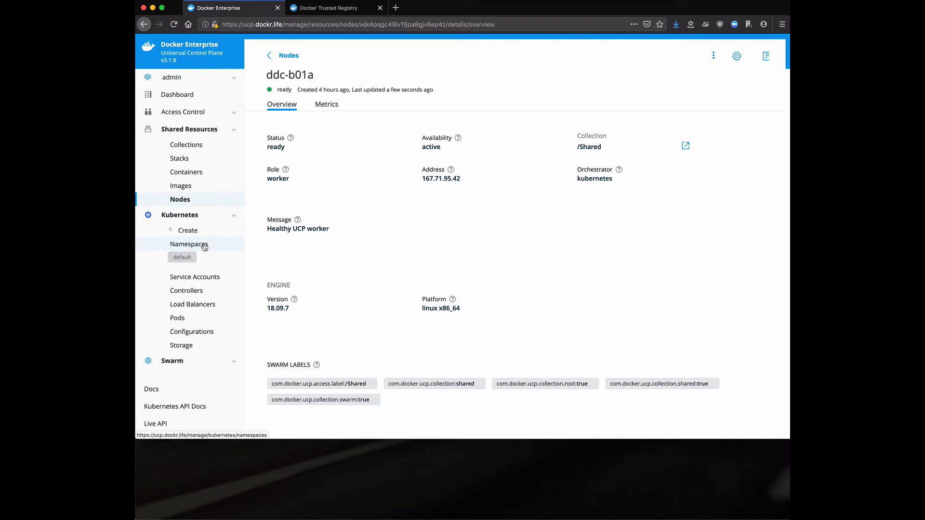
{"action": "left_click", "coordinate": [190, 244]}
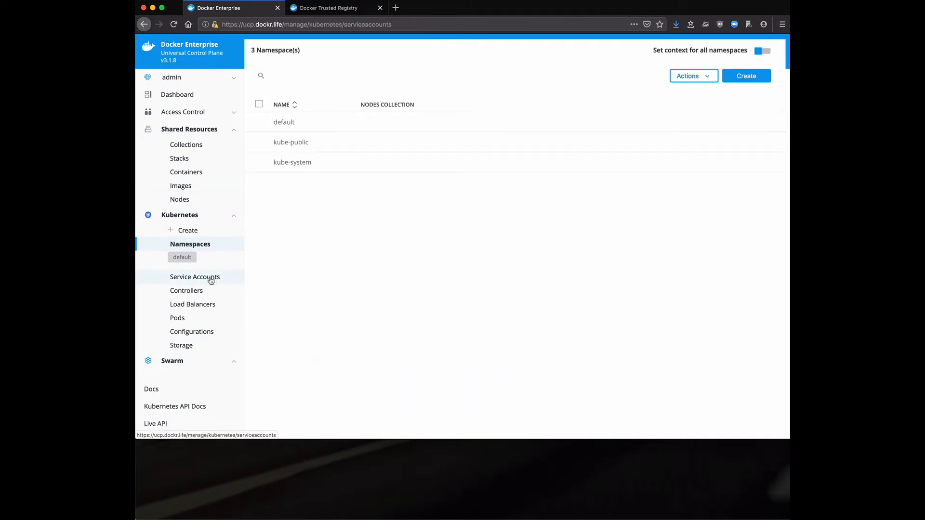
{"action": "left_click", "coordinate": [188, 290]}
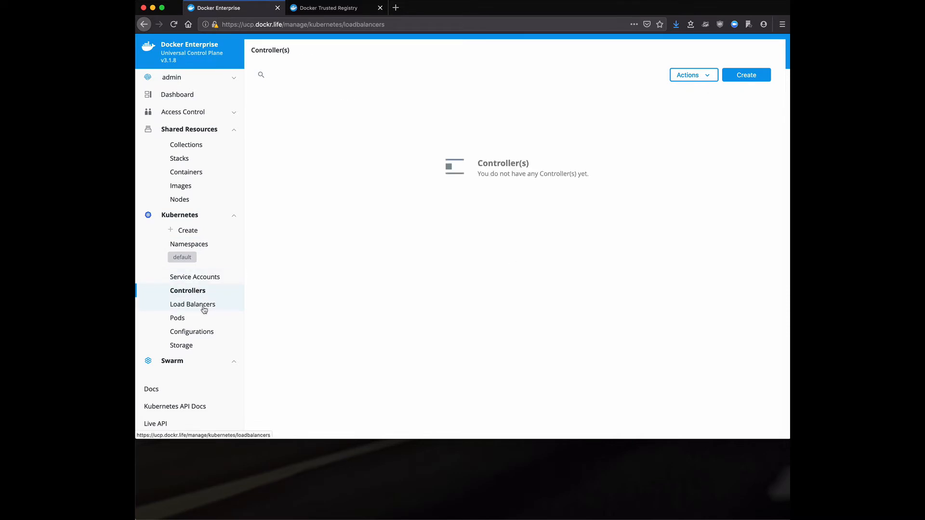
{"action": "left_click", "coordinate": [178, 318]}
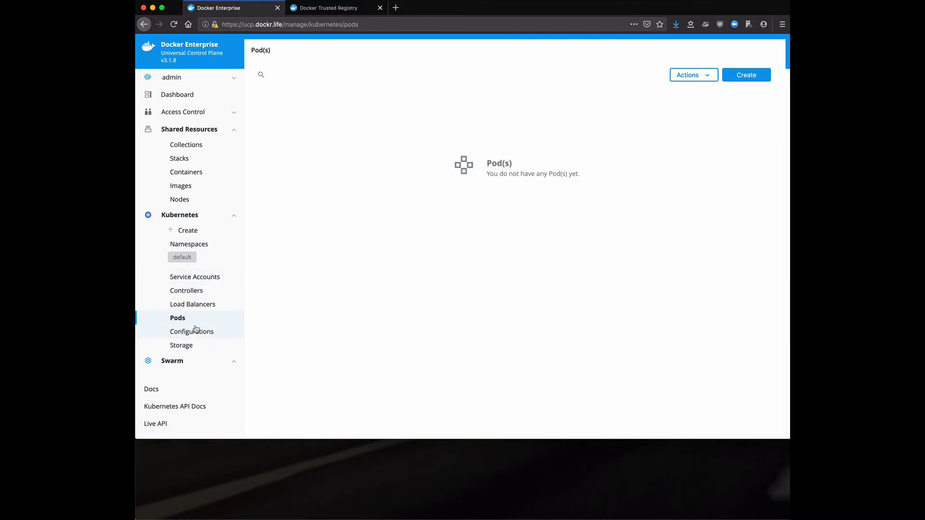
{"action": "left_click", "coordinate": [193, 331]}
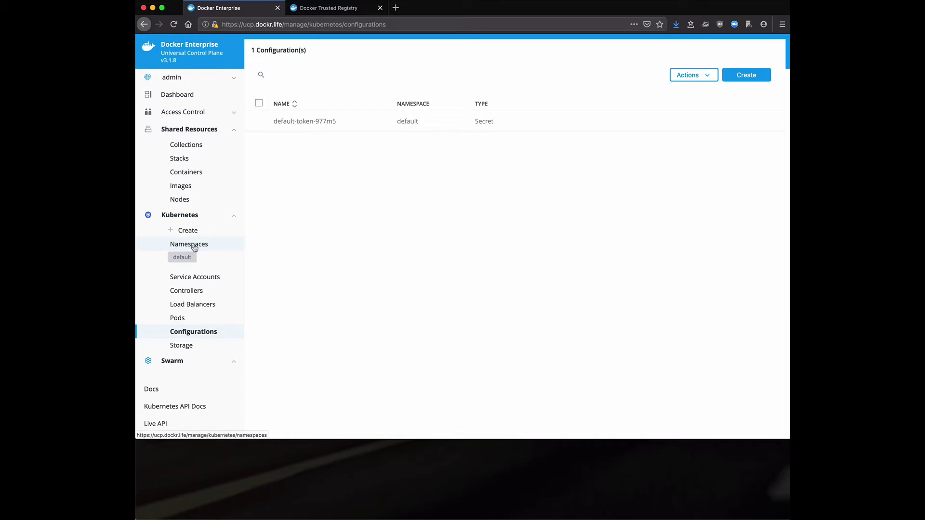
{"action": "left_click", "coordinate": [189, 244]}
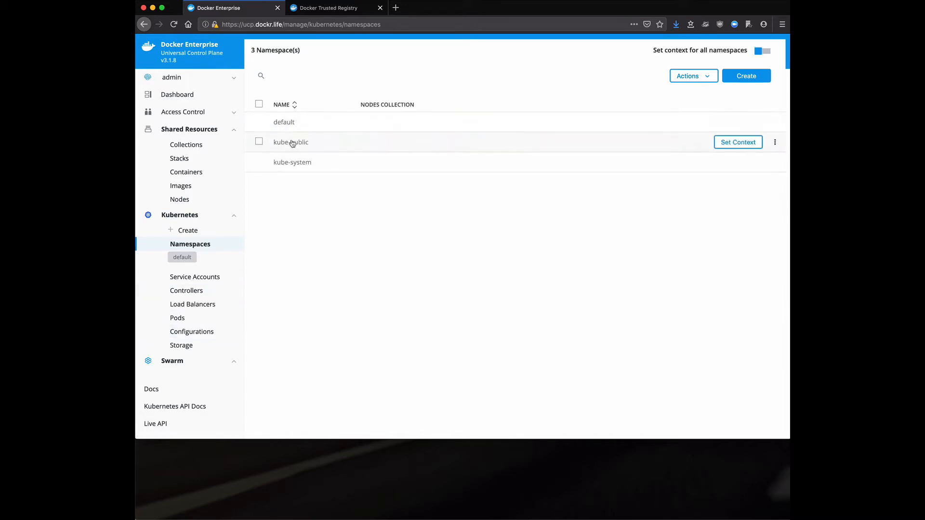
{"action": "mouse_move", "coordinate": [295, 191]}
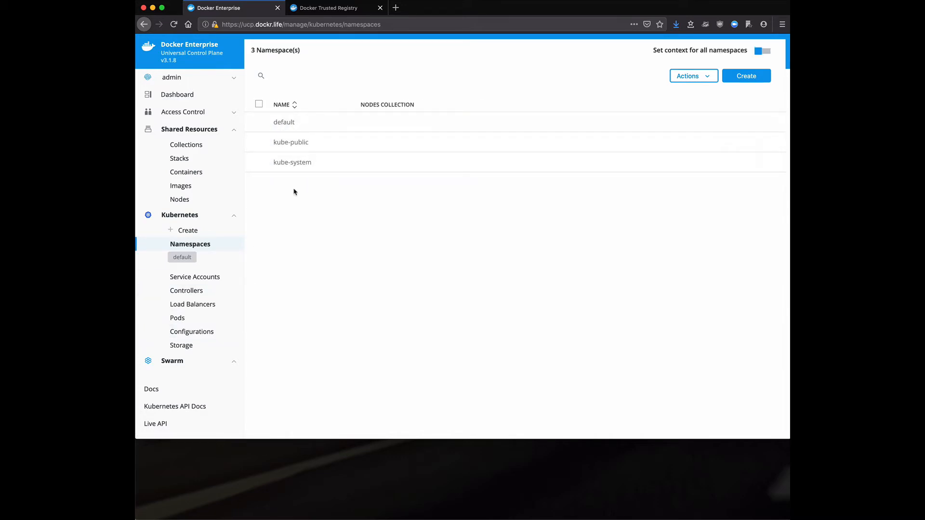
{"action": "mouse_move", "coordinate": [236, 217]}
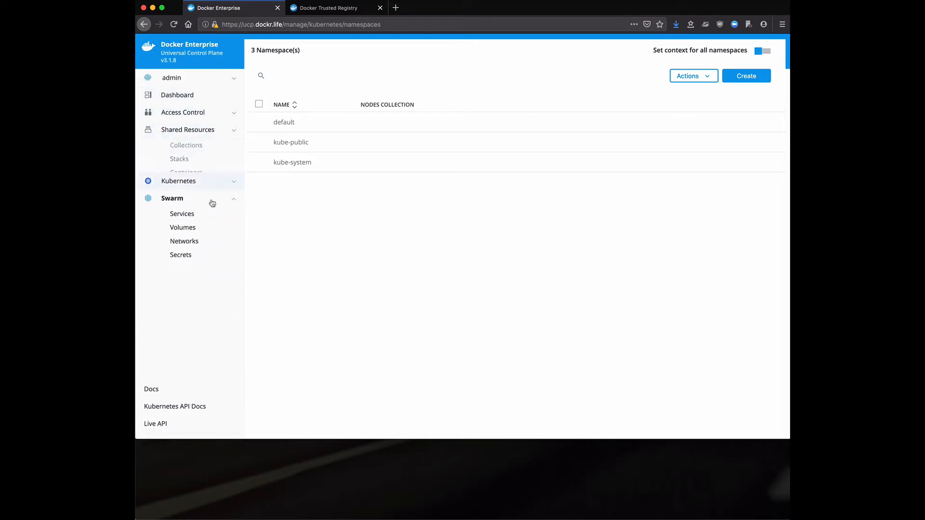
Expand Swarm and view Volumes, Networks, then Secrets (ucp-auth-key, demo_title_v1)
{"action": "left_click", "coordinate": [188, 129]}
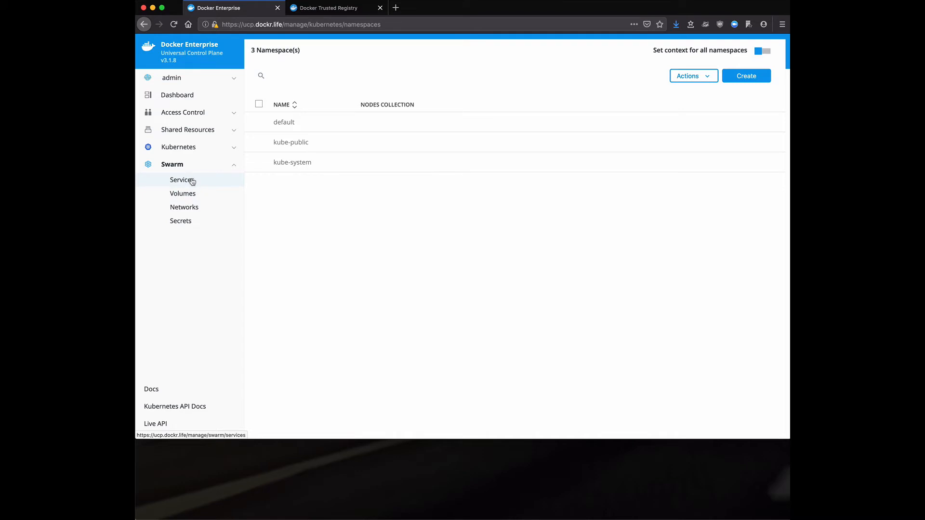
{"action": "left_click", "coordinate": [183, 193]}
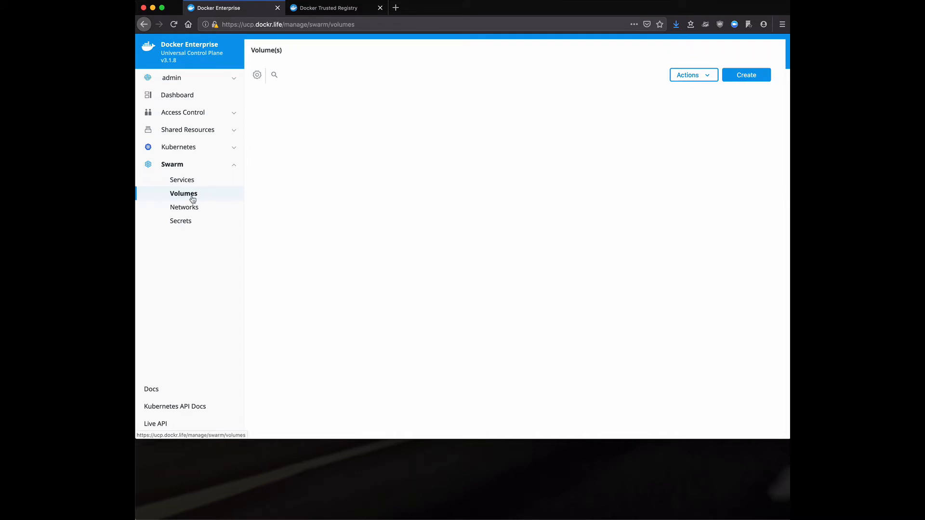
{"action": "left_click", "coordinate": [185, 208]}
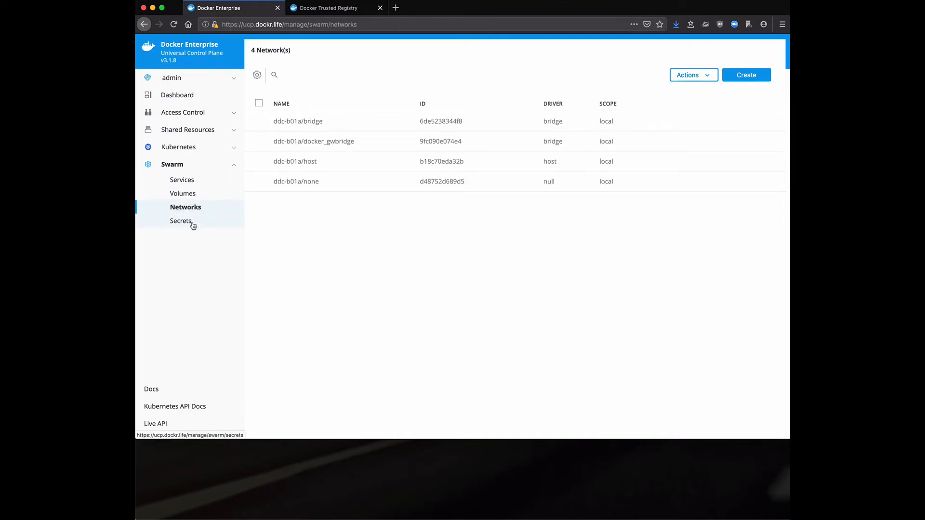
{"action": "left_click", "coordinate": [181, 221]}
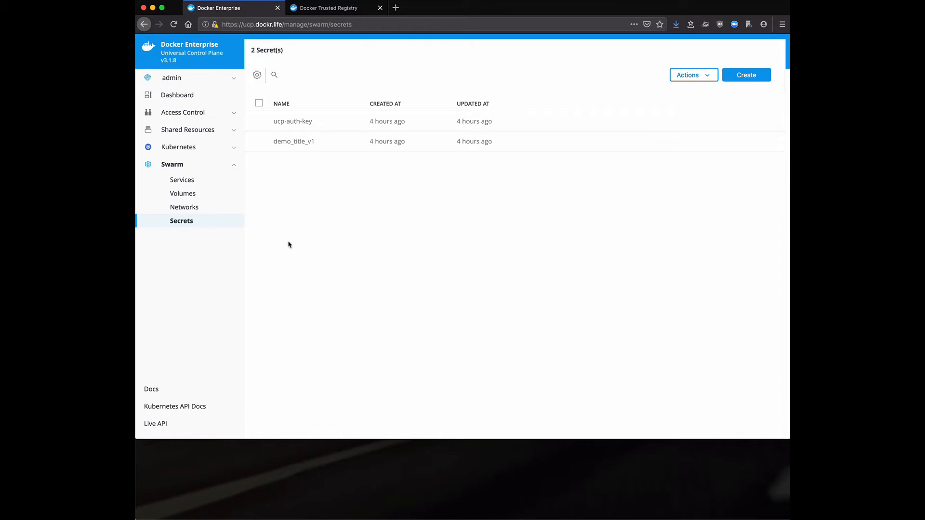
{"action": "mouse_move", "coordinate": [227, 332]}
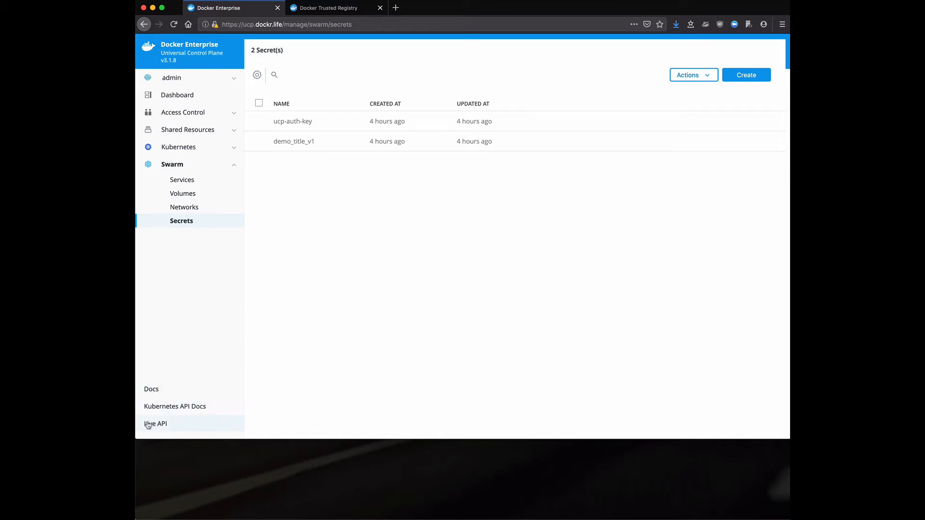
{"action": "mouse_move", "coordinate": [155, 423]}
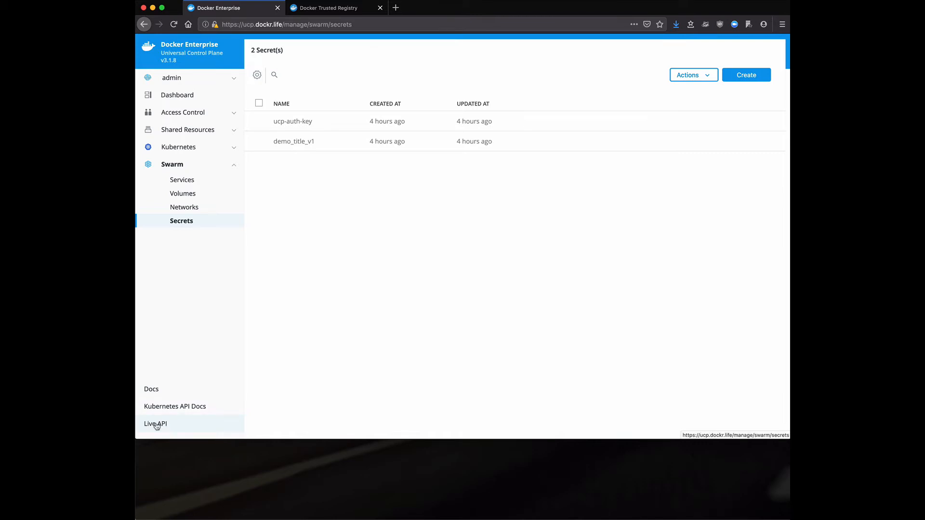
Open the Live API reference and scroll through its container endpoints and back up
{"action": "left_click", "coordinate": [155, 424]}
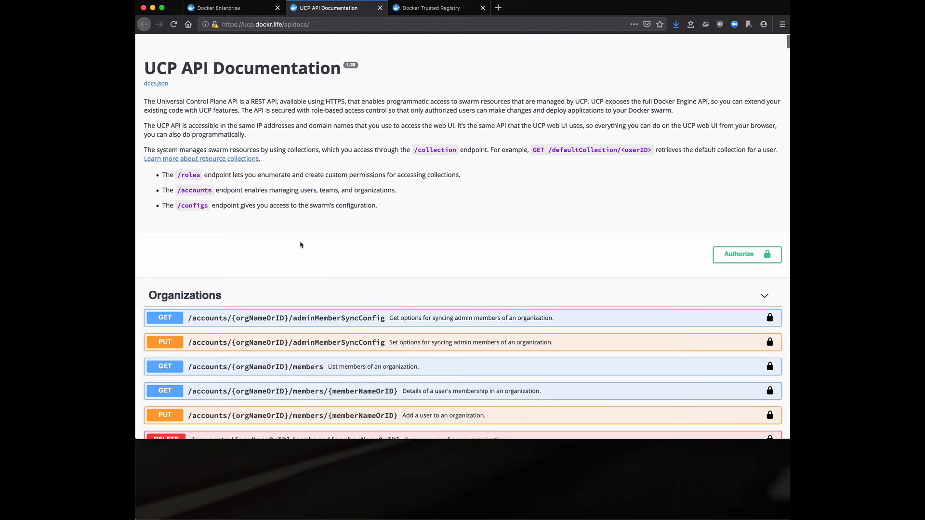
{"action": "scroll", "scroll_direction": "down", "scroll_amount": 3}
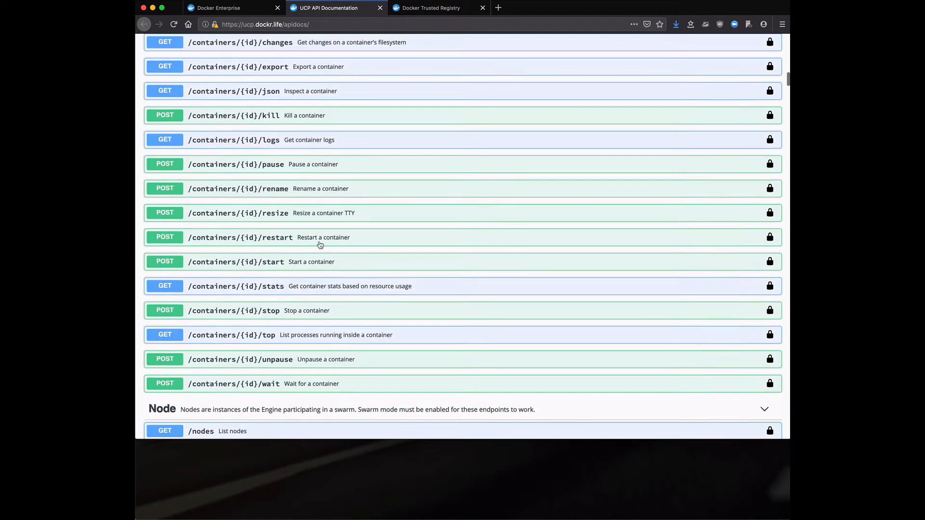
{"action": "scroll", "scroll_direction": "up", "scroll_amount": 3}
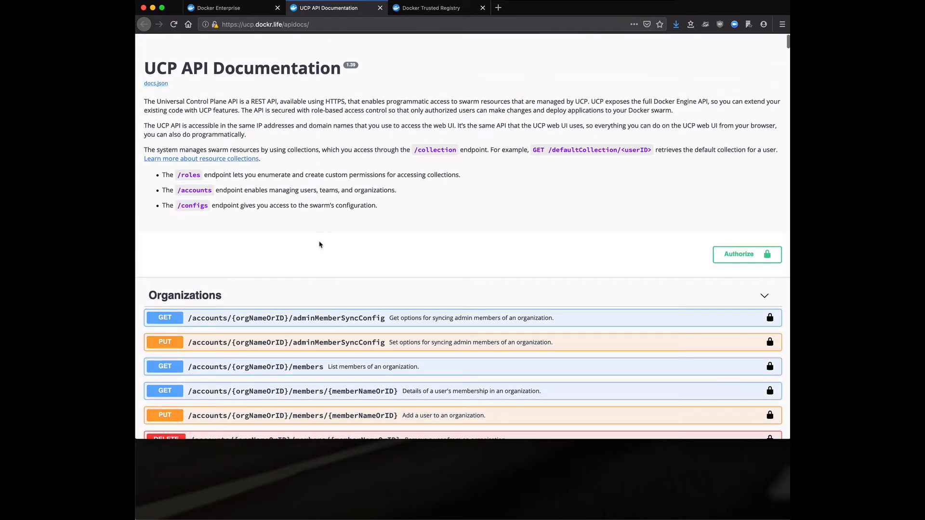
{"action": "mouse_move", "coordinate": [379, 7]}
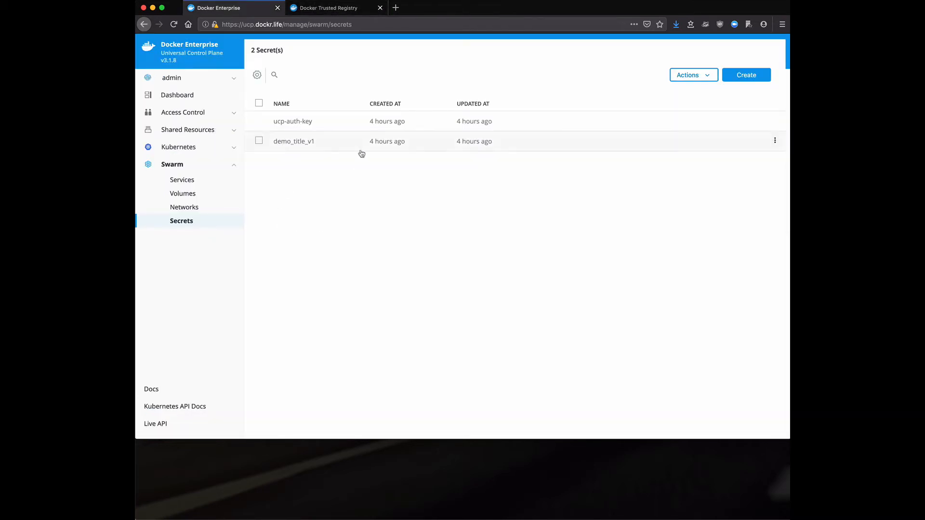
{"action": "mouse_move", "coordinate": [334, 8]}
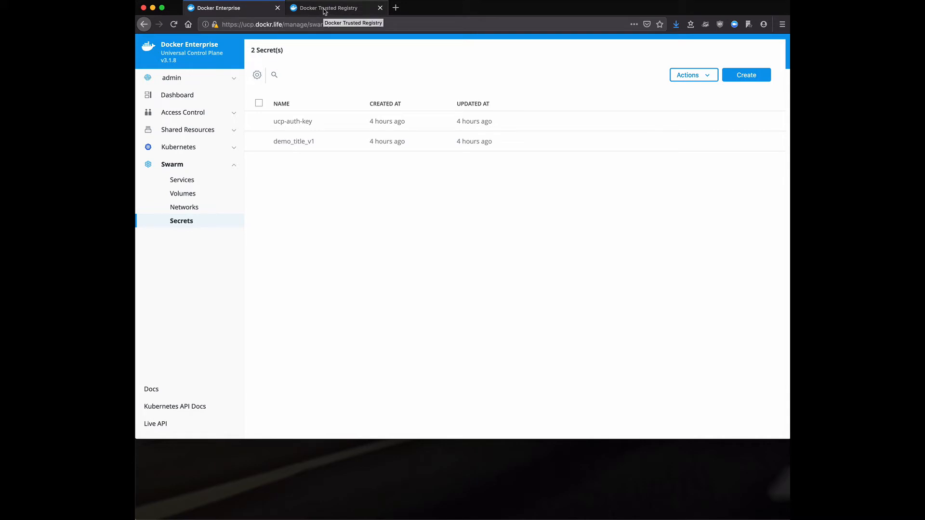
Switch to the Docker Trusted Registry tab showing six admin repositories
{"action": "left_click", "coordinate": [336, 8]}
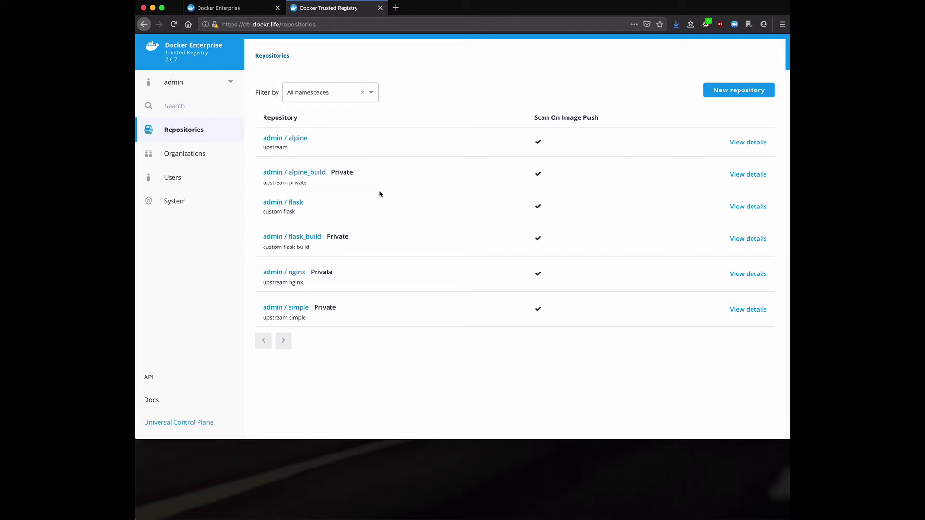
{"action": "mouse_move", "coordinate": [173, 178]}
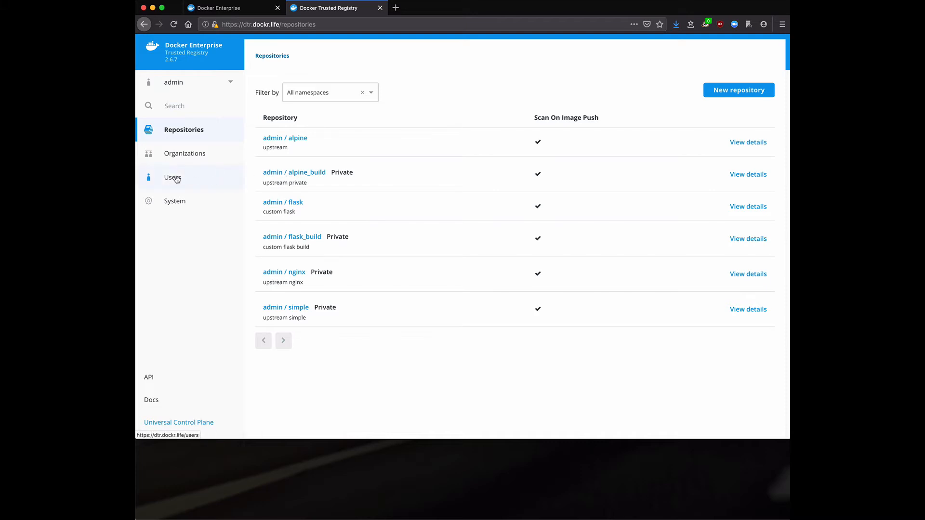
Open Users to list admin, andy, bob, gitlab, jeff and tim
{"action": "left_click", "coordinate": [172, 177]}
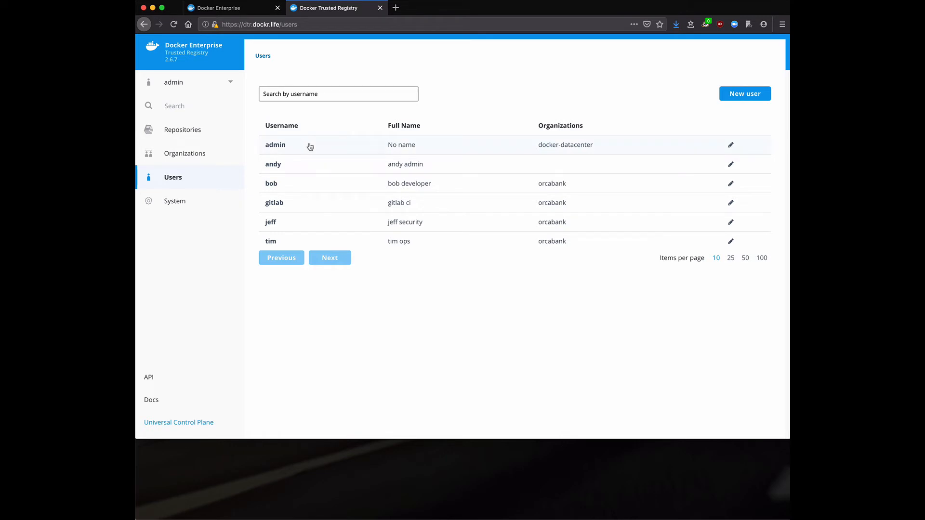
{"action": "mouse_move", "coordinate": [324, 149]}
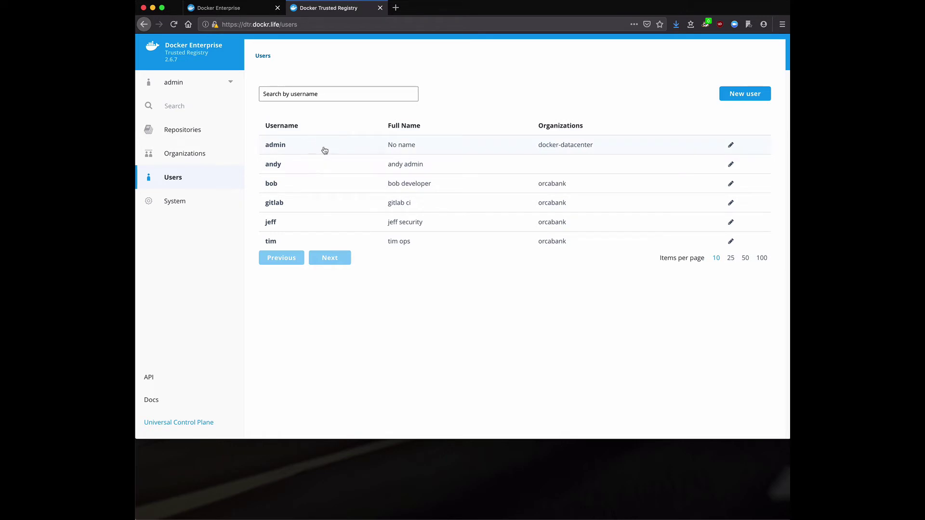
{"action": "mouse_move", "coordinate": [335, 164]}
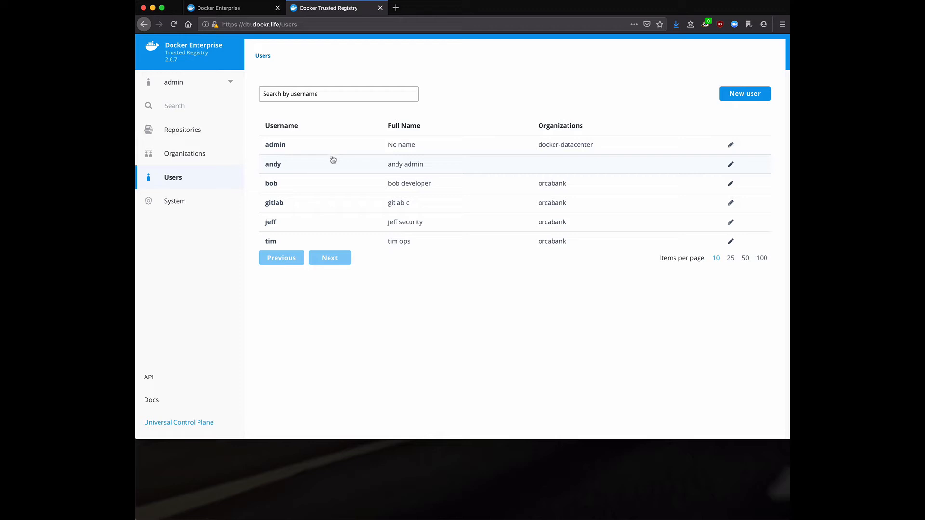
Open System > General and review version 2.6.7 and the Advanced license expiry
{"action": "left_click", "coordinate": [175, 201]}
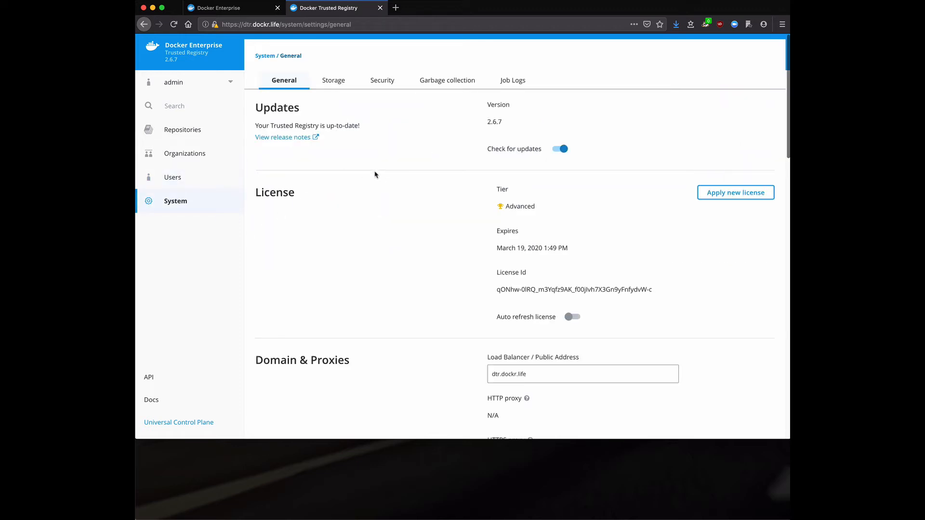
{"action": "scroll", "scroll_direction": "down", "scroll_amount": 3}
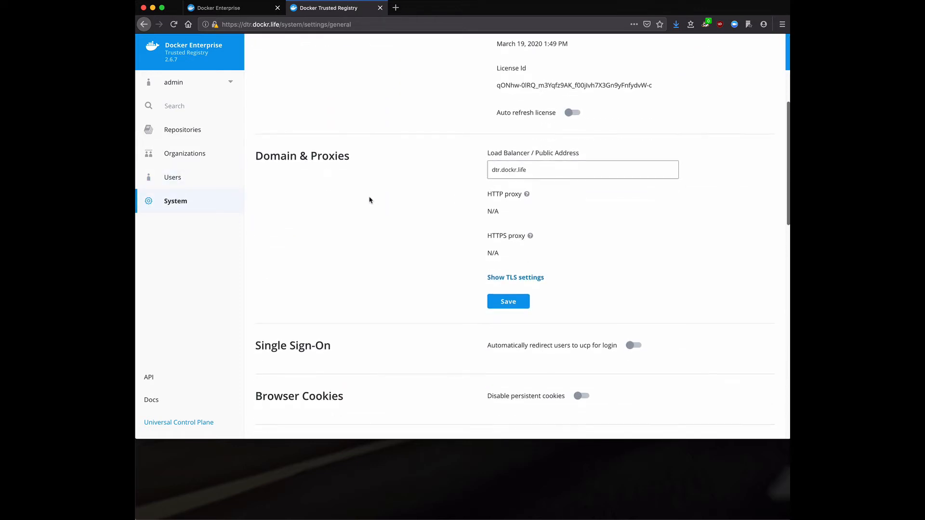
{"action": "scroll", "scroll_direction": "down", "scroll_amount": 3}
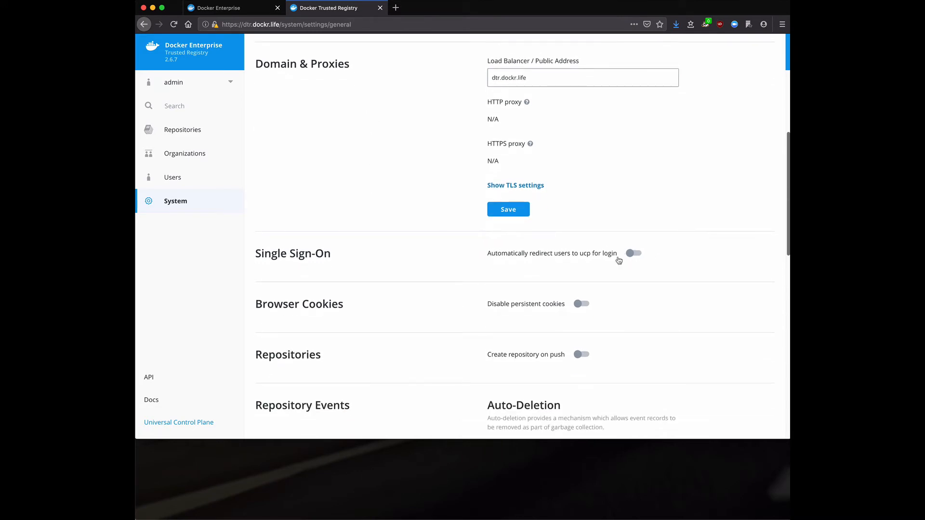
{"action": "mouse_move", "coordinate": [617, 260]}
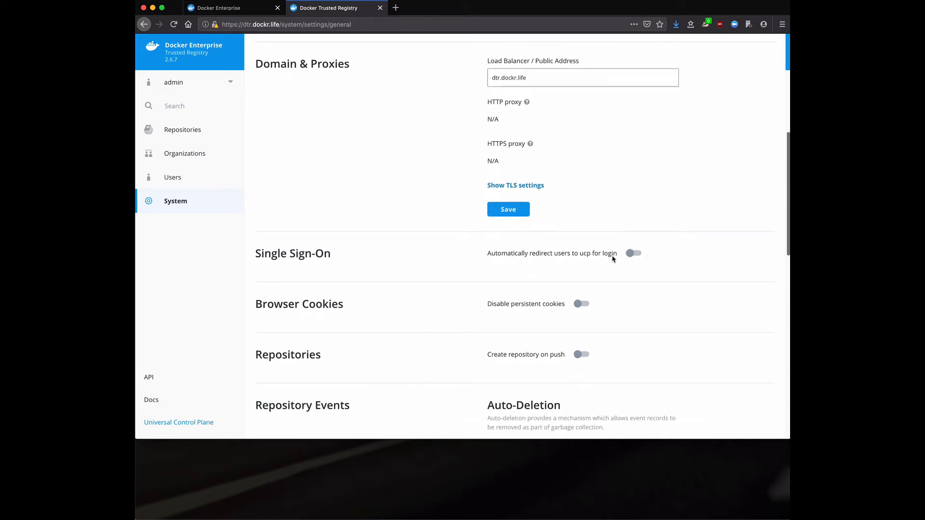
{"action": "mouse_move", "coordinate": [589, 261]}
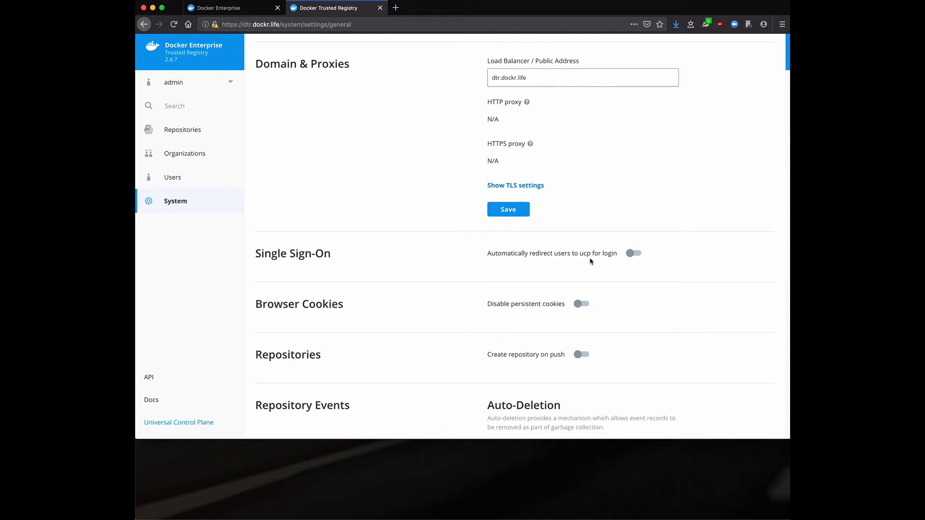
{"action": "mouse_move", "coordinate": [410, 254]}
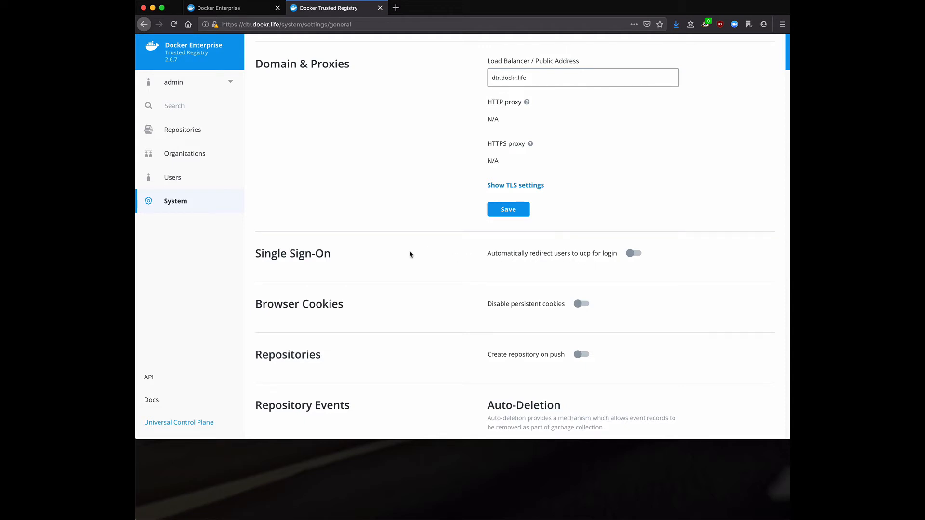
{"action": "scroll", "scroll_direction": "up", "scroll_amount": 3}
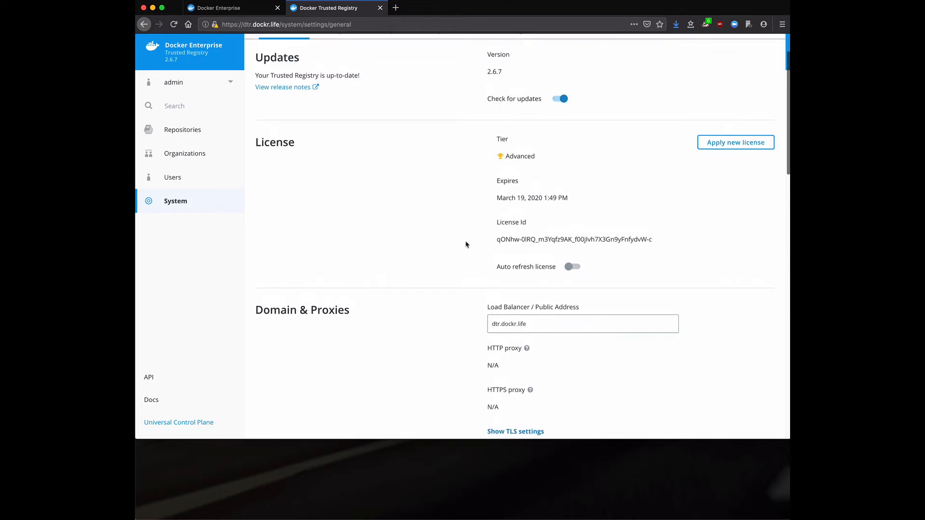
{"action": "scroll", "scroll_direction": "down", "scroll_amount": 3}
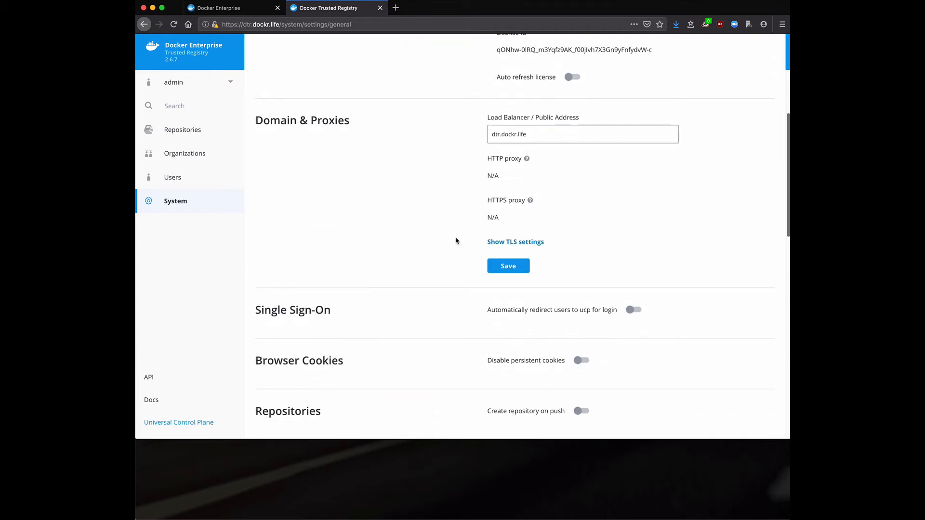
Reveal the TLS settings and look over the key and certificate fields
{"action": "left_click", "coordinate": [514, 242]}
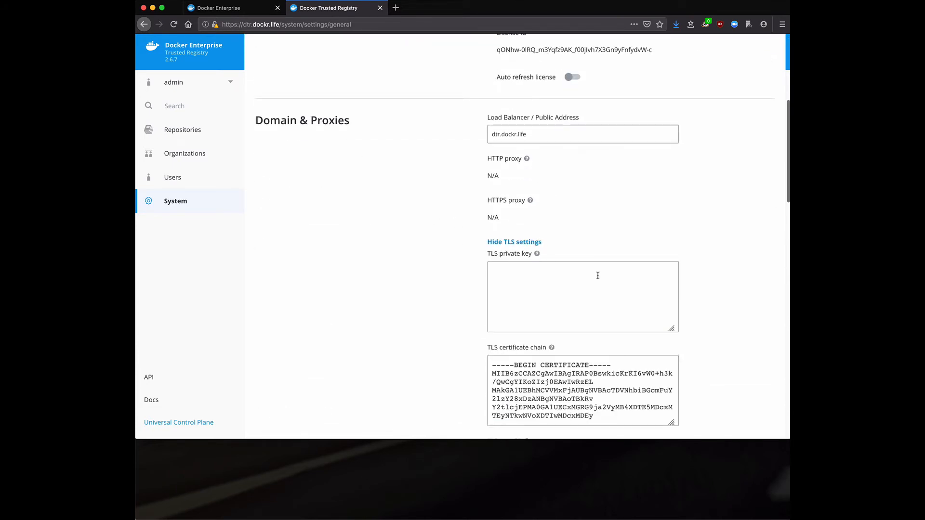
{"action": "scroll", "scroll_direction": "down", "scroll_amount": 3}
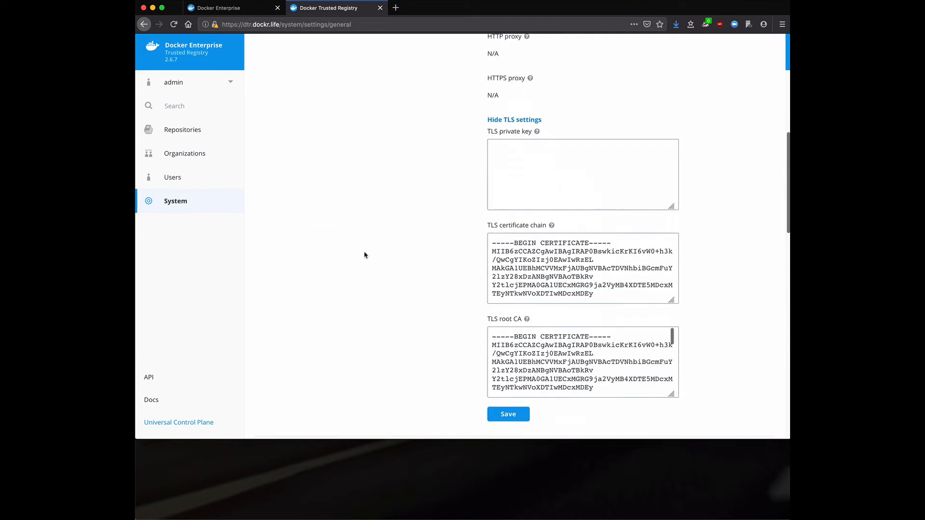
{"action": "scroll", "scroll_direction": "up", "scroll_amount": 3}
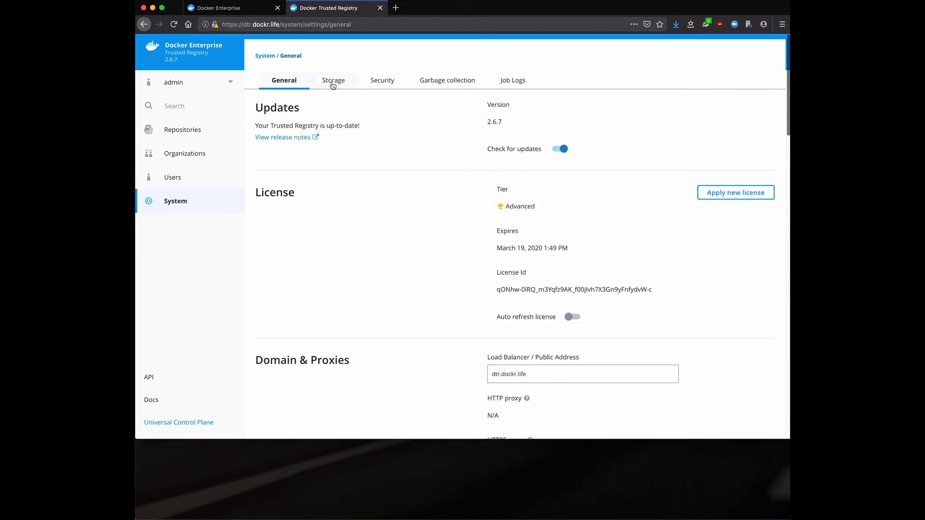
Review the S3 storage settings (us-east-1, bucket dtr) and highlight the region endpoint
{"action": "left_click", "coordinate": [332, 81]}
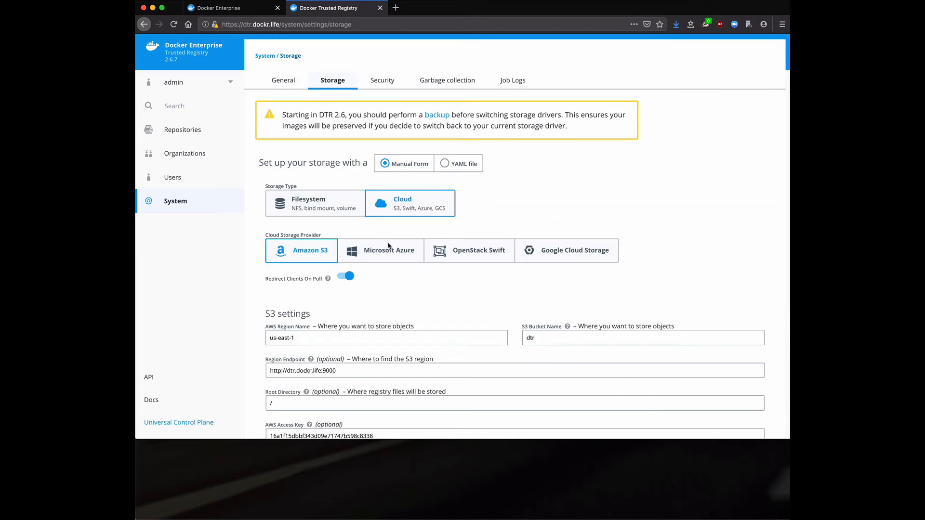
{"action": "scroll", "scroll_direction": "down", "scroll_amount": 3}
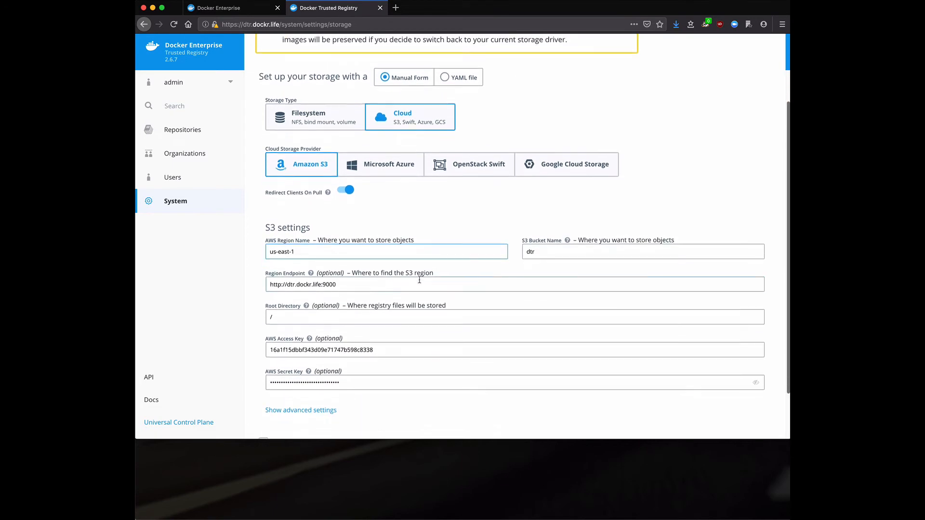
{"action": "scroll", "scroll_direction": "down", "scroll_amount": 3}
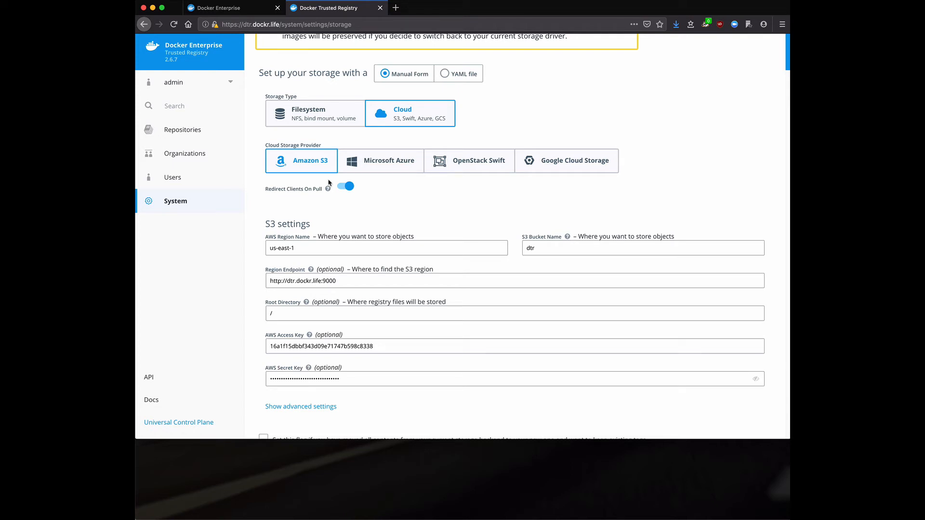
{"action": "mouse_move", "coordinate": [358, 282]}
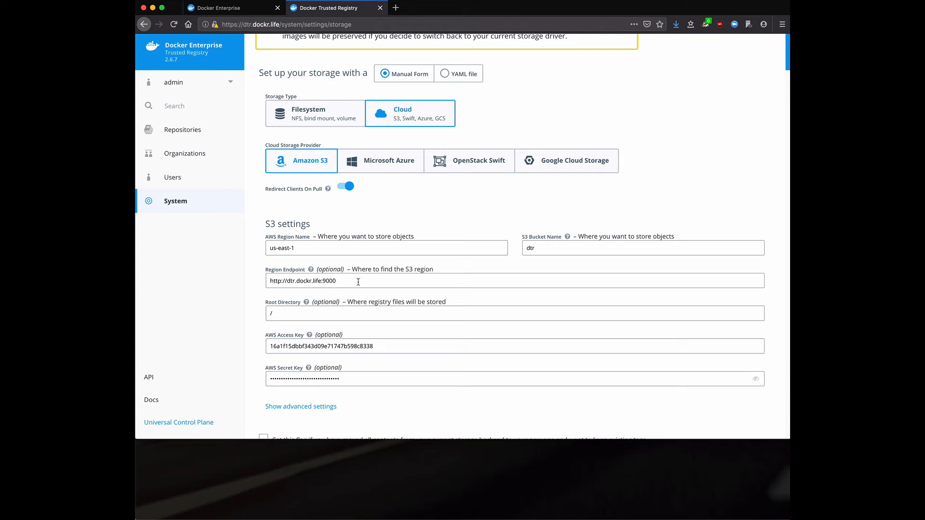
{"action": "triple_click", "coordinate": [302, 280]}
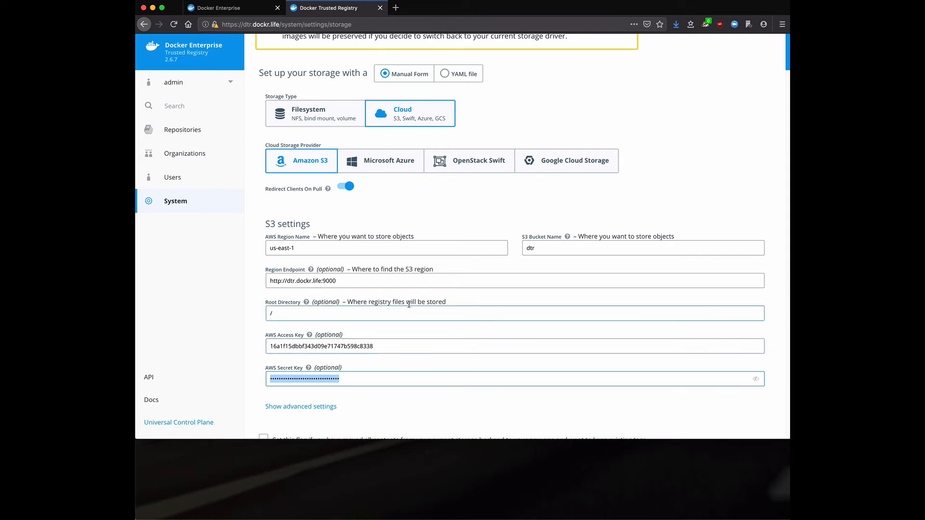
{"action": "scroll", "scroll_direction": "up", "scroll_amount": 3}
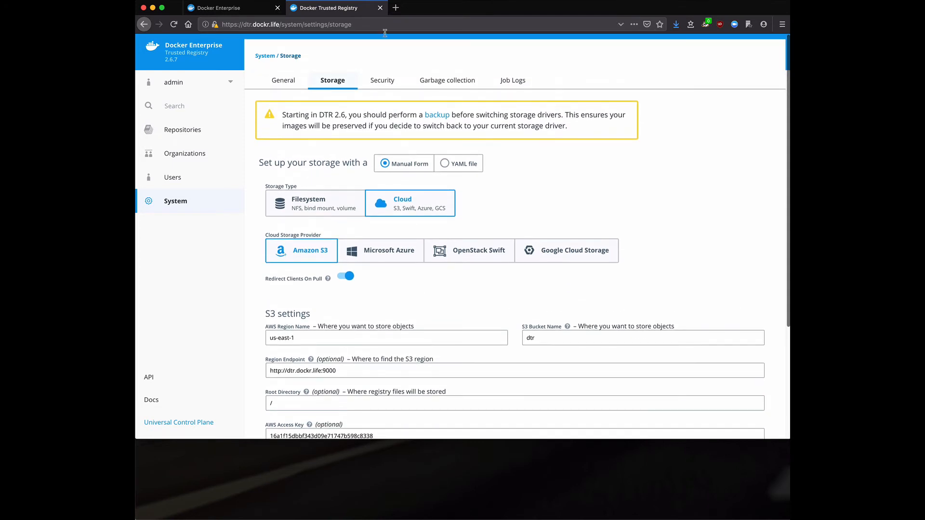
Show the Security settings with online image scanning, declining Firefox's save-login prompt
{"action": "left_click", "coordinate": [381, 81]}
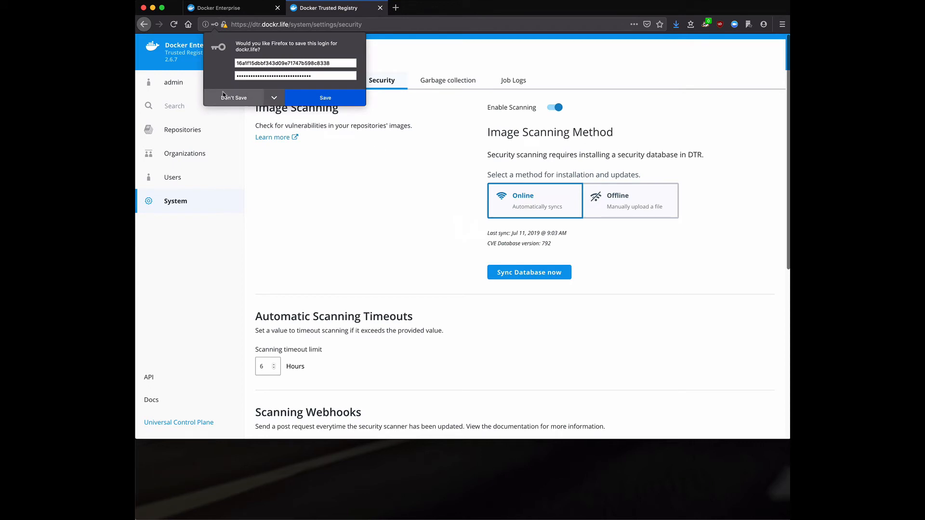
{"action": "left_click", "coordinate": [234, 97]}
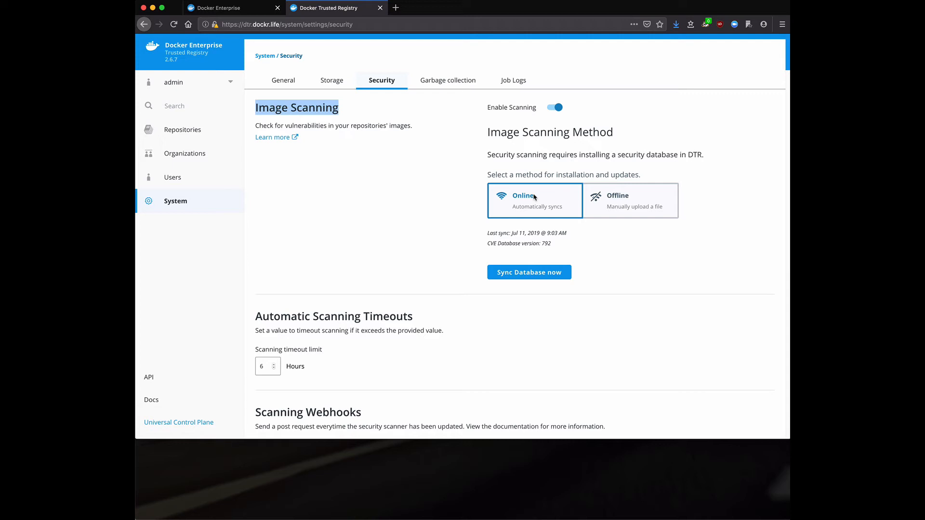
{"action": "mouse_move", "coordinate": [300, 64]}
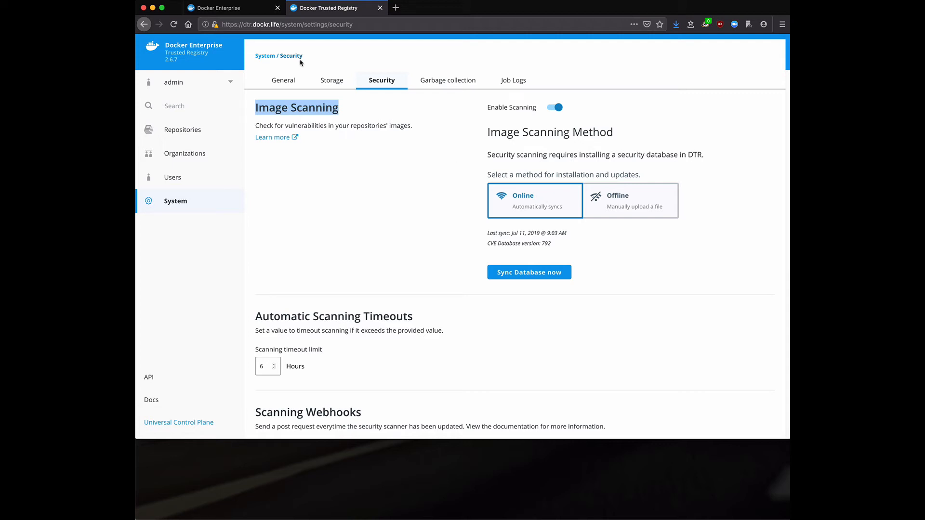
Open the admin / flask repository's Tags, showing latest with 2 critical, 1 major vulnerabilities
{"action": "left_click", "coordinate": [184, 129]}
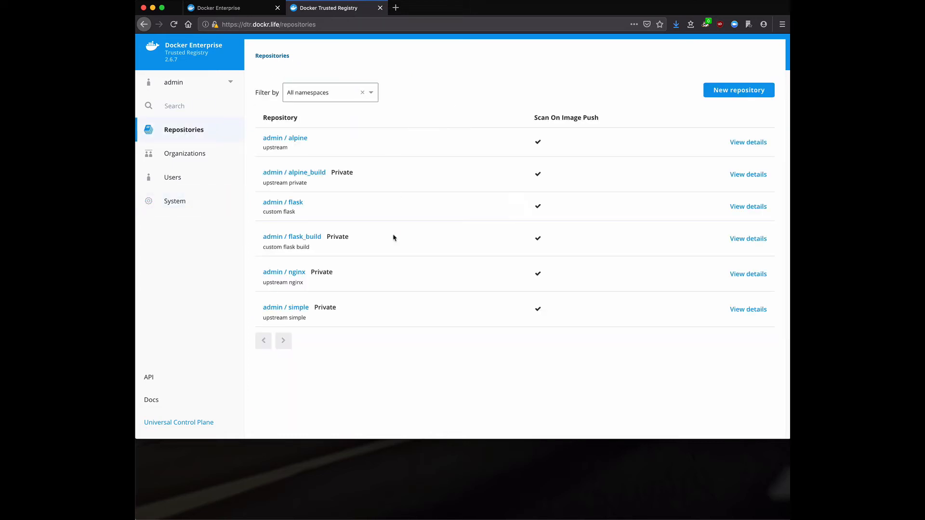
{"action": "left_click", "coordinate": [283, 203]}
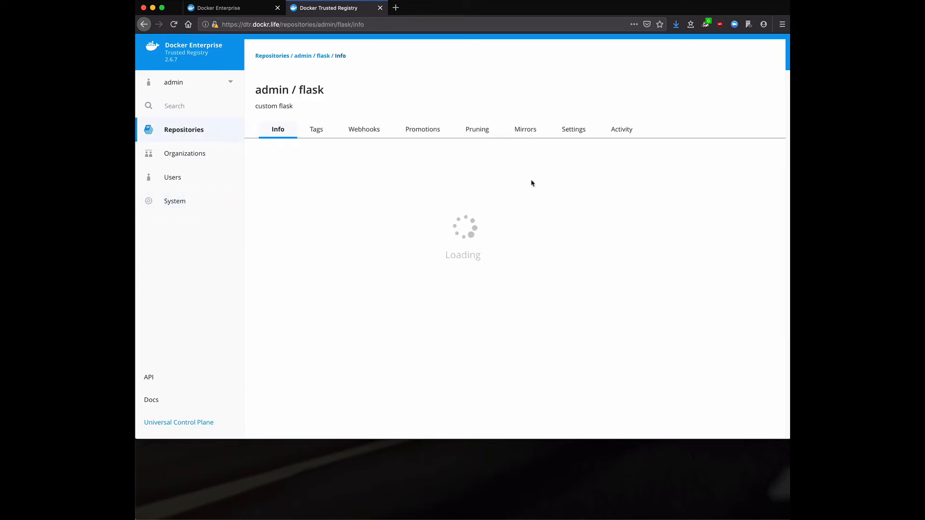
{"action": "left_click", "coordinate": [315, 129]}
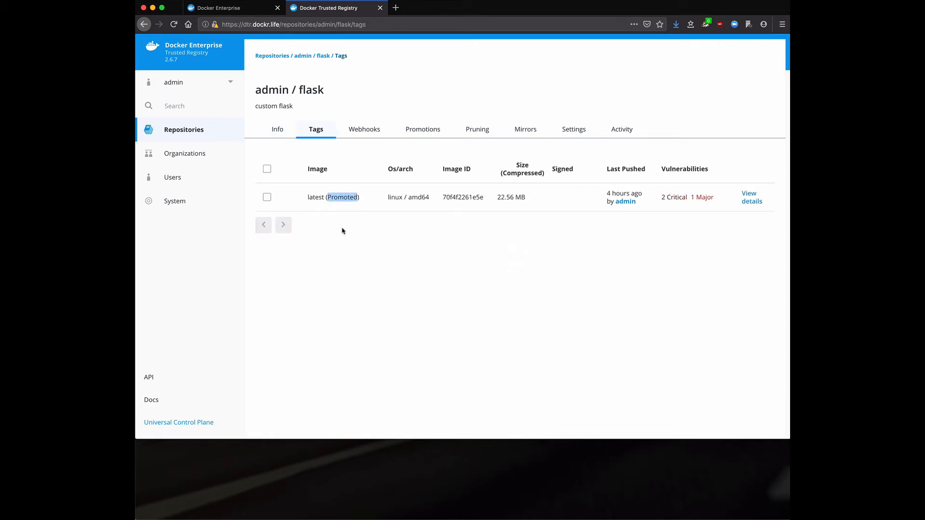
{"action": "mouse_move", "coordinate": [369, 249]}
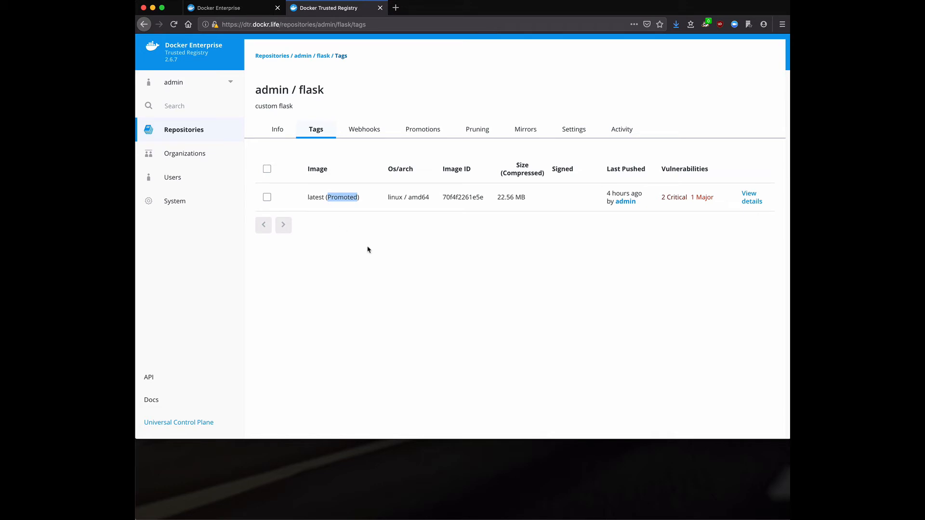
{"action": "mouse_move", "coordinate": [683, 204]}
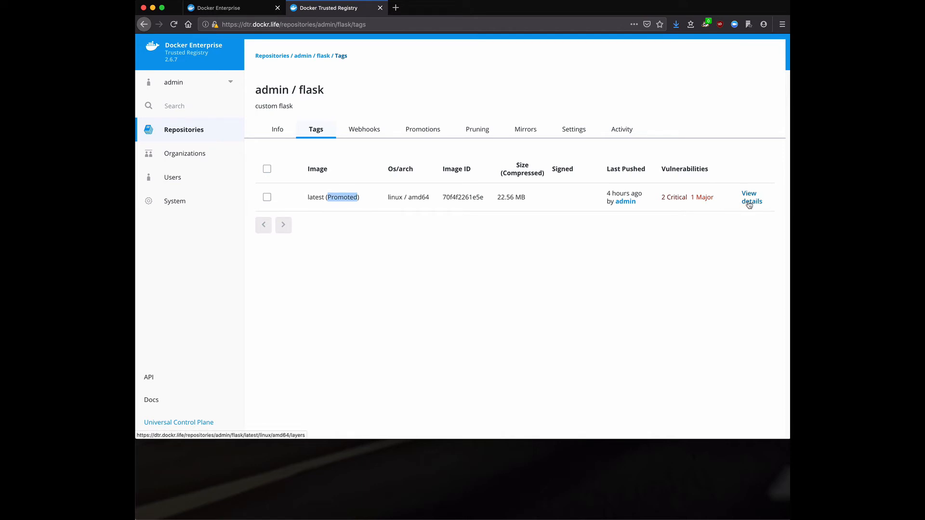
Open the latest image's layer details and highlight 'apk add' in the RUN layer
{"action": "left_click", "coordinate": [752, 197]}
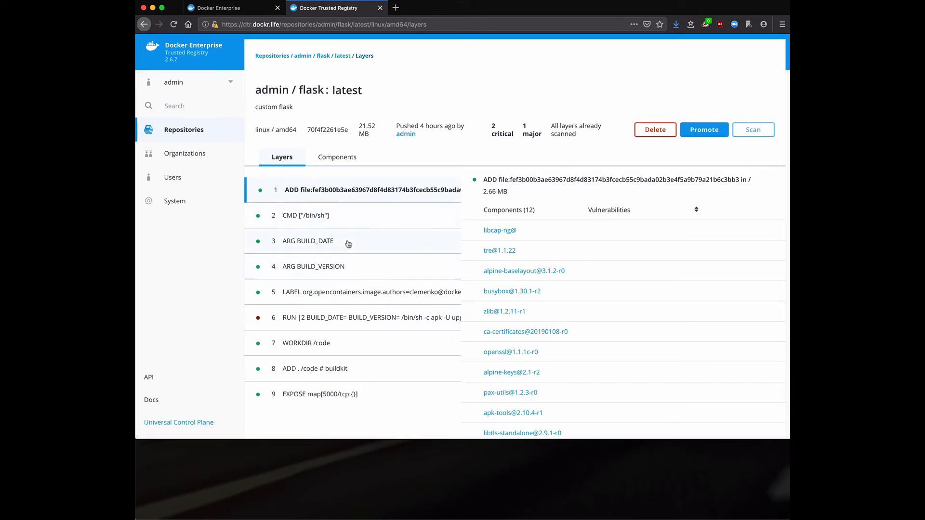
{"action": "mouse_move", "coordinate": [355, 274]}
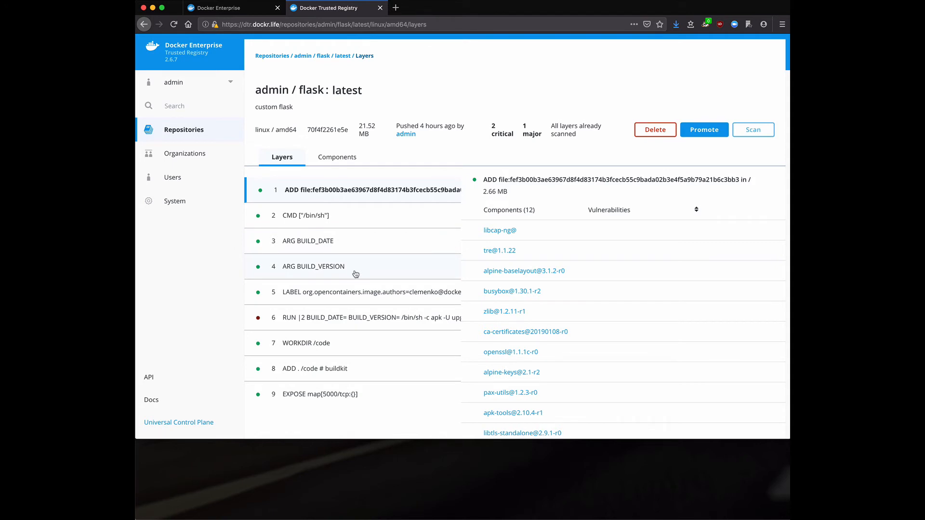
{"action": "mouse_move", "coordinate": [341, 317]}
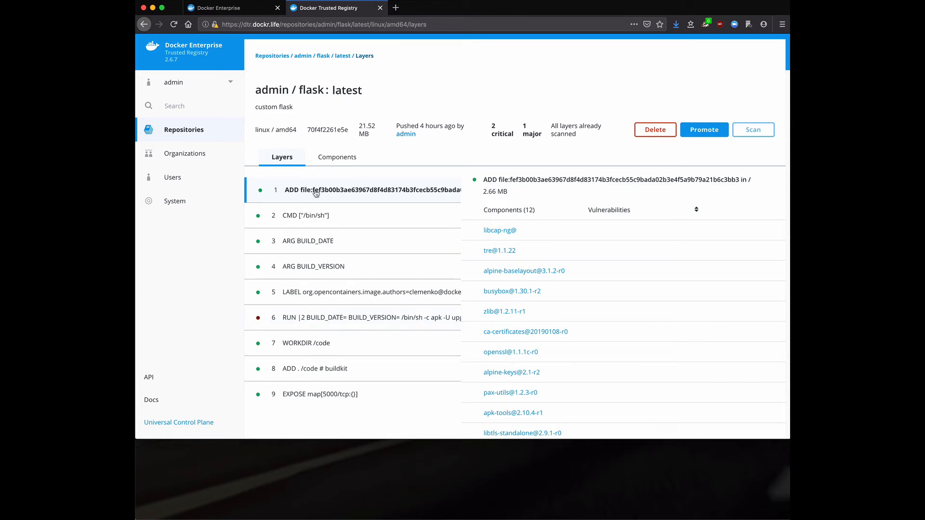
{"action": "mouse_move", "coordinate": [349, 186]}
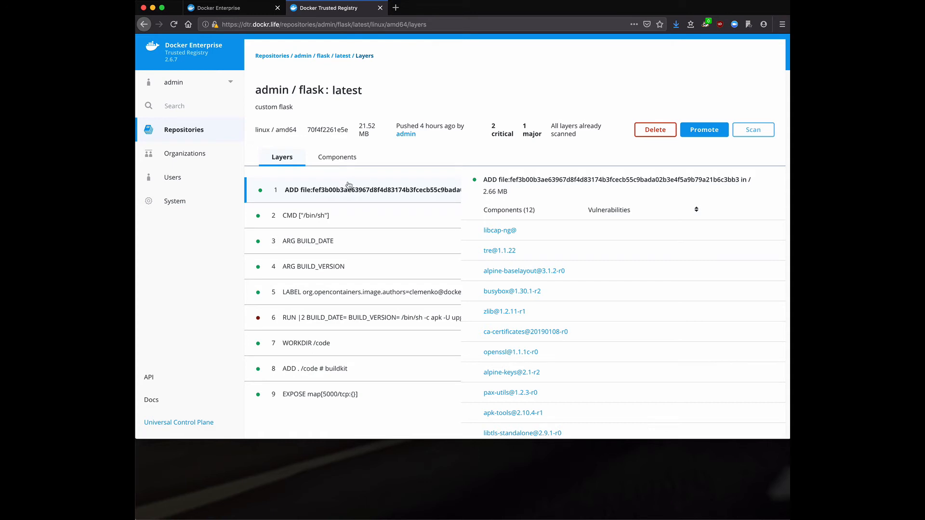
{"action": "mouse_move", "coordinate": [352, 194]}
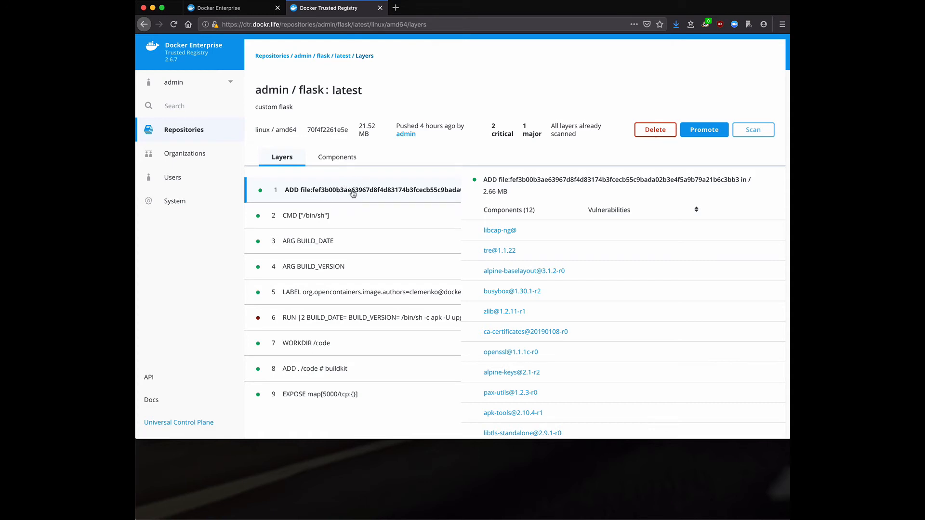
{"action": "mouse_move", "coordinate": [274, 323]}
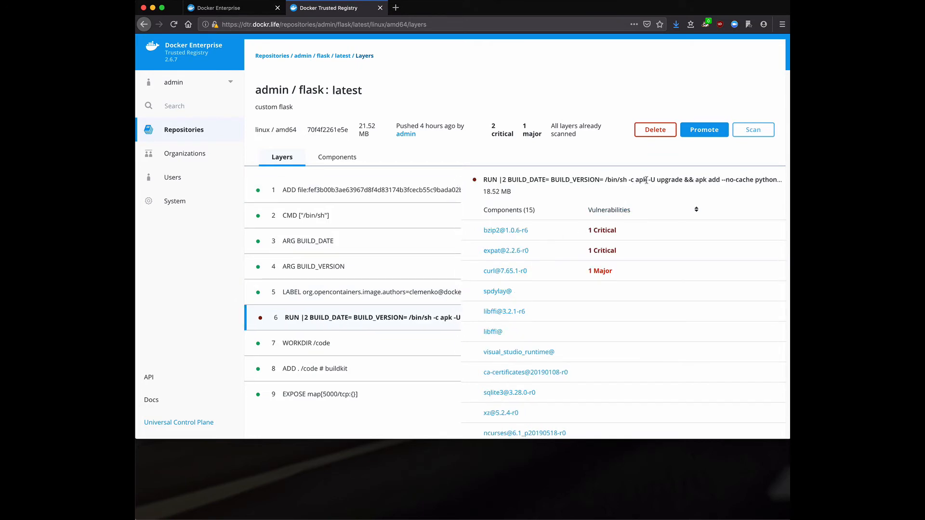
{"action": "double_click", "coordinate": [706, 180]}
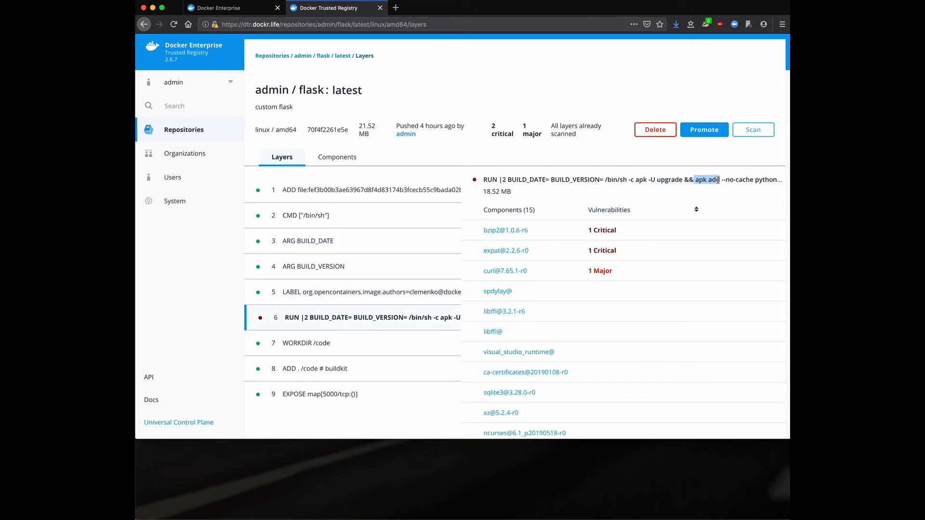
{"action": "mouse_move", "coordinate": [411, 279]}
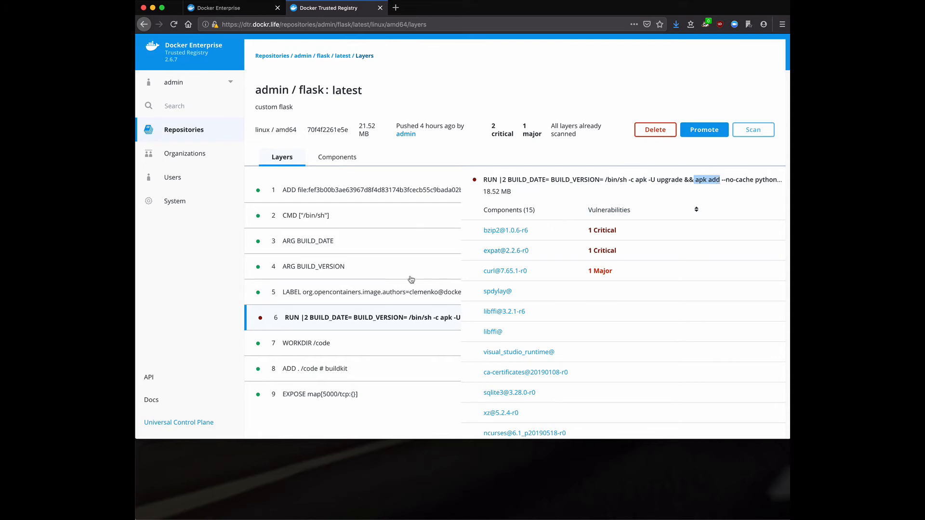
{"action": "mouse_move", "coordinate": [496, 274]}
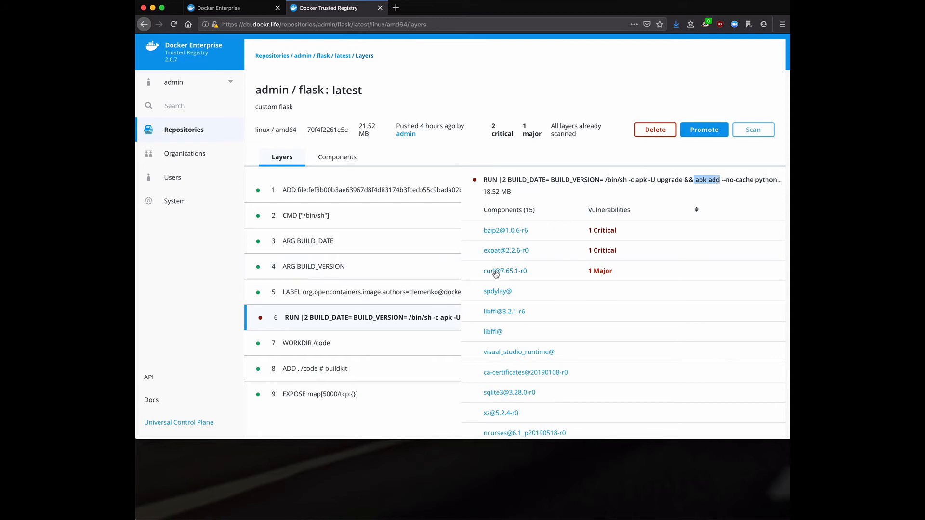
{"action": "mouse_move", "coordinate": [544, 251]}
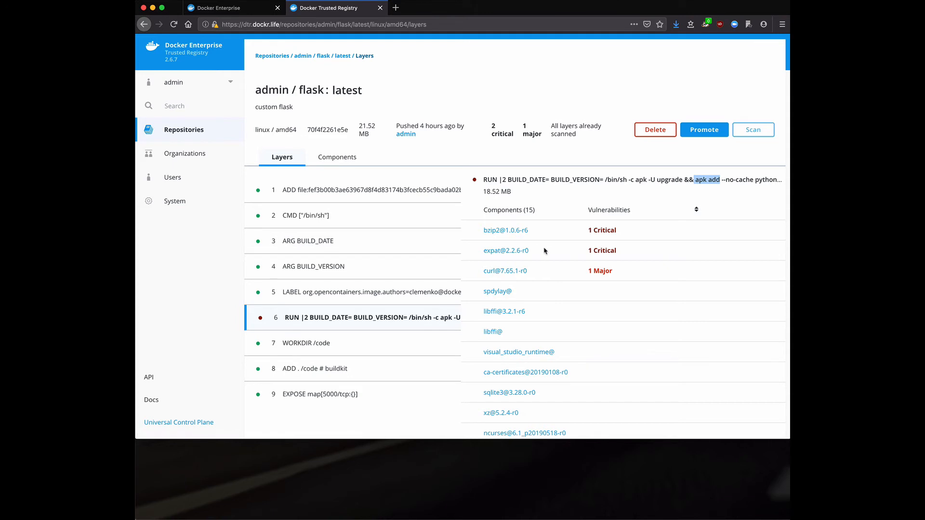
{"action": "mouse_move", "coordinate": [496, 254]}
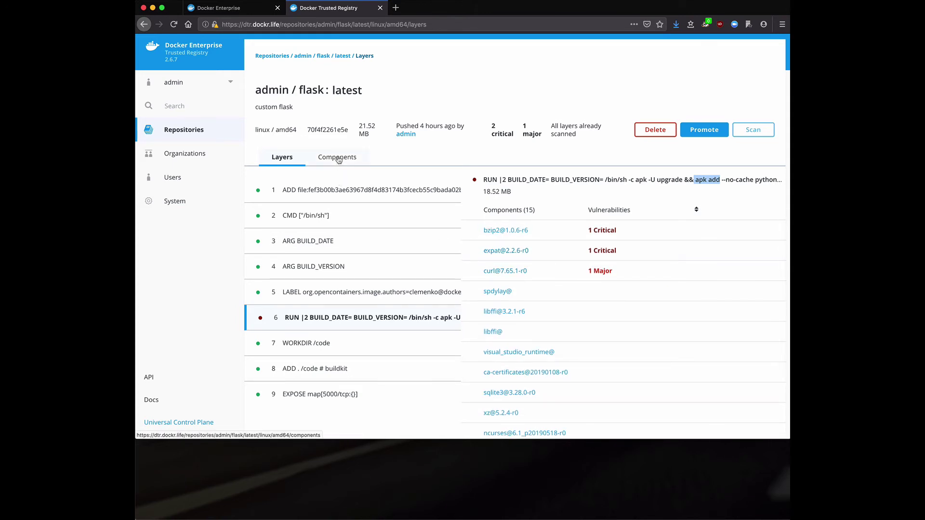
Select the bzip2 component to show CVE-2019-12900 with severity 7.5
{"action": "left_click", "coordinate": [337, 157]}
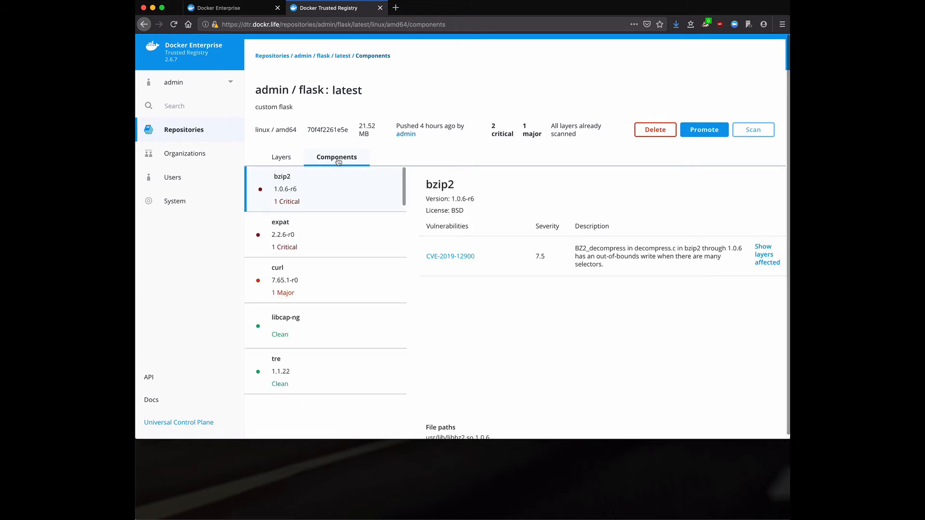
{"action": "mouse_move", "coordinate": [354, 294]}
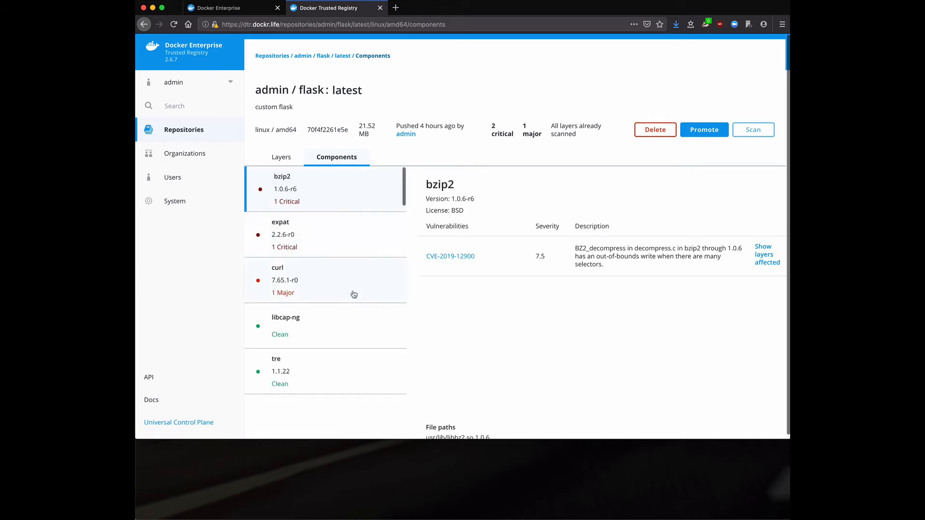
{"action": "mouse_move", "coordinate": [331, 178]}
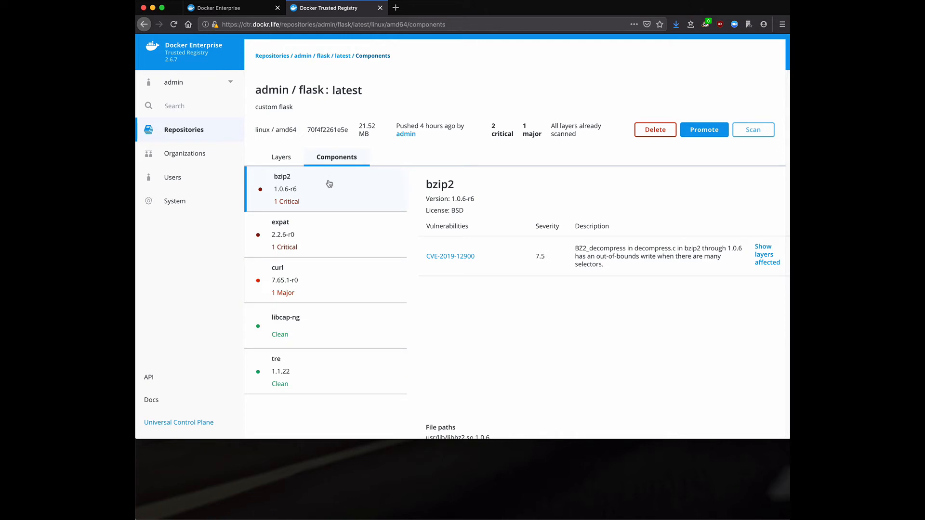
{"action": "mouse_move", "coordinate": [377, 208]}
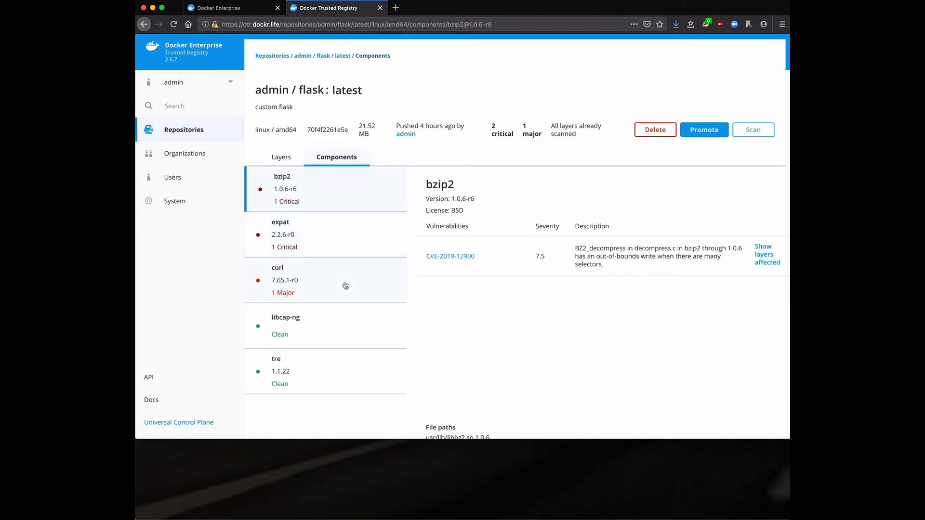
{"action": "mouse_move", "coordinate": [450, 256]}
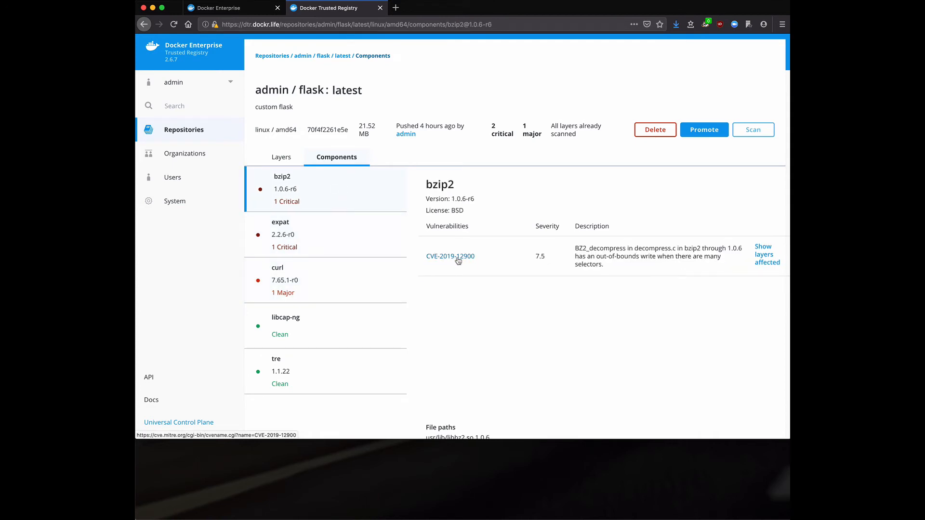
Follow the CVE-2019-12900 link to its MITRE CVE entry in a new tab
{"action": "left_click", "coordinate": [450, 255]}
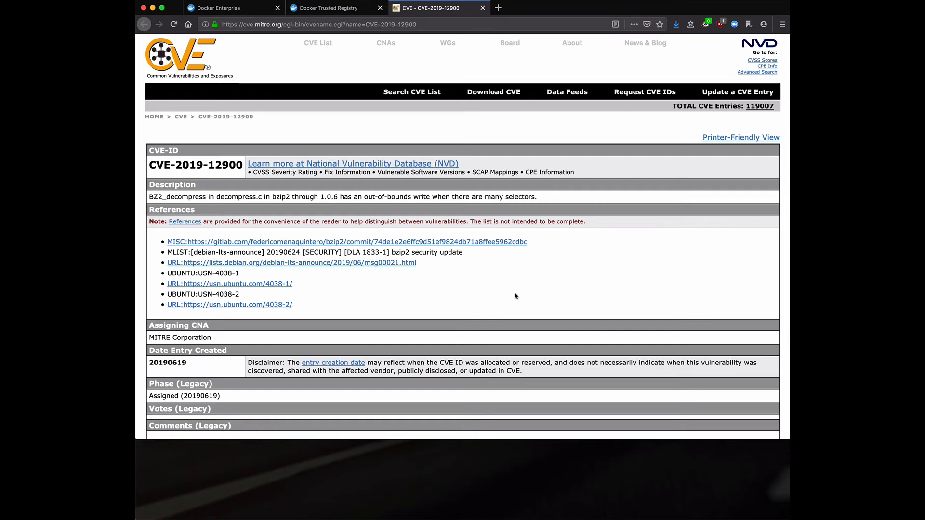
{"action": "mouse_move", "coordinate": [467, 326]}
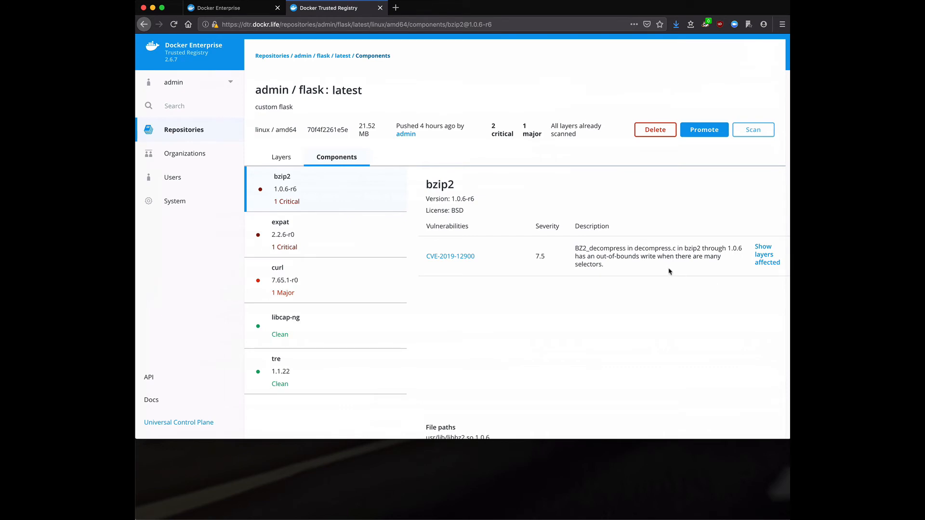
{"action": "mouse_move", "coordinate": [450, 255]}
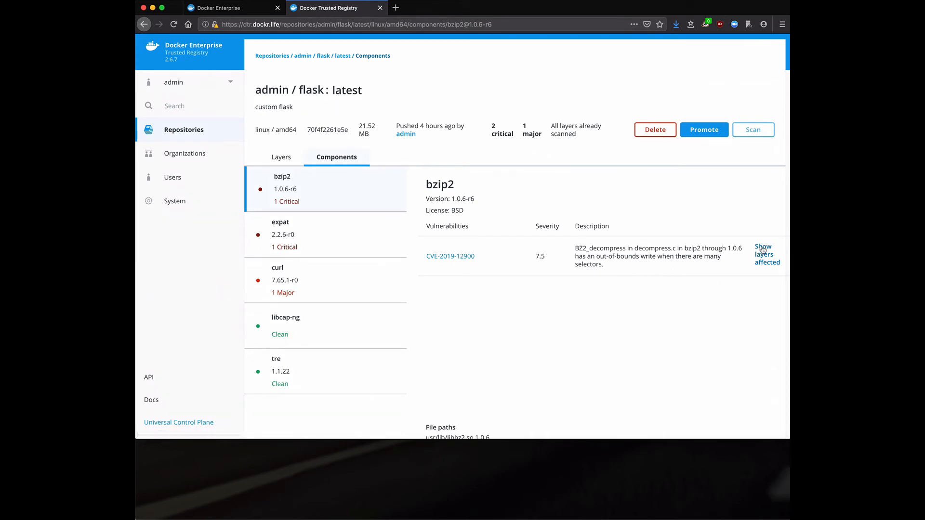
Show the layers affected by the bzip2 vulnerability and hide it on the affected layer
{"action": "left_click", "coordinate": [767, 255]}
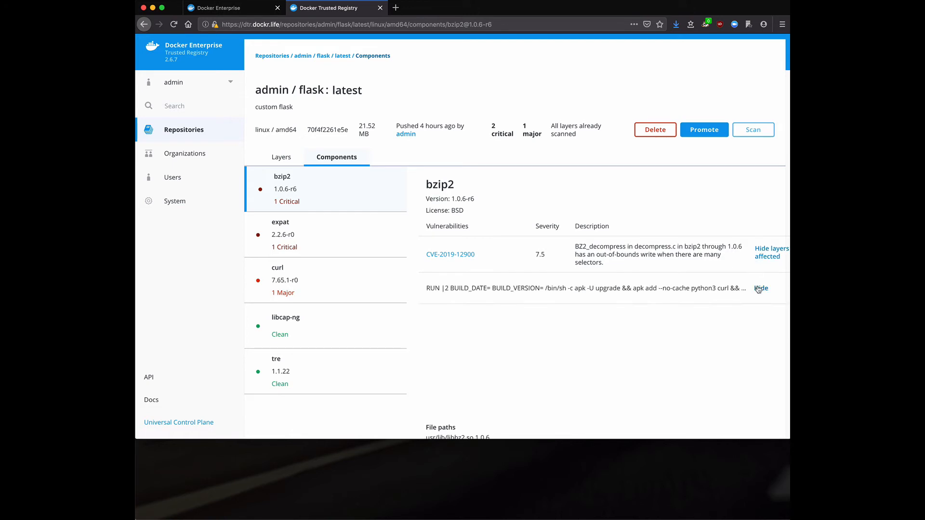
{"action": "mouse_move", "coordinate": [696, 272]}
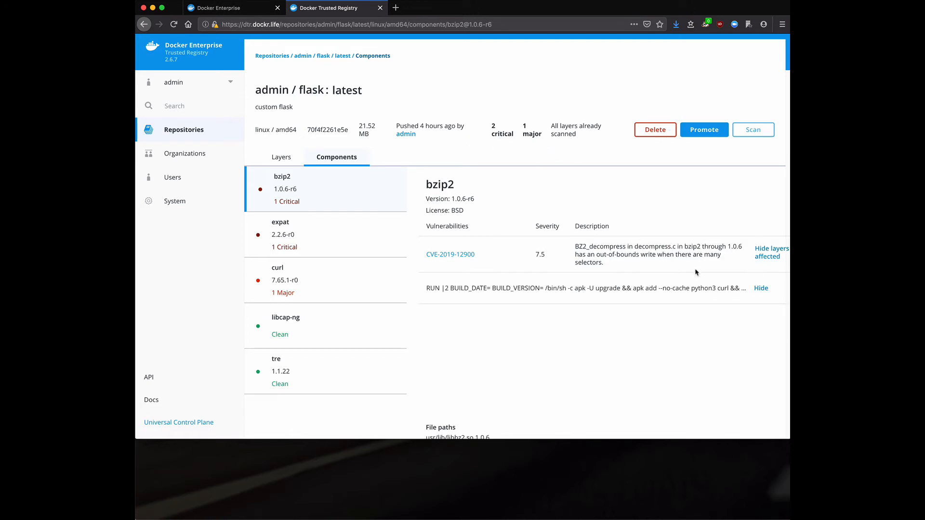
{"action": "left_click", "coordinate": [770, 252]}
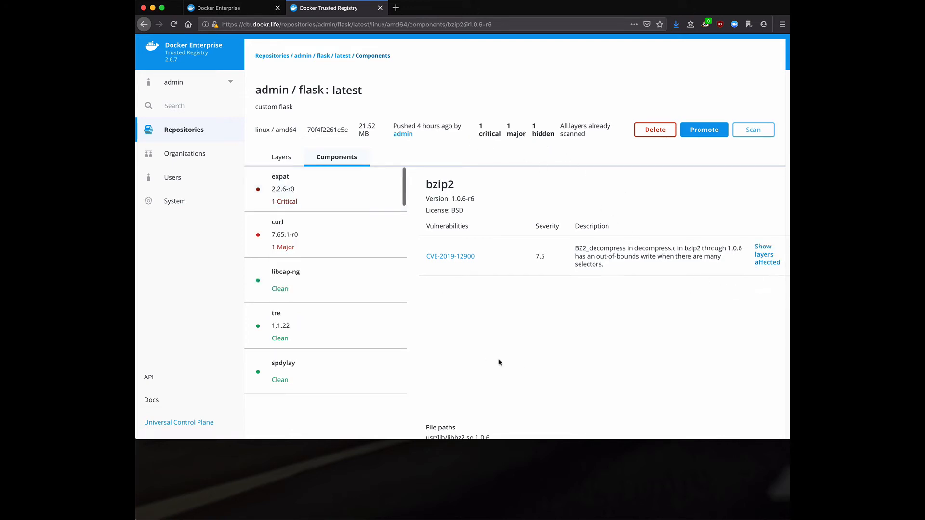
{"action": "mouse_move", "coordinate": [531, 126]}
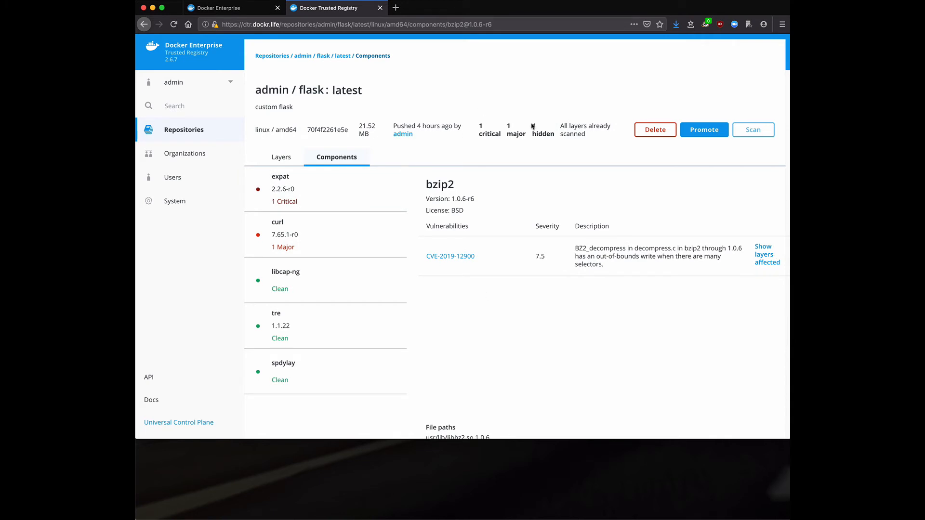
{"action": "mouse_move", "coordinate": [310, 73]}
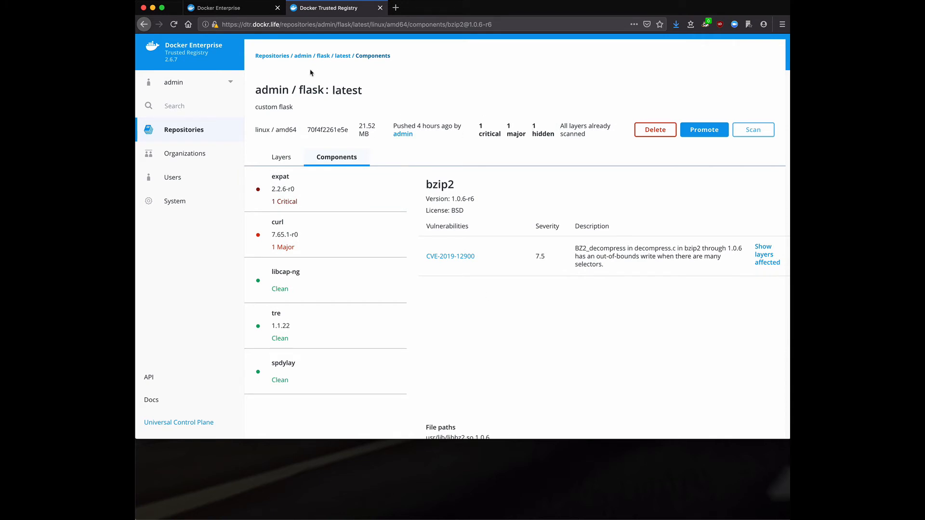
View flask's incoming promotion policy from admin/flask_build (critical ≤ 10) and list target repositories
{"action": "left_click", "coordinate": [323, 55]}
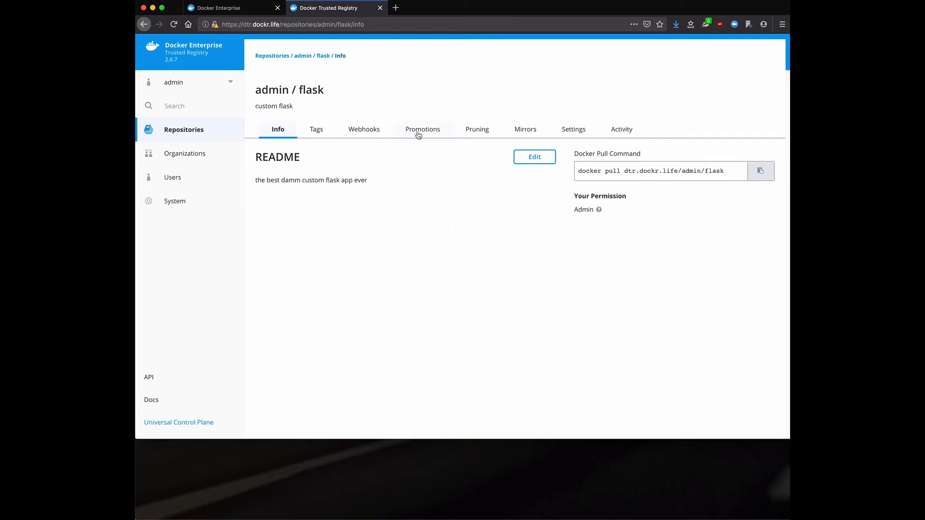
{"action": "left_click", "coordinate": [423, 129]}
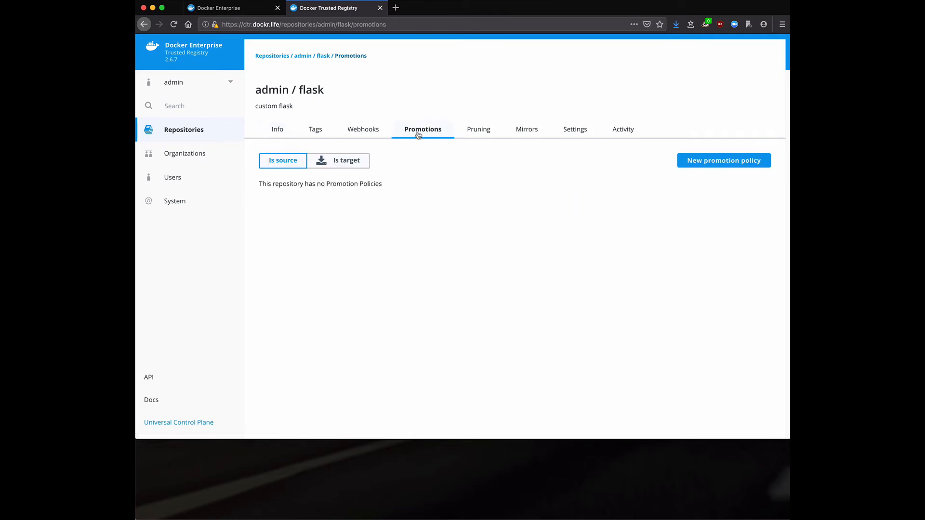
{"action": "left_click", "coordinate": [346, 160]}
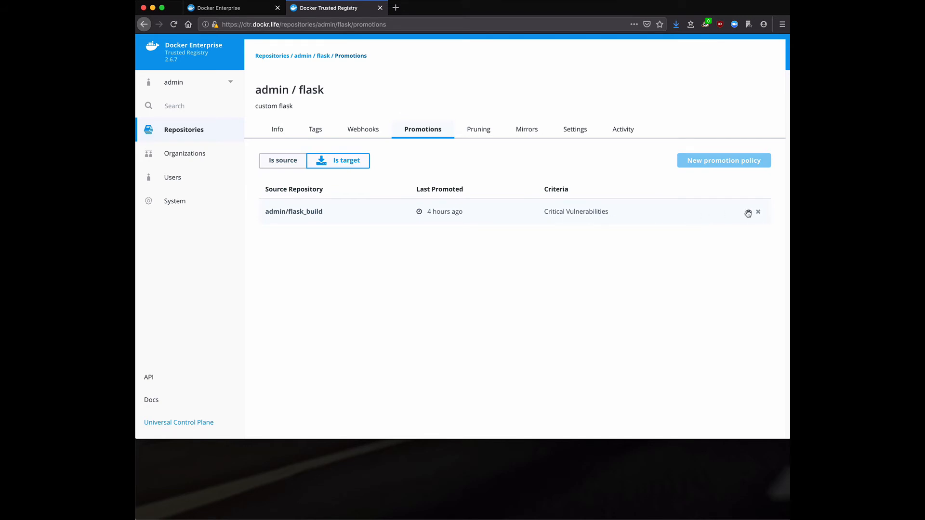
{"action": "left_click", "coordinate": [749, 213]}
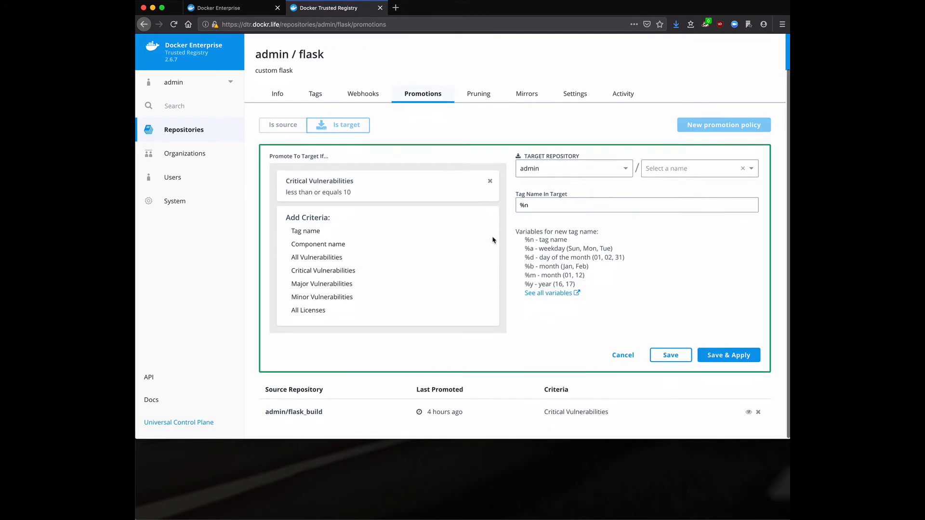
{"action": "mouse_move", "coordinate": [328, 411]}
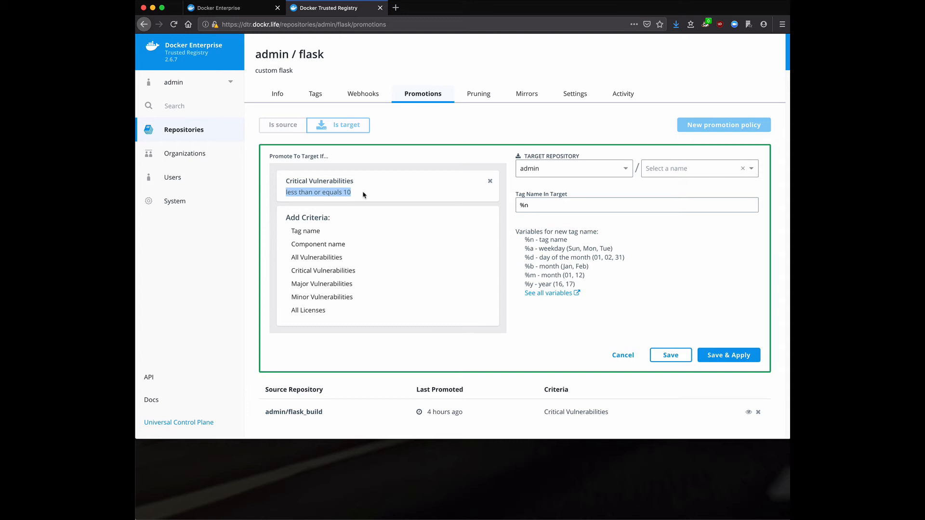
{"action": "mouse_move", "coordinate": [375, 204]}
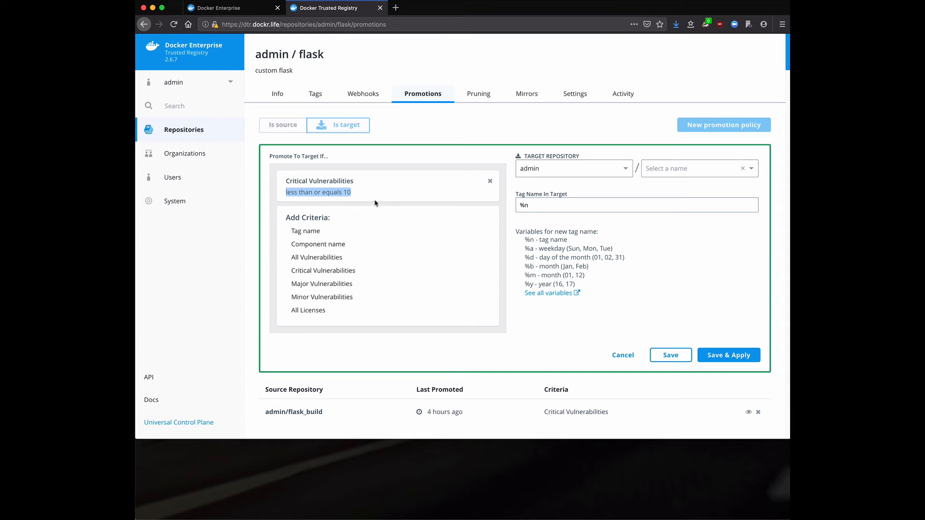
{"action": "mouse_move", "coordinate": [482, 185]}
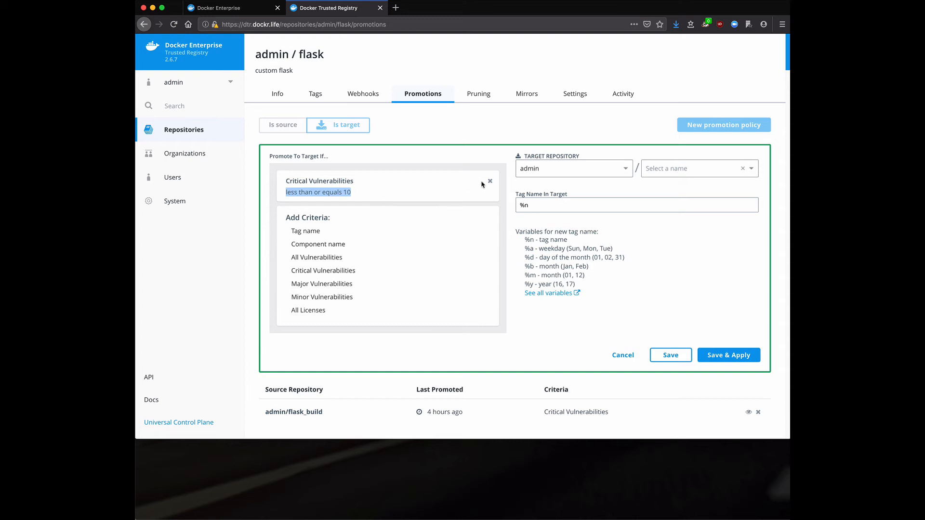
{"action": "left_click", "coordinate": [696, 168]}
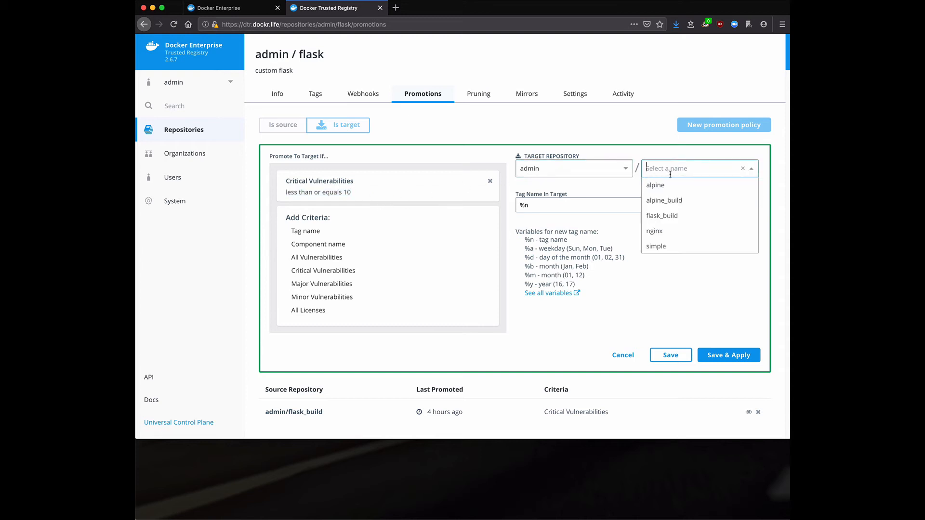
{"action": "mouse_move", "coordinate": [662, 215]}
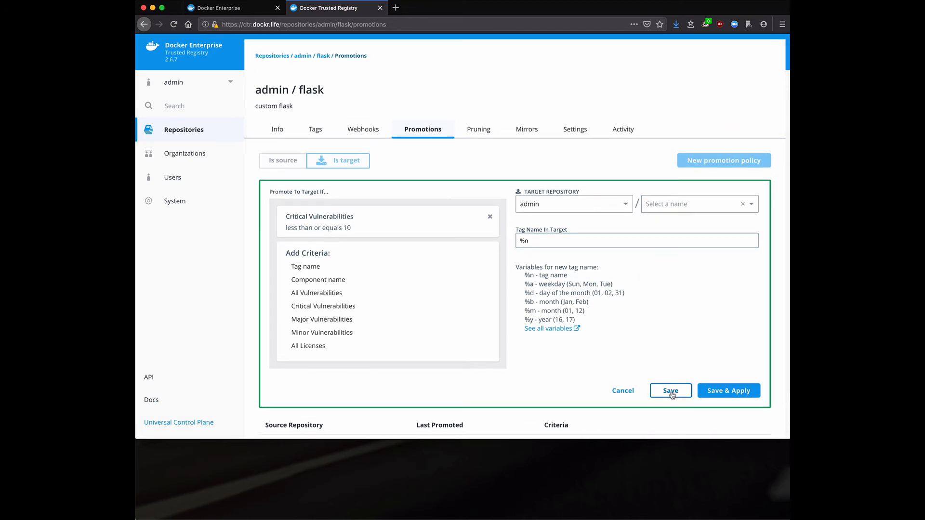
Save the promotion policy and show flask's tags, with latest marked Promoted
{"action": "left_click", "coordinate": [670, 391]}
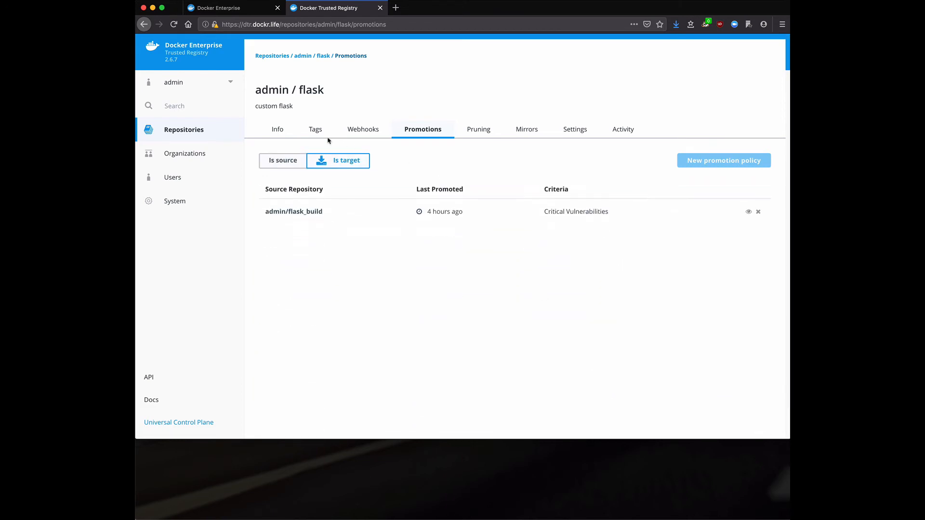
{"action": "left_click", "coordinate": [315, 129]}
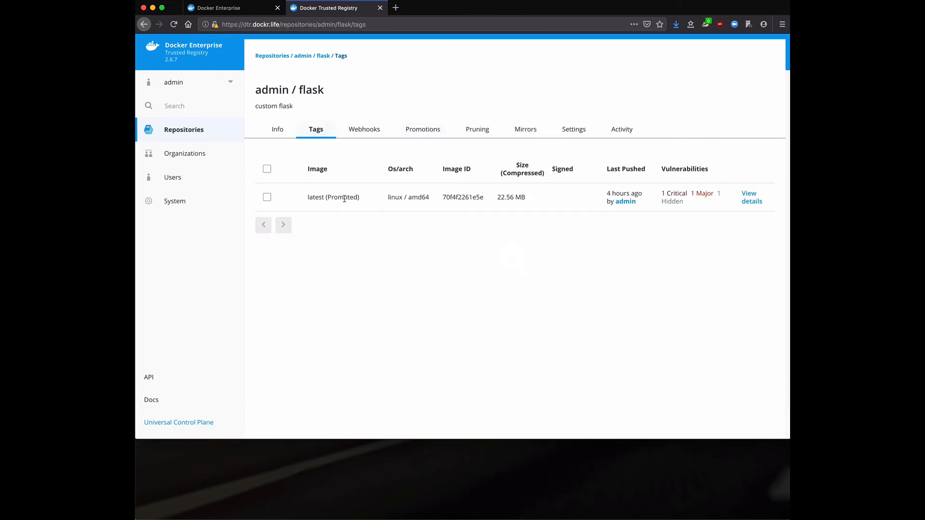
{"action": "double_click", "coordinate": [342, 197]}
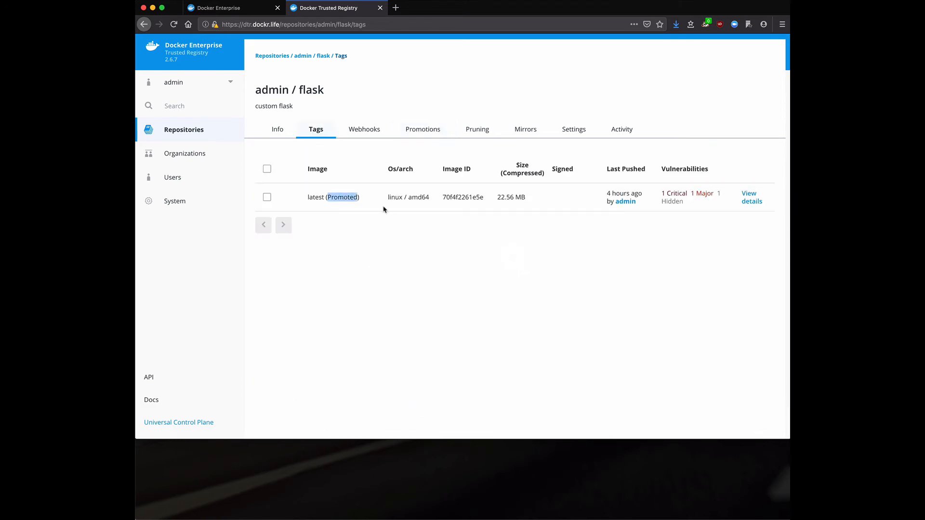
{"action": "mouse_move", "coordinate": [387, 212]}
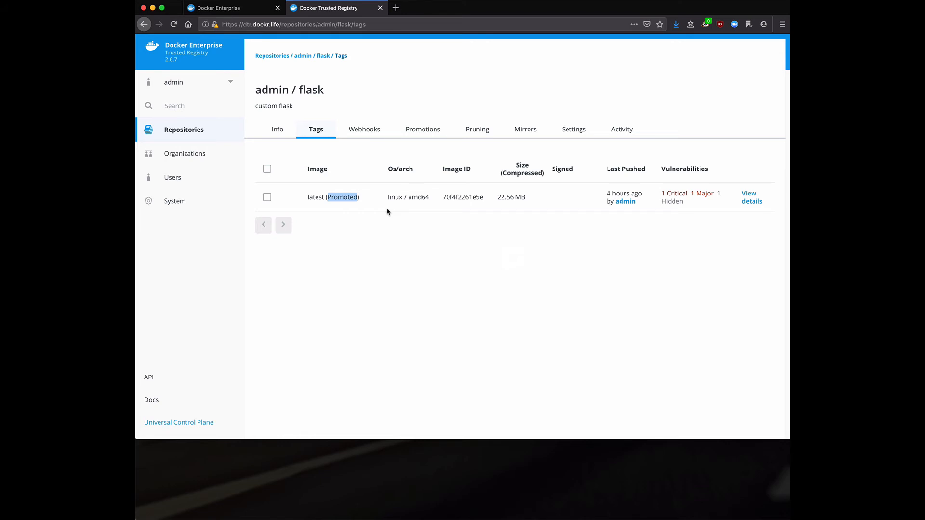
{"action": "mouse_move", "coordinate": [391, 127]}
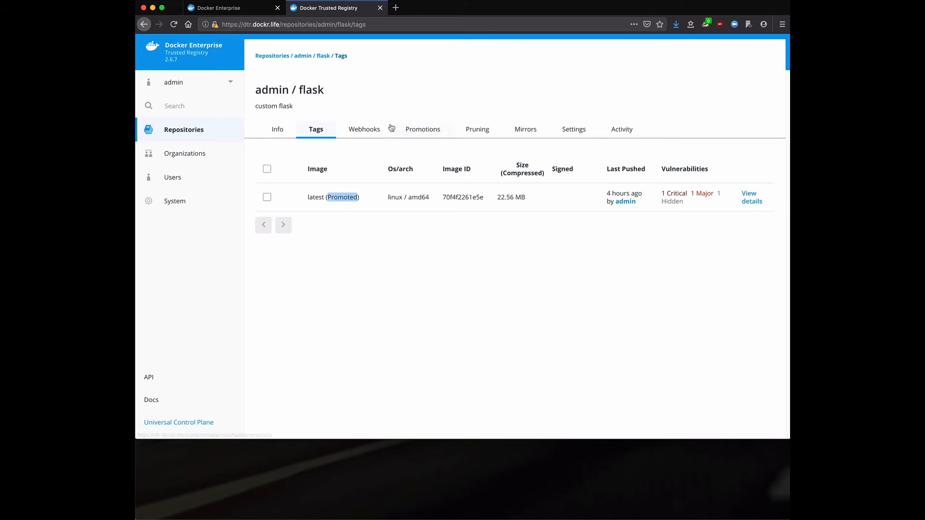
Open a New webhook form for flask and scroll through its notification and URL fields
{"action": "left_click", "coordinate": [364, 129]}
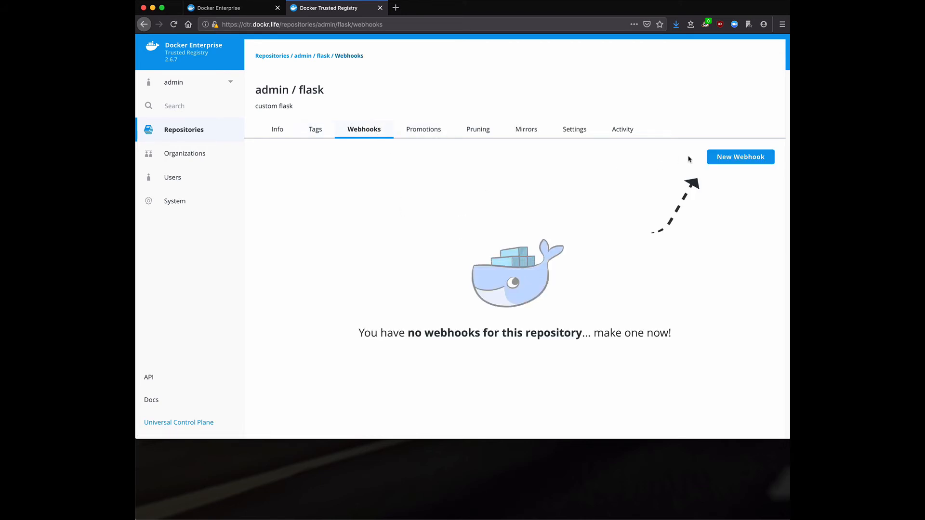
{"action": "left_click", "coordinate": [740, 157]}
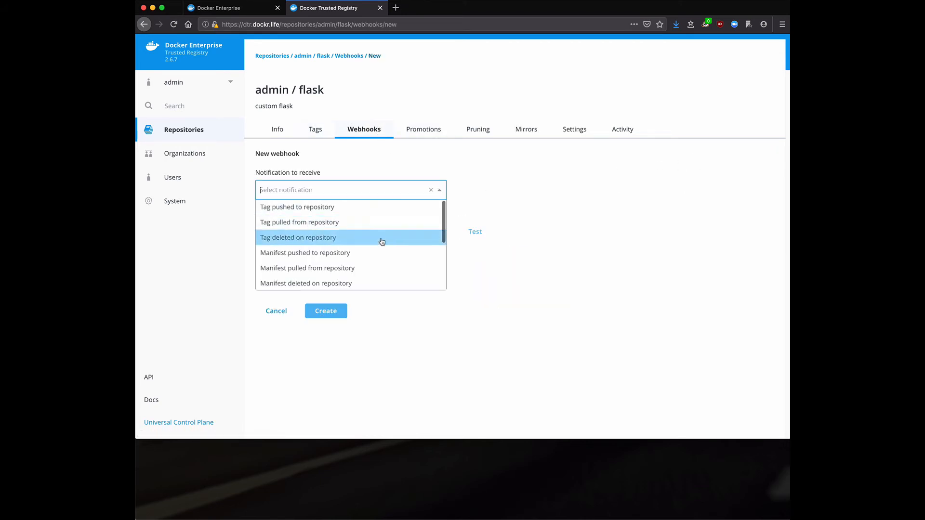
{"action": "scroll", "scroll_direction": "down", "scroll_amount": 3}
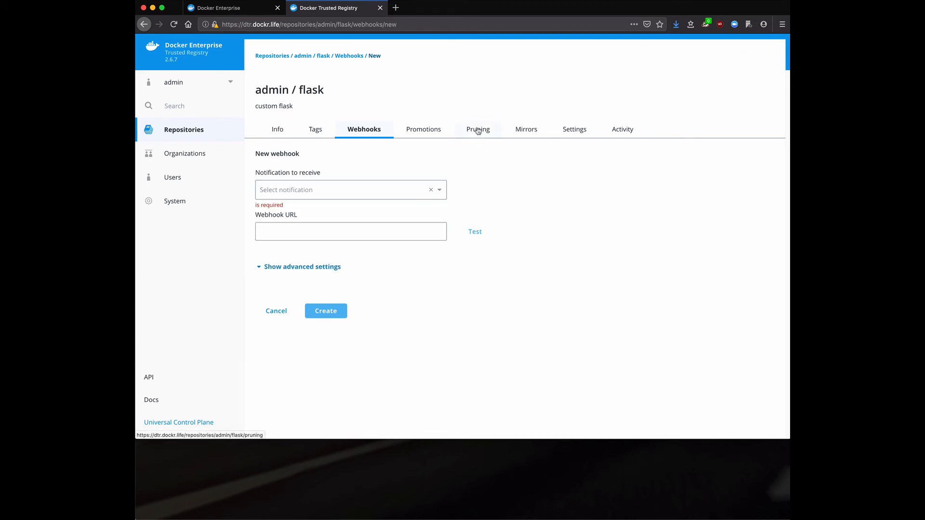
Add a flask pruning policy for tags last updated over 90 days ago, applied to future tags
{"action": "left_click", "coordinate": [476, 129]}
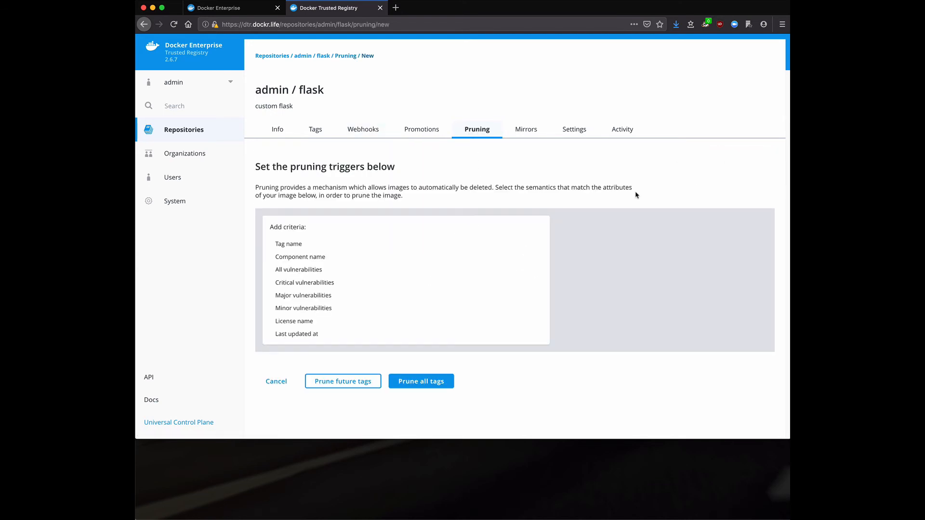
{"action": "mouse_move", "coordinate": [287, 202]}
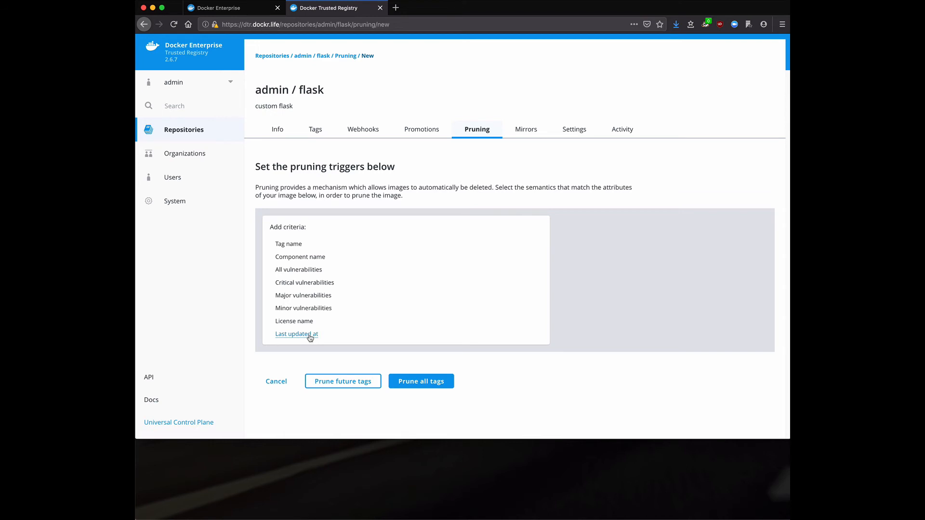
{"action": "mouse_move", "coordinate": [293, 321]}
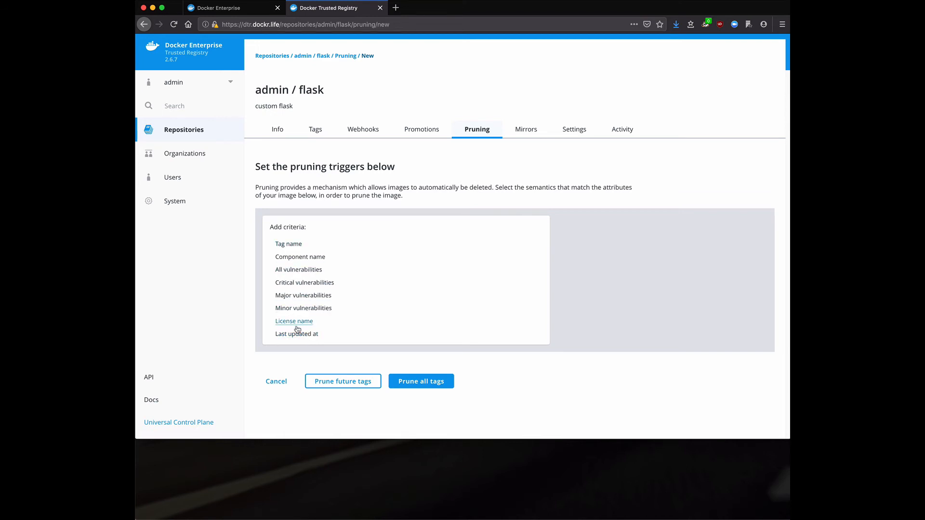
{"action": "left_click", "coordinate": [297, 334]}
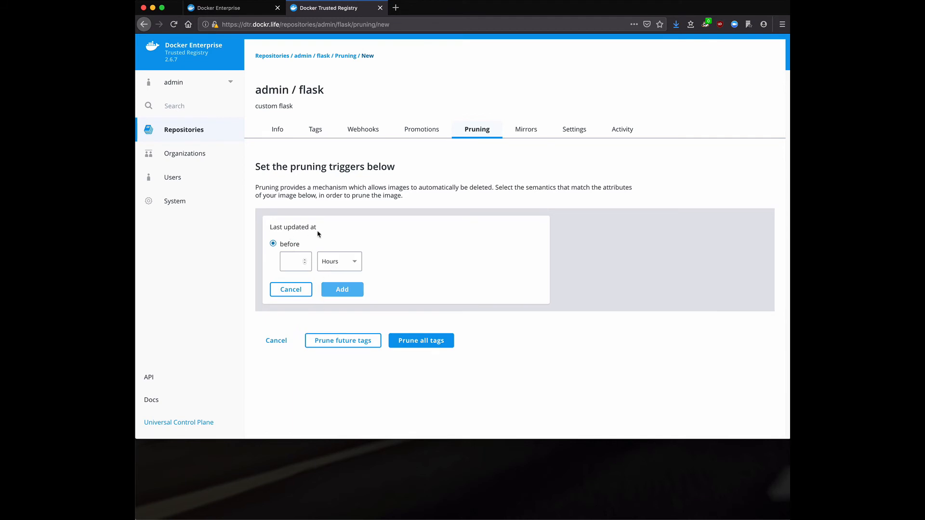
{"action": "left_click", "coordinate": [339, 261]}
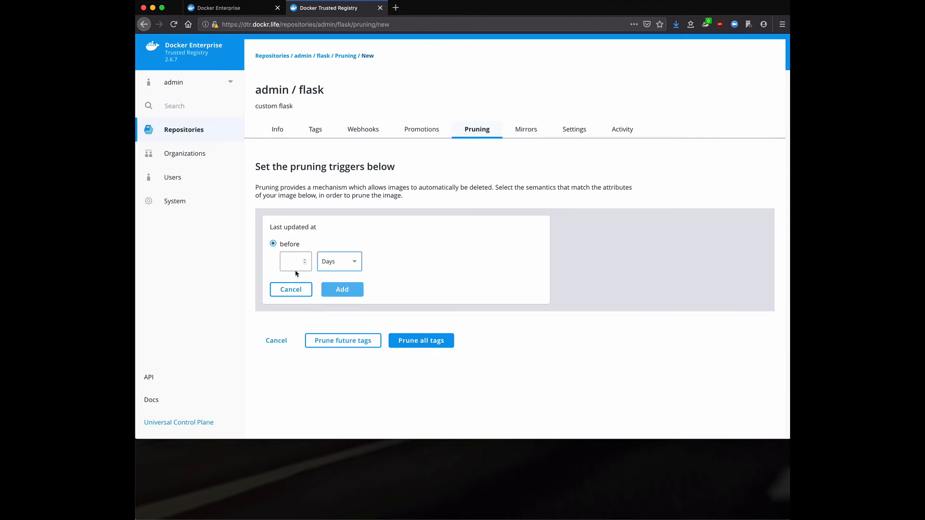
{"action": "type", "text": "90"}
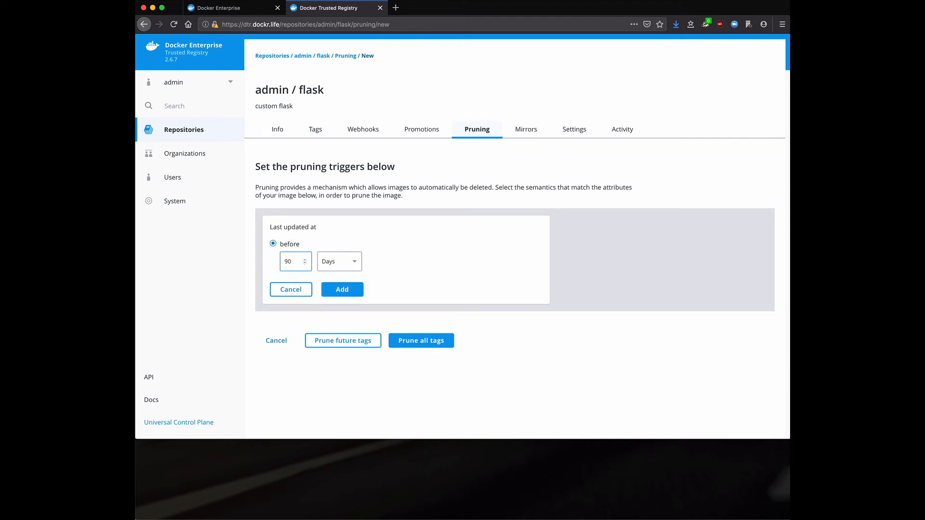
{"action": "left_click", "coordinate": [341, 289]}
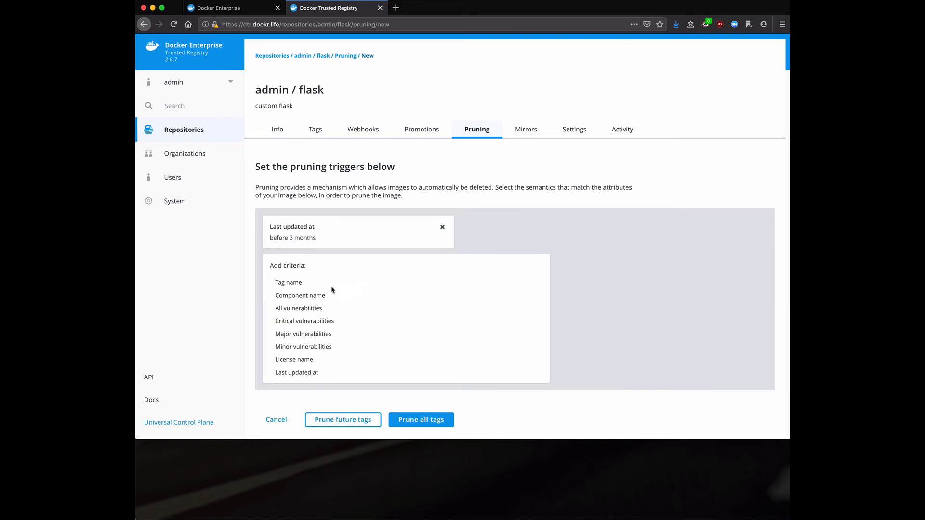
{"action": "mouse_move", "coordinate": [404, 410]}
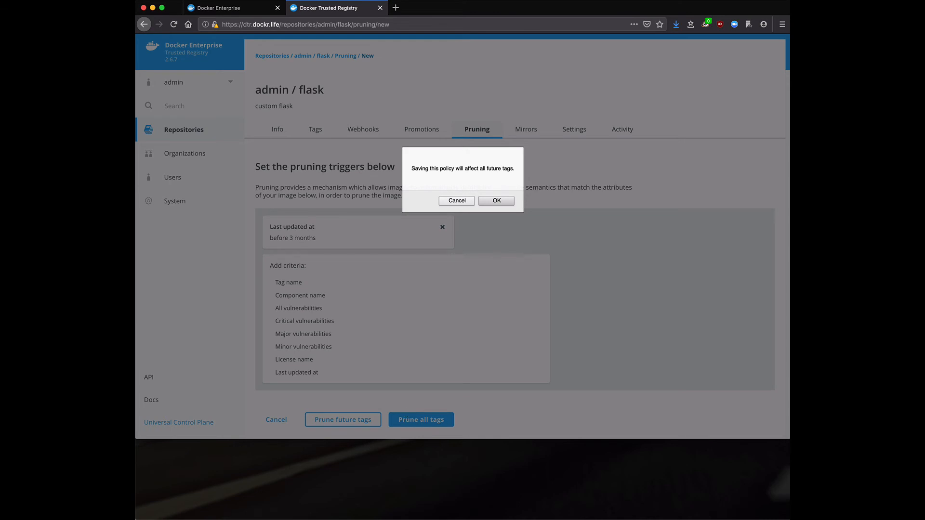
{"action": "left_click", "coordinate": [496, 200]}
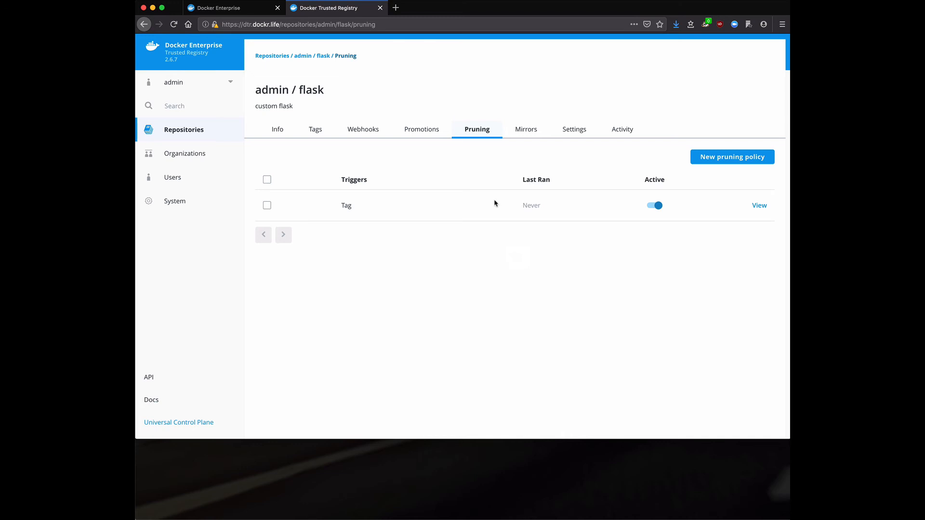
{"action": "mouse_move", "coordinate": [718, 98]}
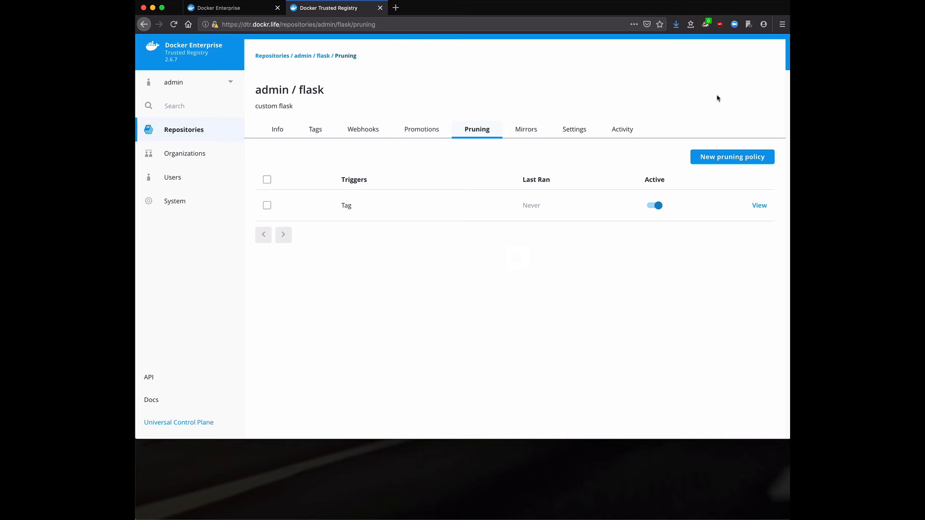
{"action": "mouse_move", "coordinate": [490, 95]}
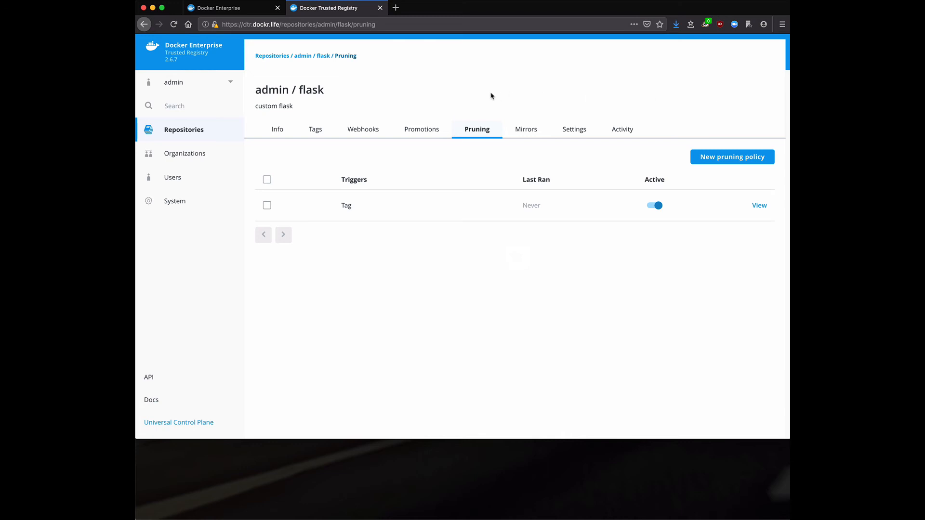
{"action": "mouse_move", "coordinate": [525, 129]}
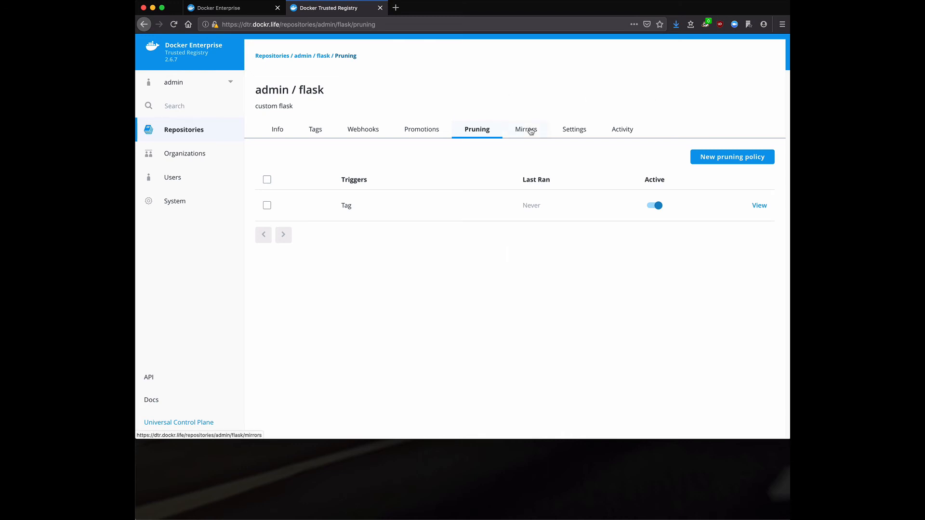
Start a new admin/flask mirror using Docker Hub, set to pull from the remote registry
{"action": "left_click", "coordinate": [524, 129]}
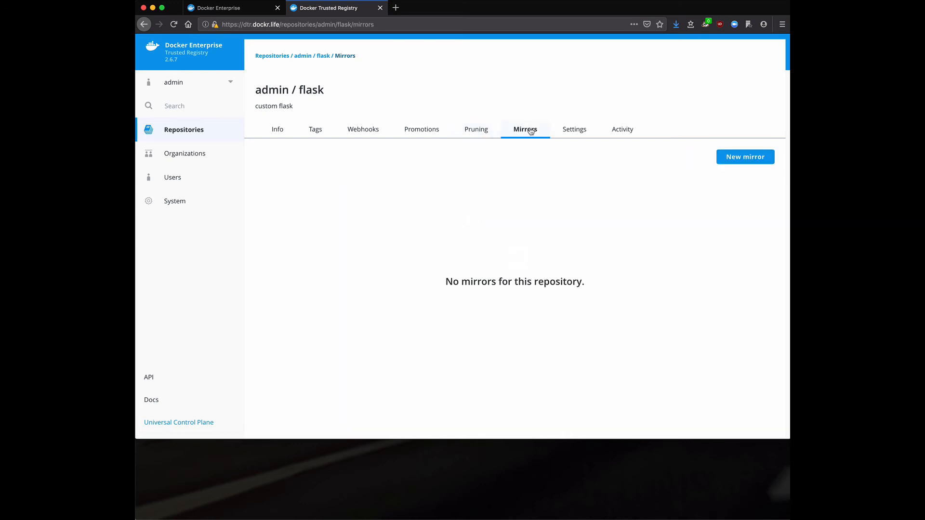
{"action": "mouse_move", "coordinate": [744, 157]}
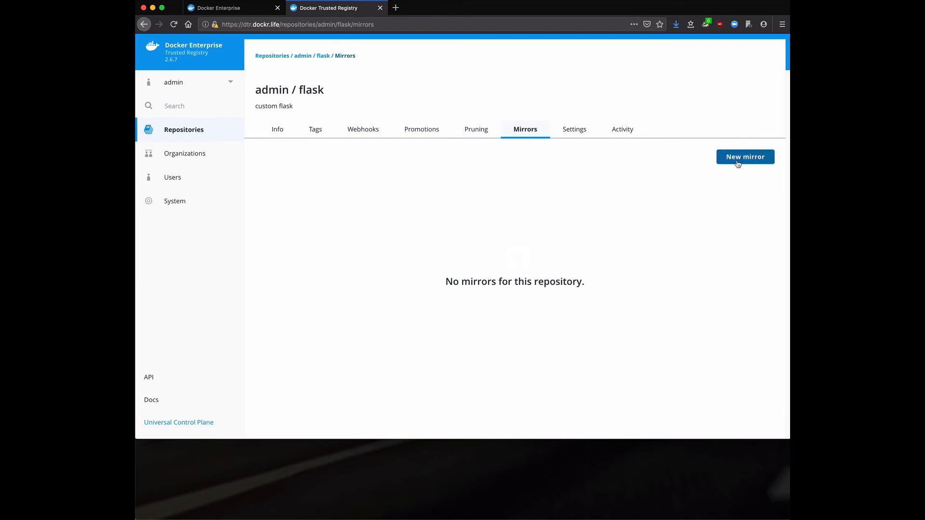
{"action": "mouse_move", "coordinate": [421, 129]}
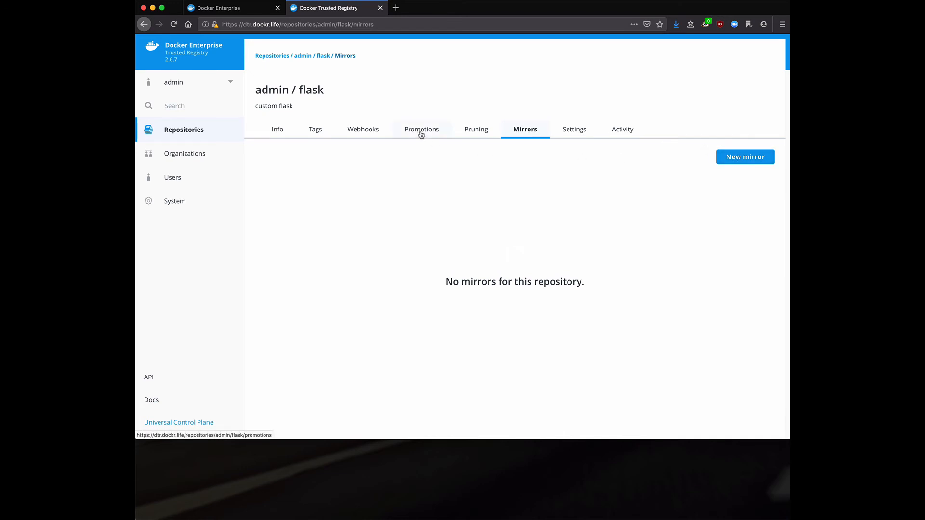
{"action": "left_click", "coordinate": [744, 156]}
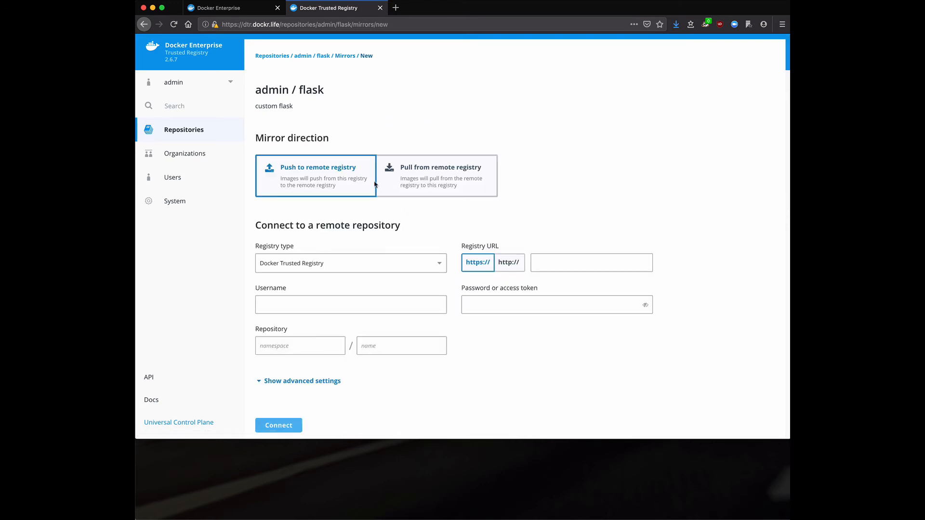
{"action": "mouse_move", "coordinate": [298, 166]}
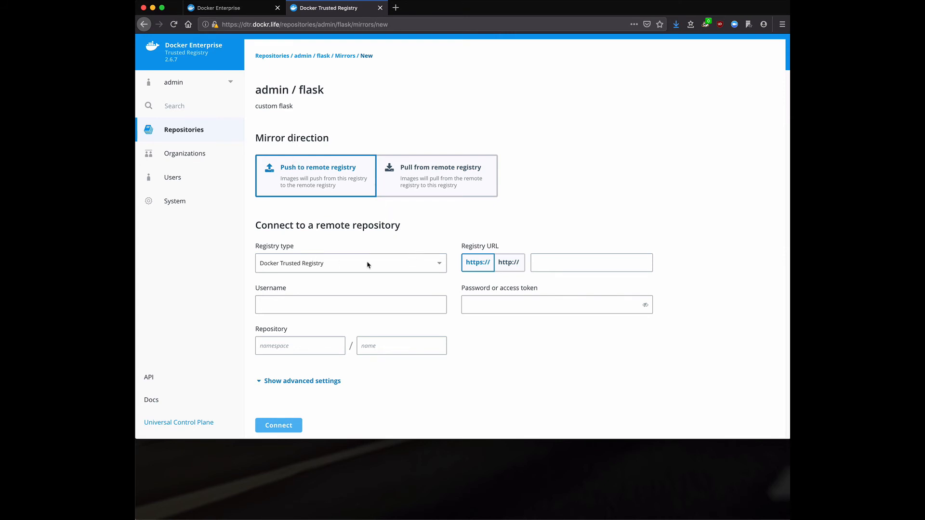
{"action": "mouse_move", "coordinate": [440, 265]}
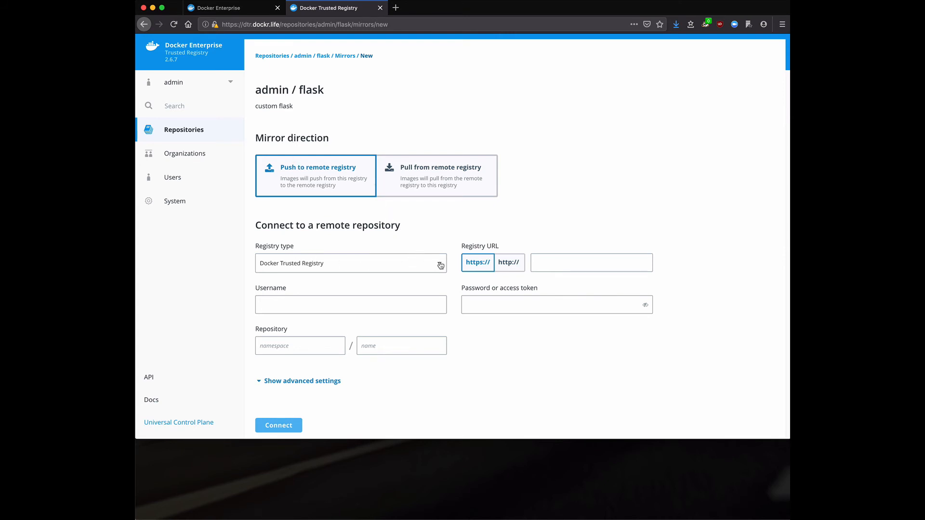
{"action": "left_click", "coordinate": [351, 263]}
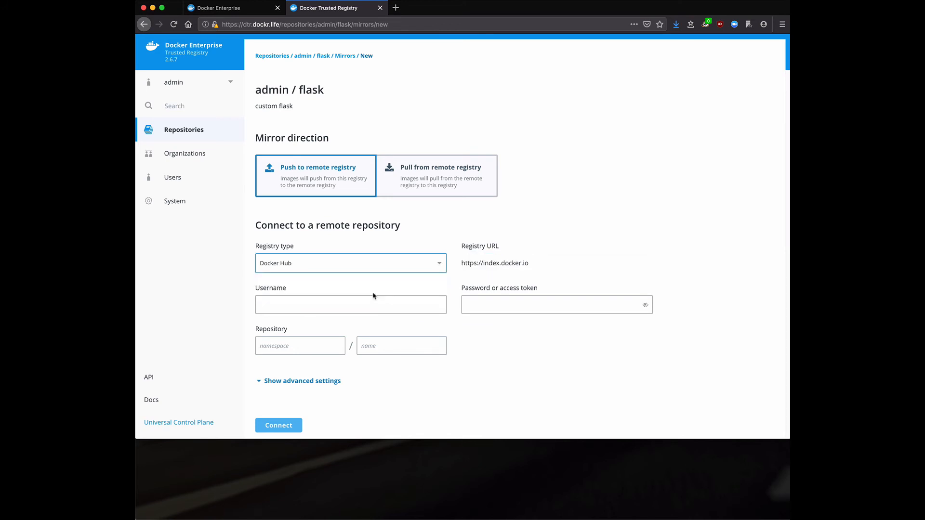
{"action": "left_click", "coordinate": [437, 176]}
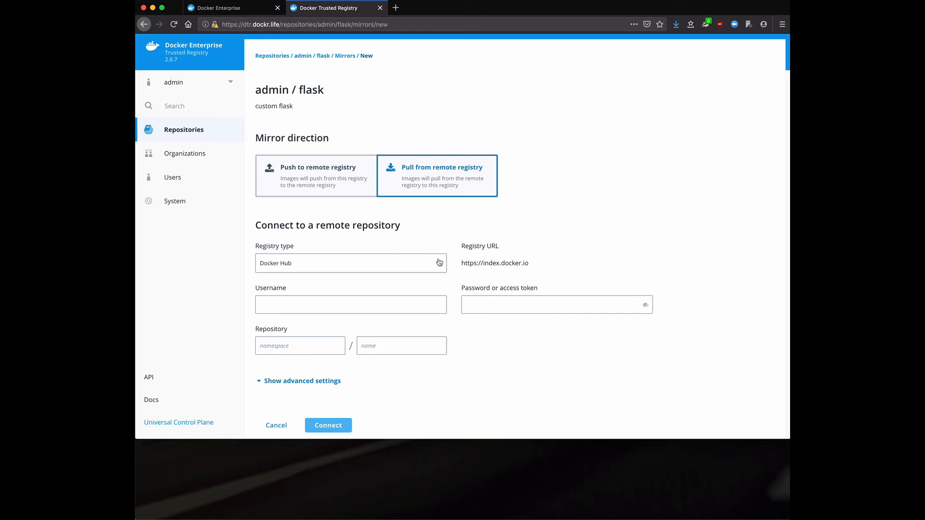
{"action": "mouse_move", "coordinate": [338, 102]}
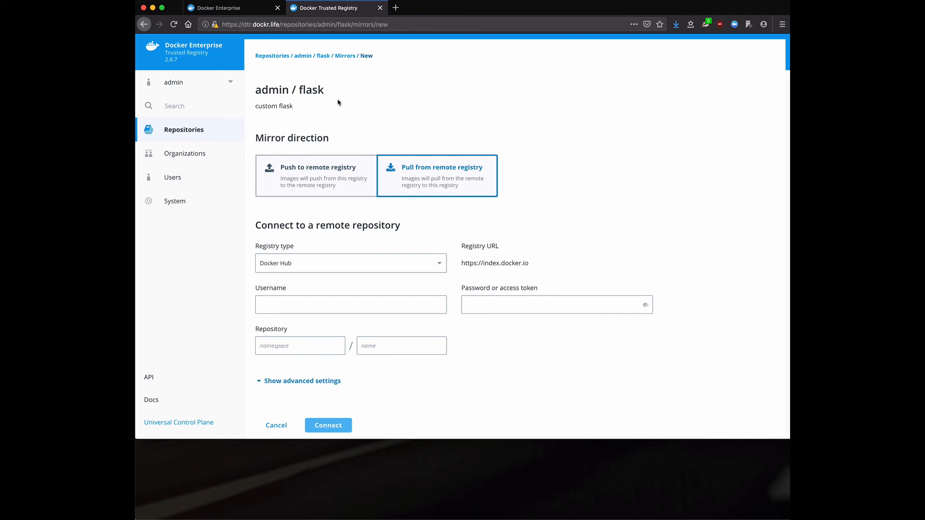
{"action": "mouse_move", "coordinate": [213, 66]}
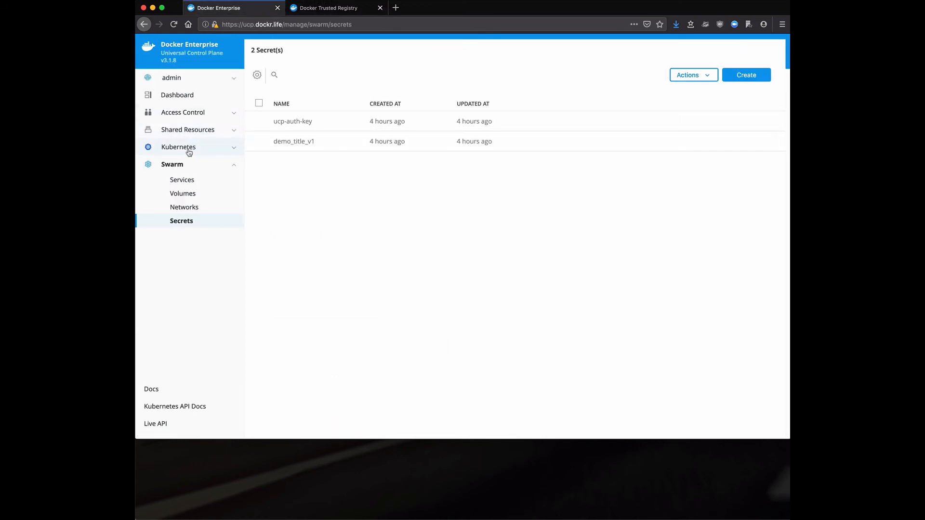
Open Kubernetes Namespaces in UCP, listing default, kube-public and kube-system
{"action": "left_click", "coordinate": [178, 147]}
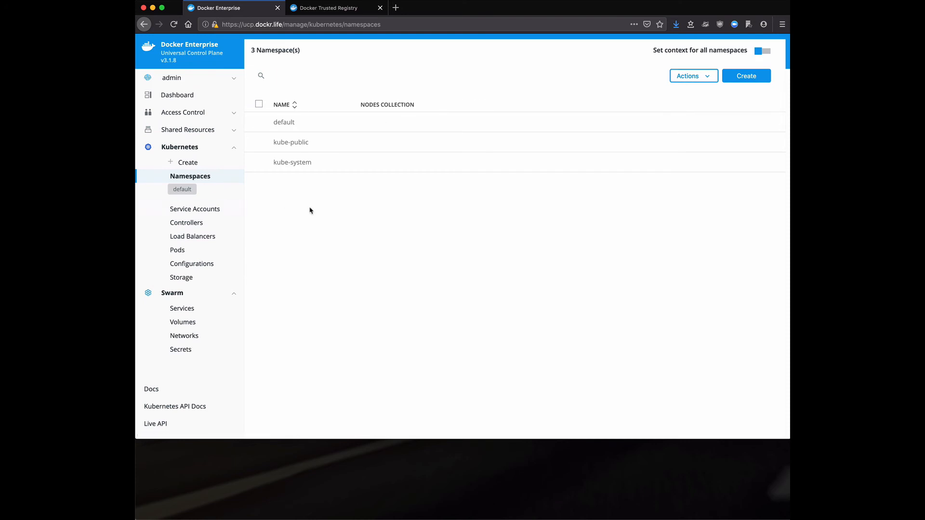
{"action": "mouse_move", "coordinate": [314, 210]}
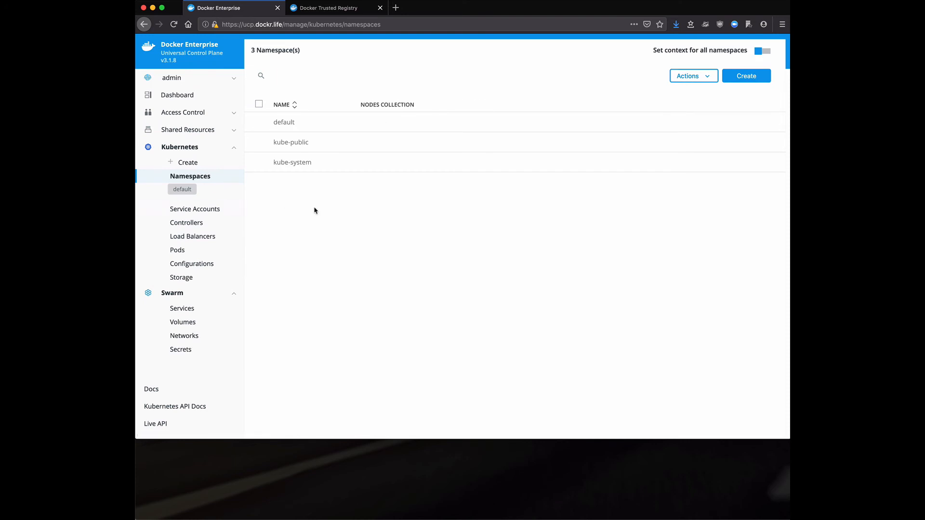
{"action": "mouse_move", "coordinate": [314, 216]}
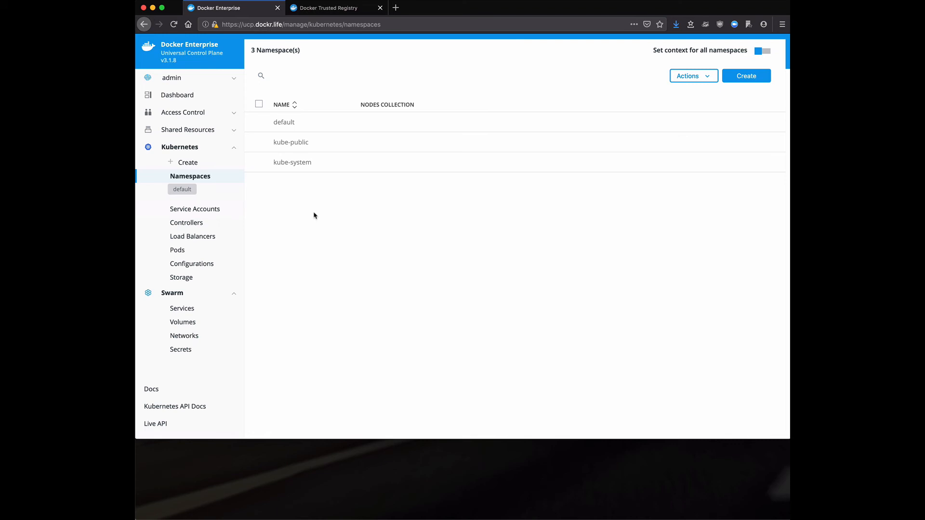
{"action": "mouse_move", "coordinate": [400, 456]}
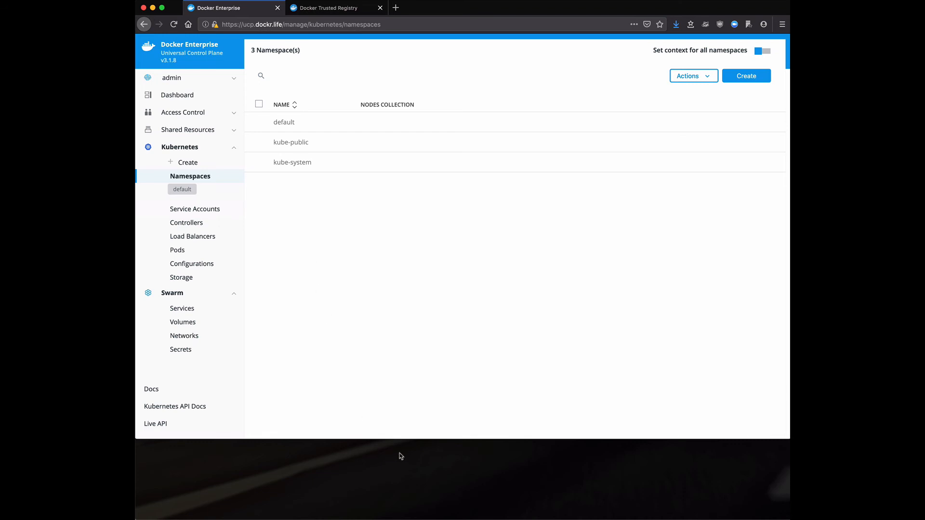
{"action": "mouse_move", "coordinate": [405, 455]}
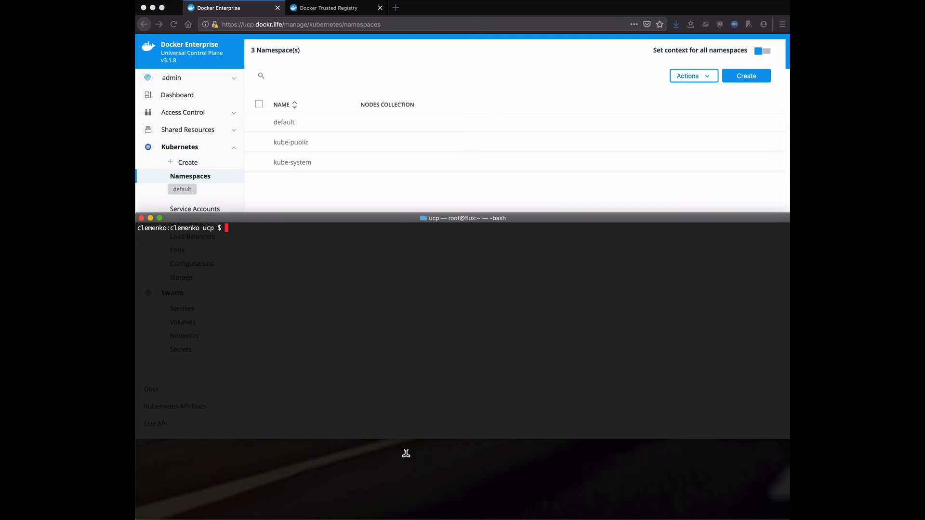
Get a fresh prompt and list the client bundle folder with ls -asl
{"action": "key", "text": "Return"}
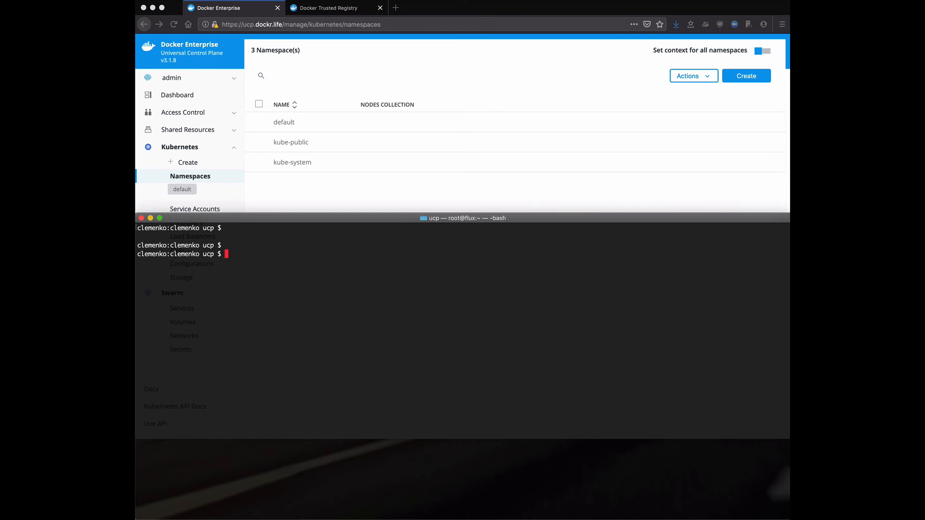
{"action": "type", "text": "ls -asl"}
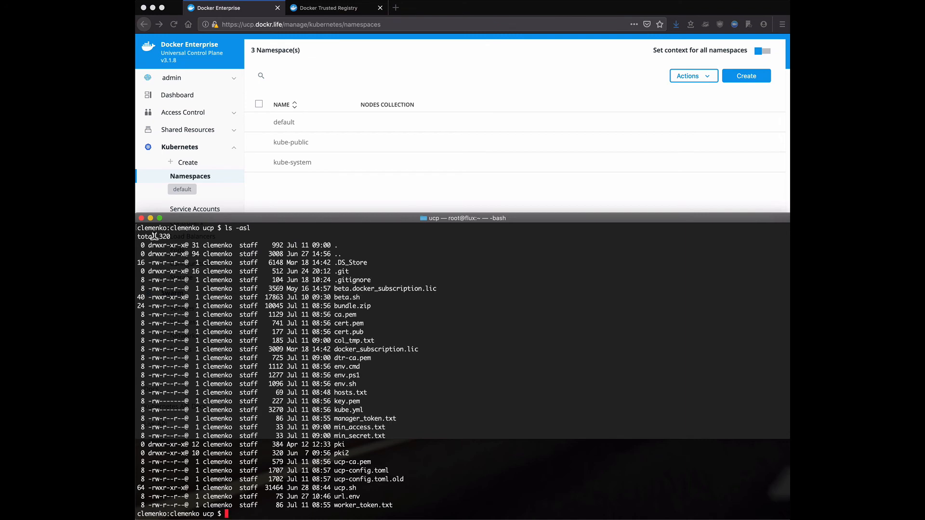
{"action": "mouse_move", "coordinate": [370, 316]}
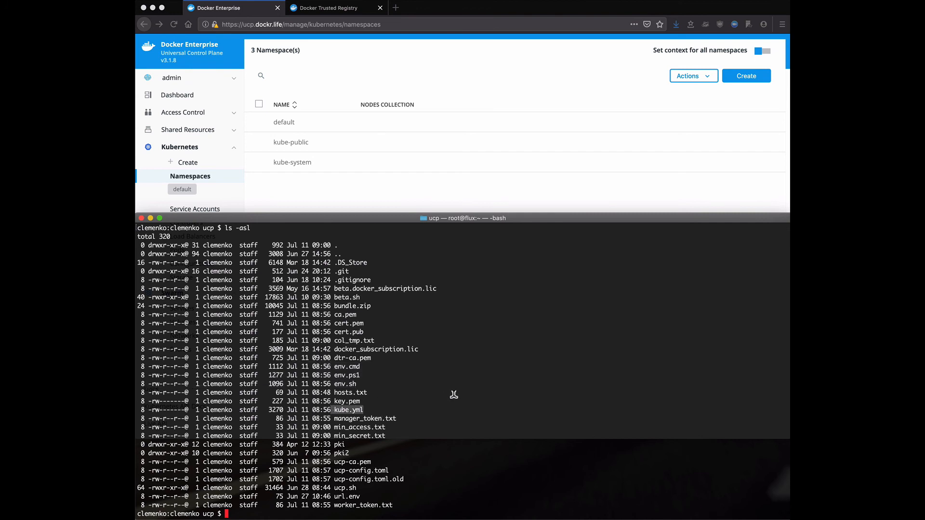
{"action": "mouse_move", "coordinate": [454, 394]}
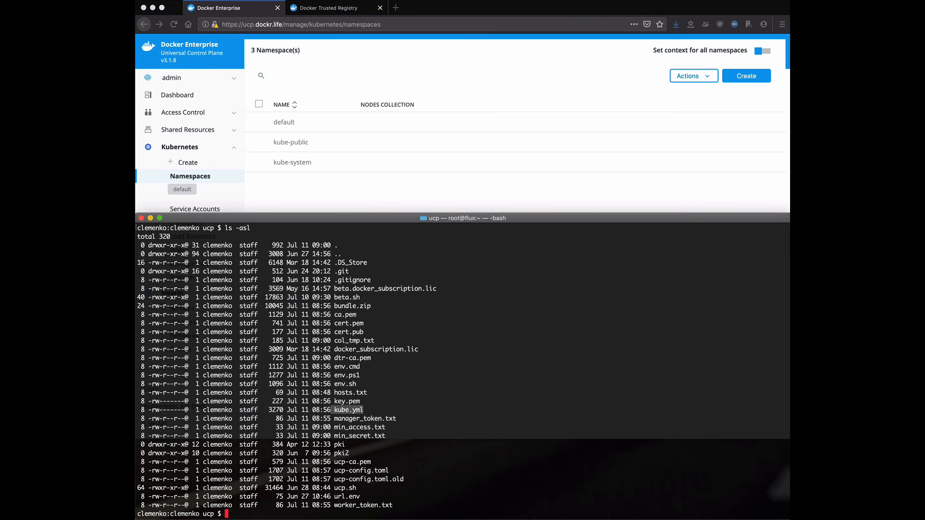
Load the client bundle environment with source ./env.sh
{"action": "type", "text": "source ."}
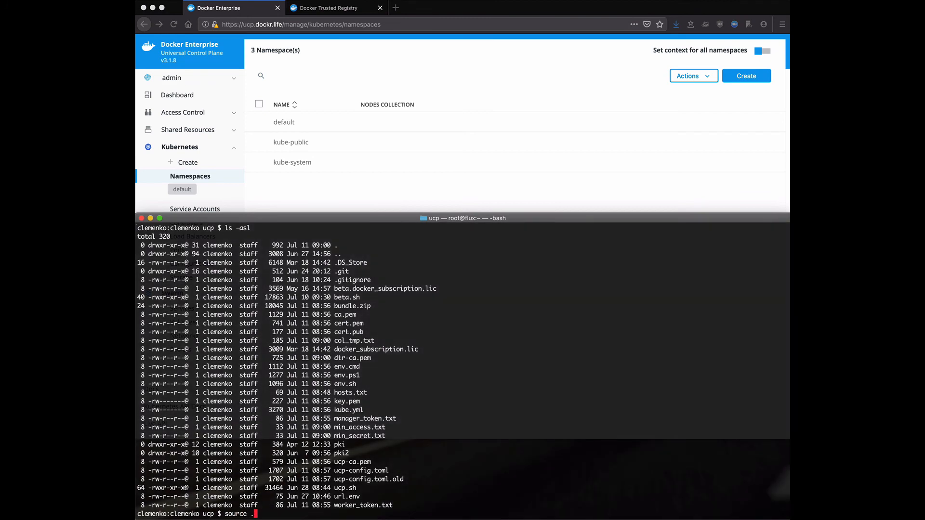
{"action": "type", "text": "/env.sh"}
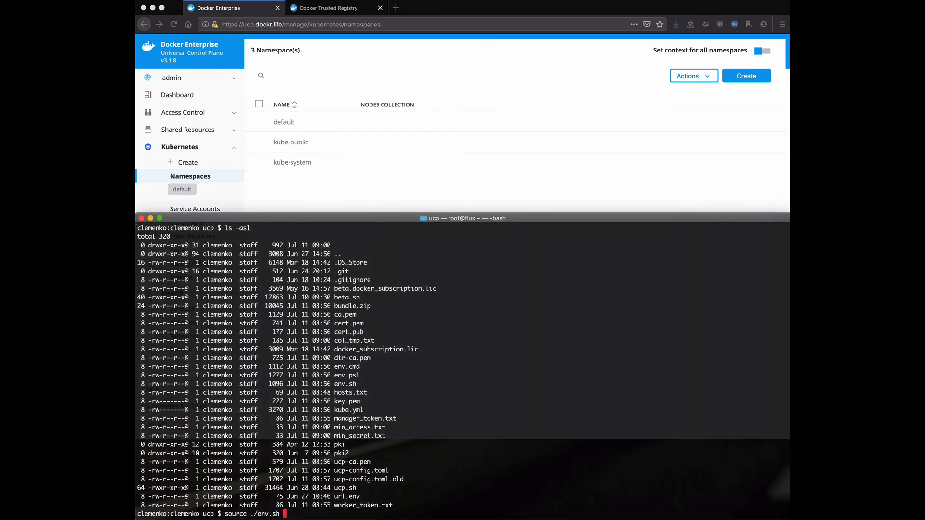
{"action": "key", "text": "Return"}
{"action": "type", "text": "docker node ls"}
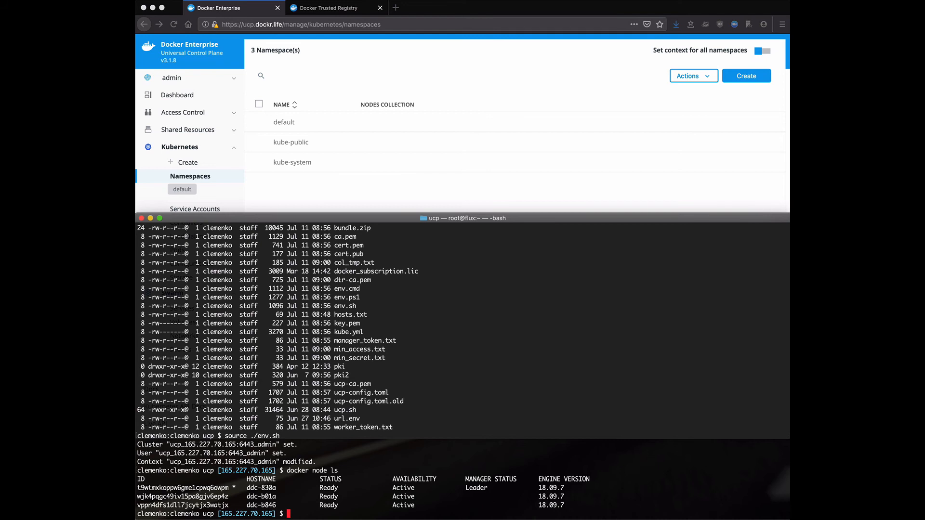
Confirm three Ready nodes with kubectl get nodes, then cd into ../prometheus/k8s/
{"action": "type", "text": "kubectl"}
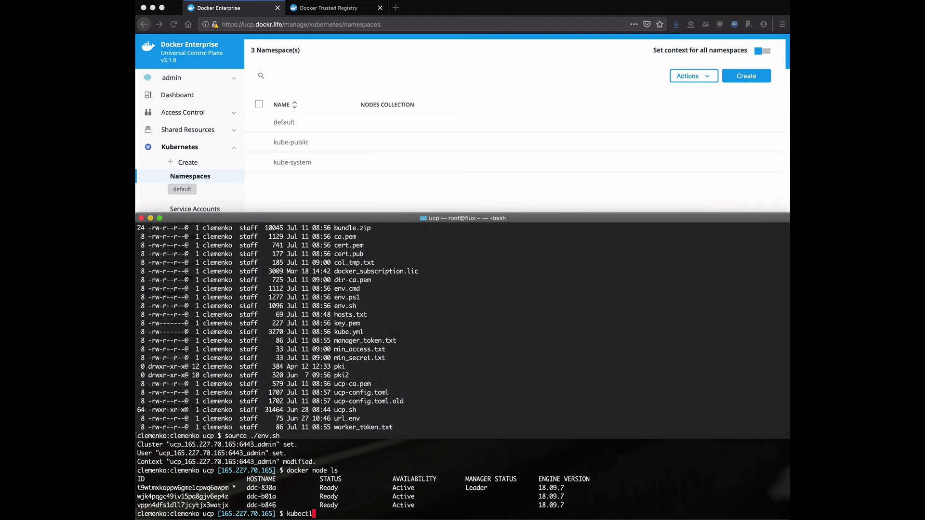
{"action": "type", "text": "get nodes"}
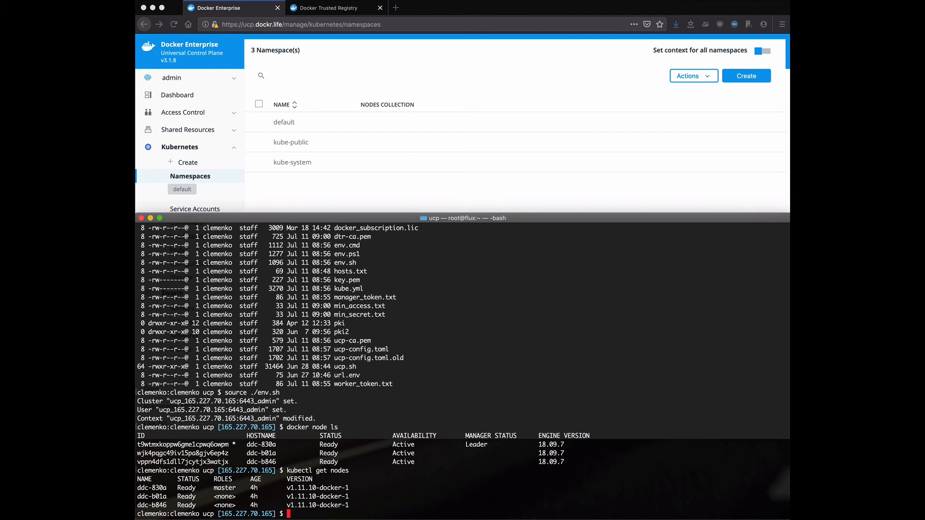
{"action": "type", "text": "cd .."}
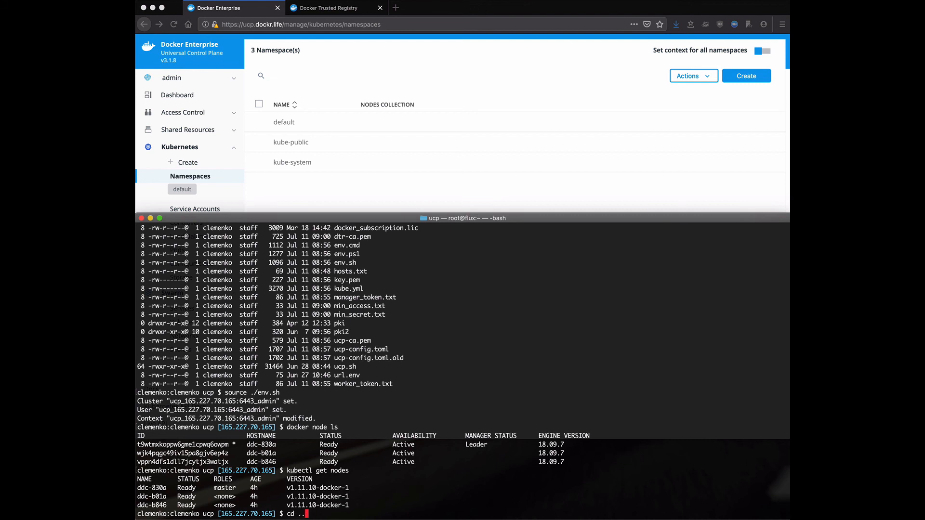
{"action": "type", "text": "../prometheus/k8s/"}
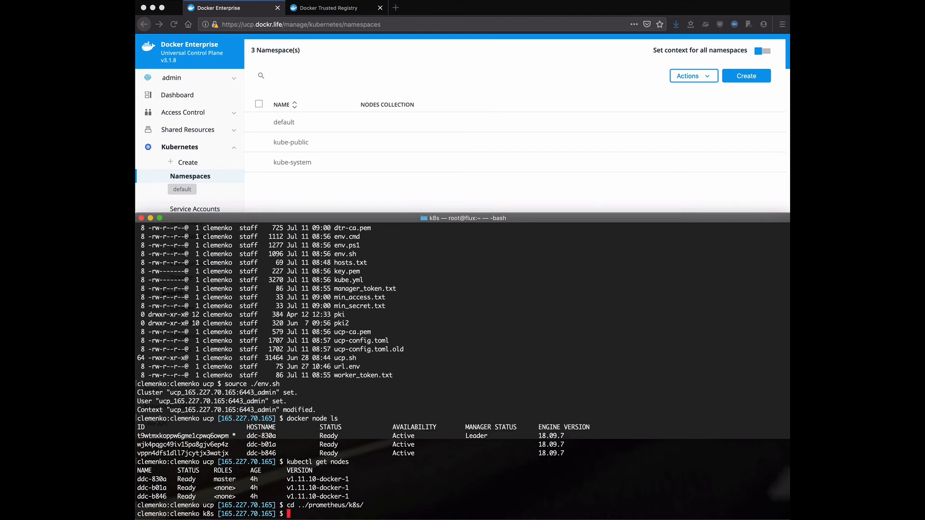
Apply all k8s manifests with kubectl apply -f . and switch to the monitoring namespace
{"action": "type", "text": "kubectl apply -f ."}
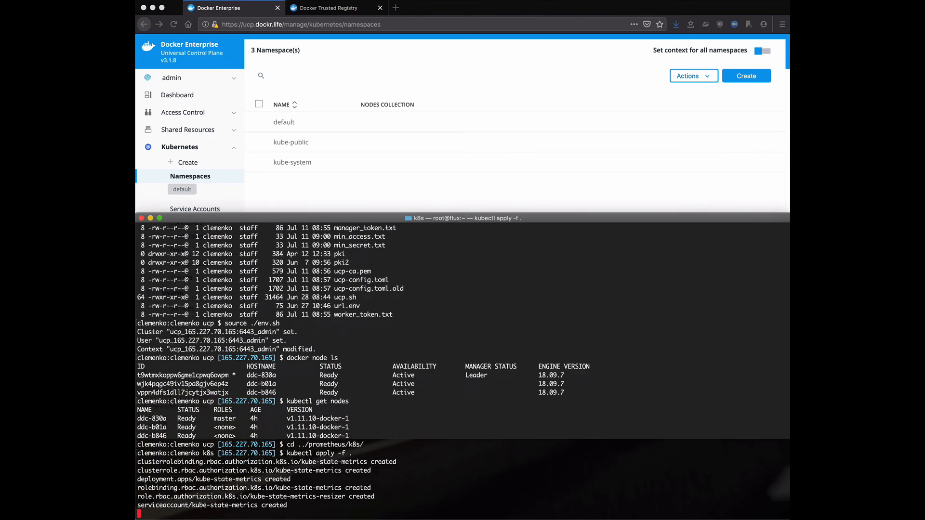
{"action": "scroll", "scroll_direction": "down", "scroll_amount": 3}
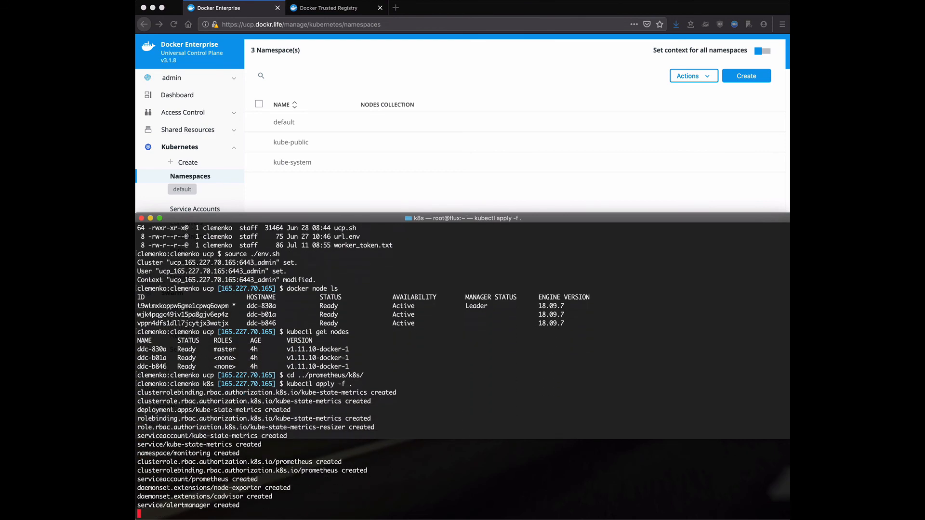
{"action": "scroll", "scroll_direction": "down", "scroll_amount": 3}
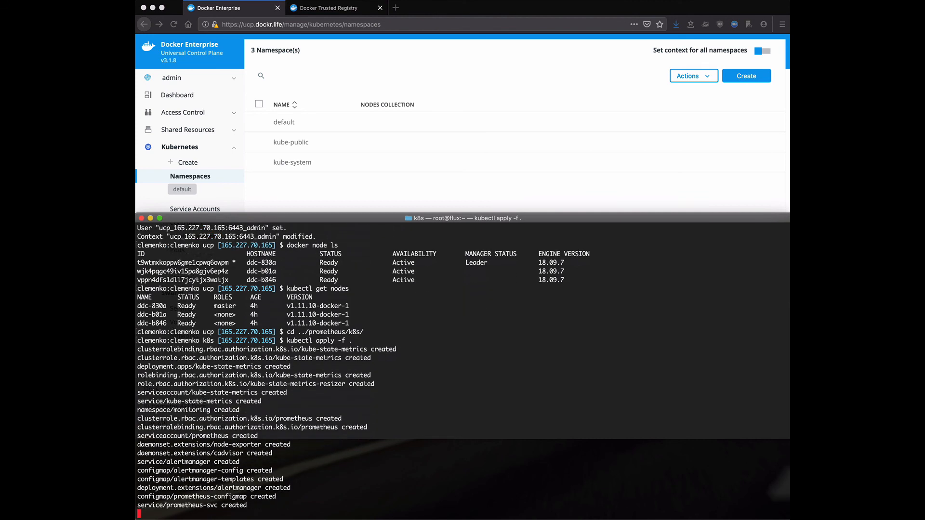
{"action": "scroll", "scroll_direction": "down", "scroll_amount": 3}
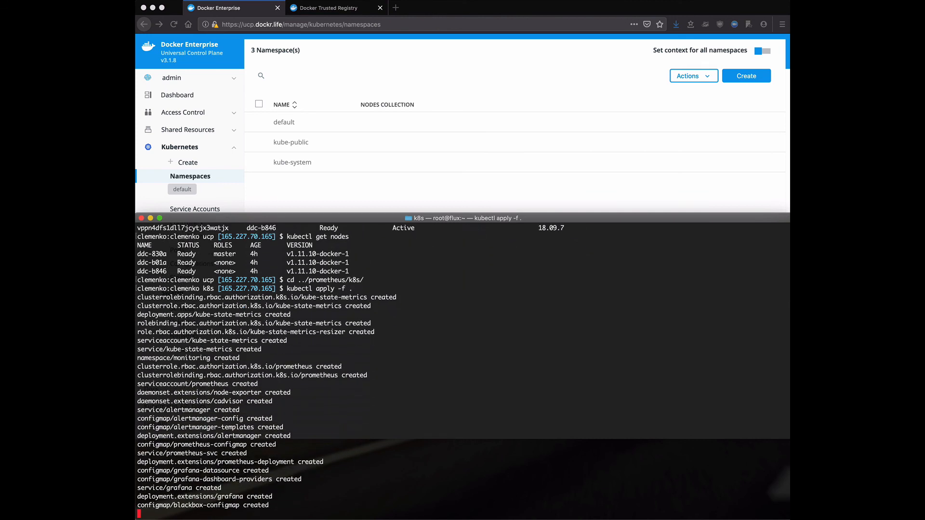
{"action": "scroll", "scroll_direction": "down", "scroll_amount": 3}
{"action": "type", "text": "kns"}
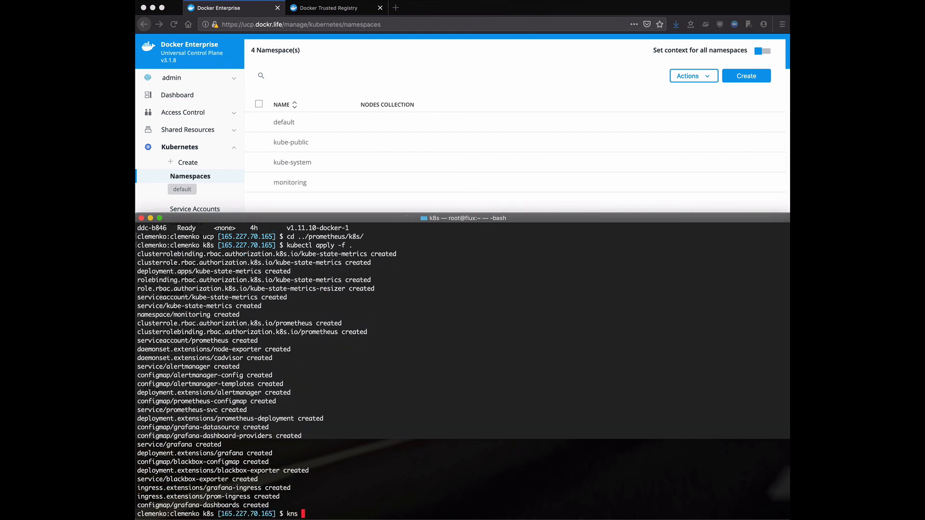
{"action": "type", "text": "monitoring"}
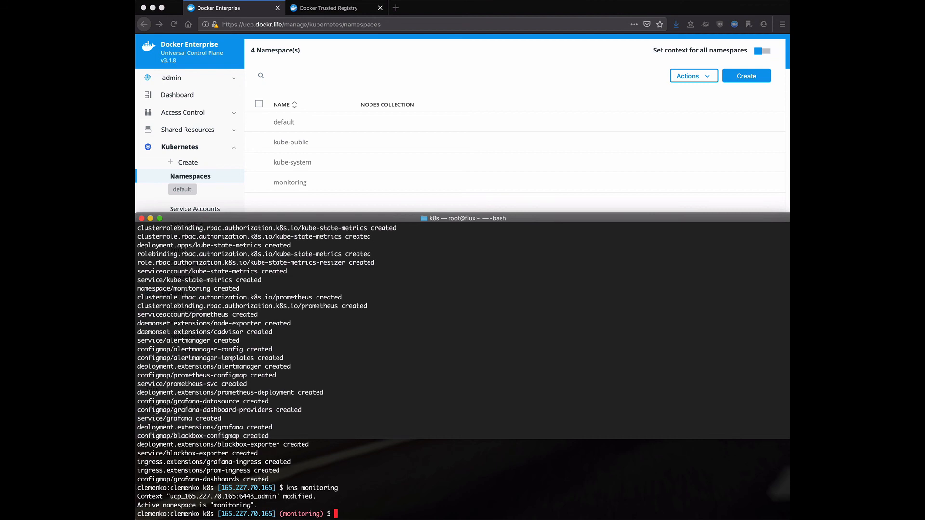
List the namespaces with kubectl get ns, then the services, noting Grafana's NodePort 34484
{"action": "type", "text": "kubectl get ns -A"}
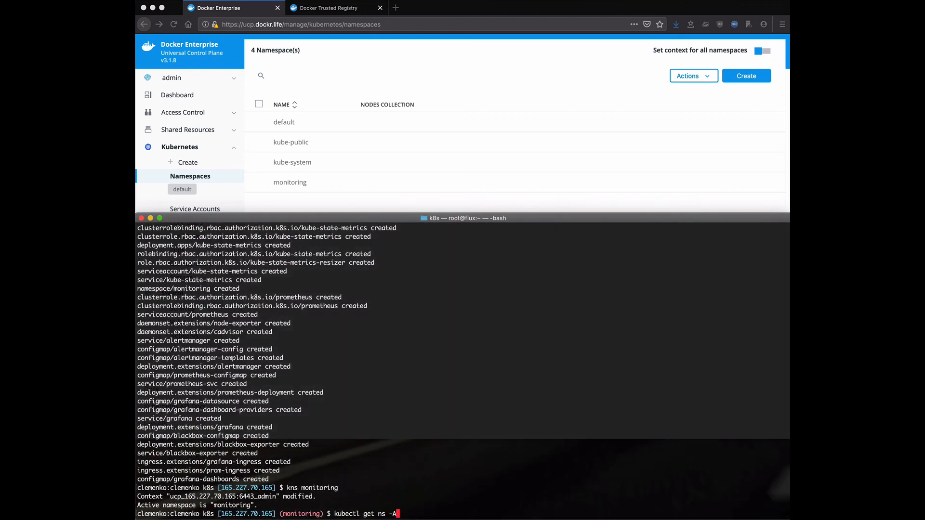
{"action": "key", "text": "Return"}
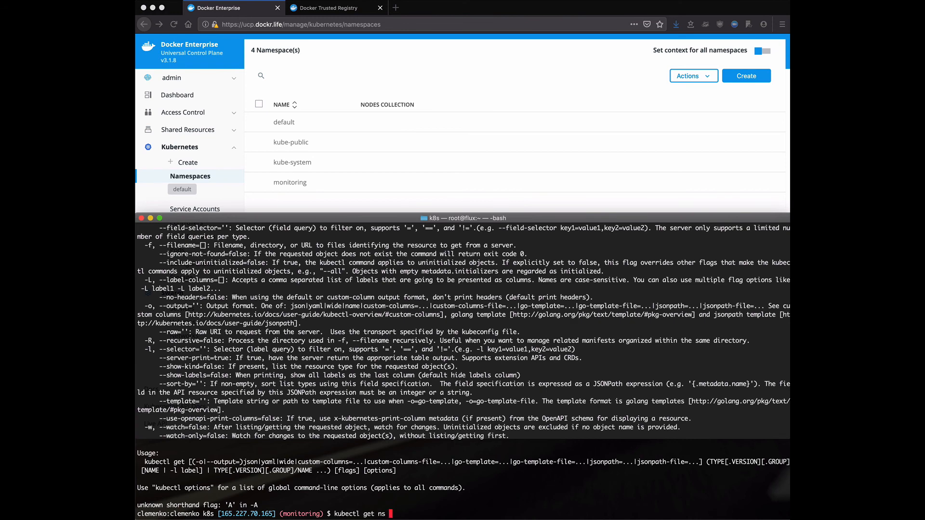
{"action": "key", "text": "Return"}
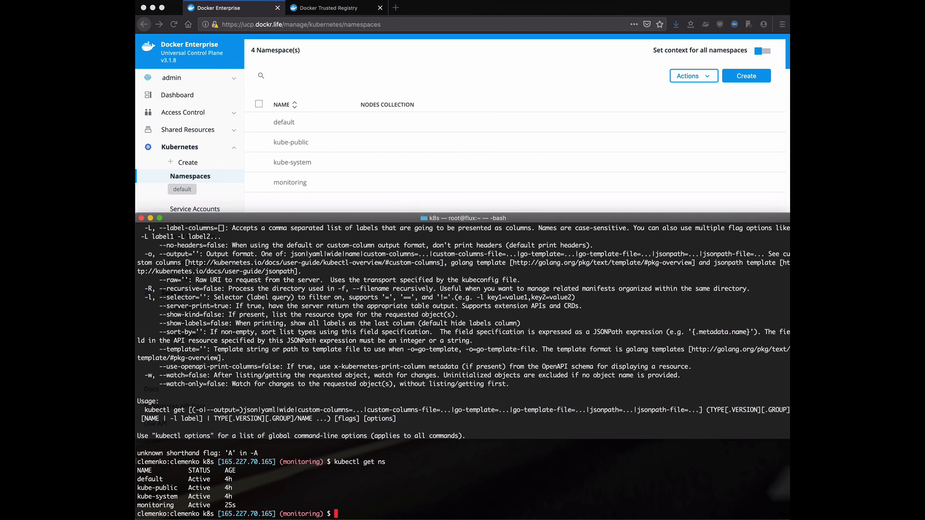
{"action": "type", "text": "k"}
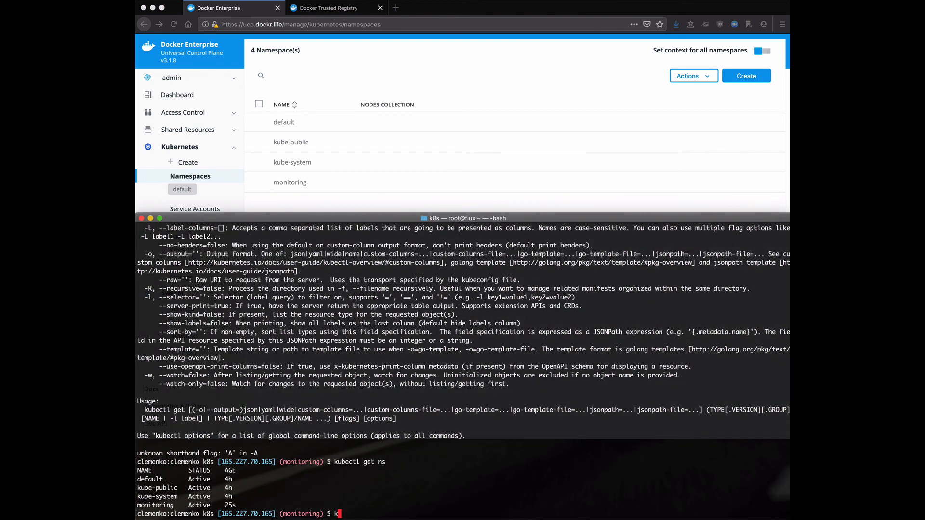
{"action": "type", "text": "ubectl get svc"}
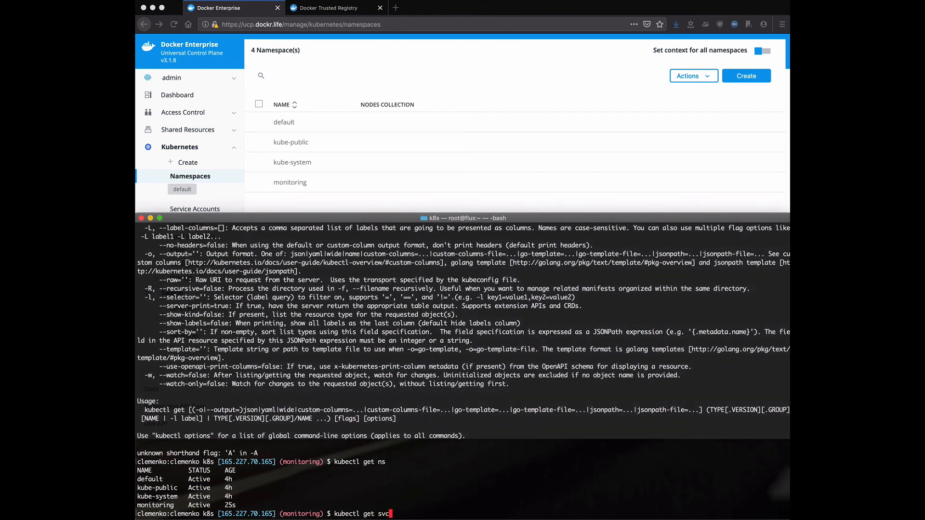
{"action": "key", "text": "Return"}
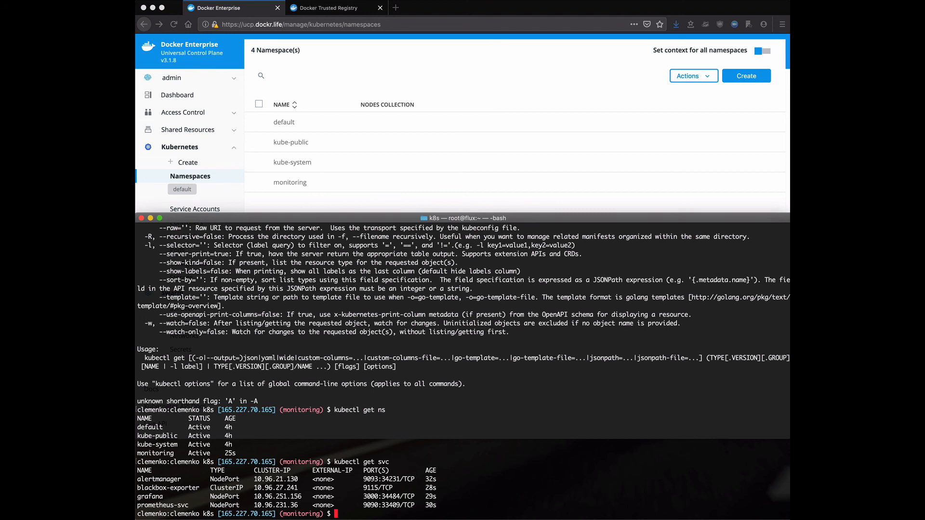
{"action": "mouse_move", "coordinate": [462, 75]}
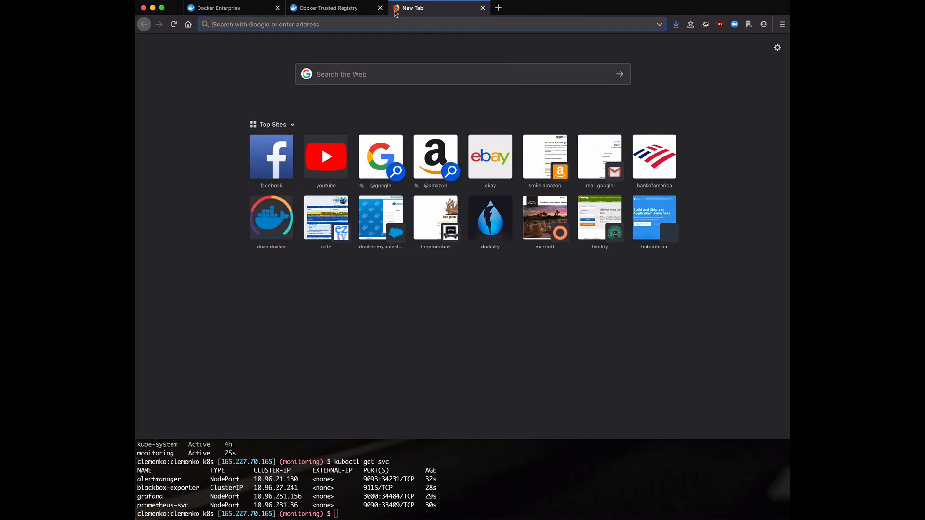
{"action": "mouse_move", "coordinate": [401, 274]}
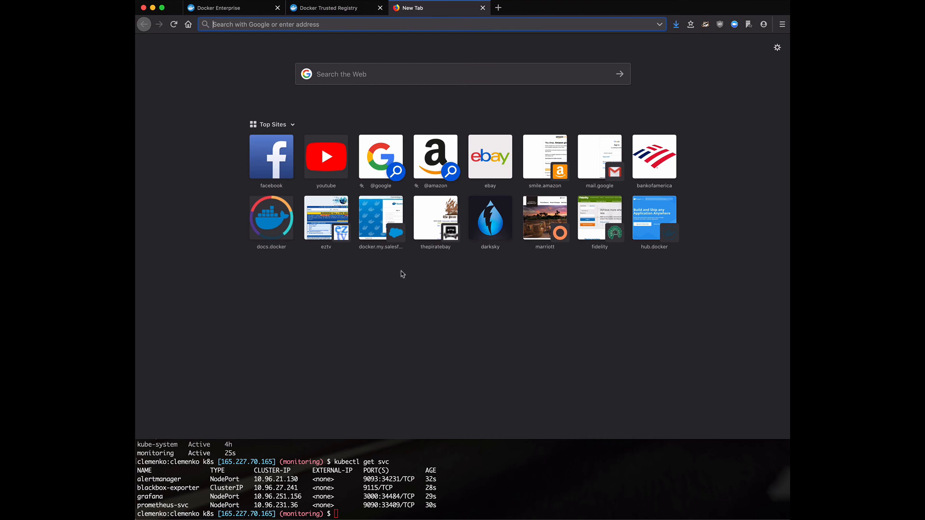
Enter prom.dockr.life:34484 in a new tab's address bar to load Grafana
{"action": "type", "text": "https://github.com/clemenko/prometheus/tree/master/k8"}
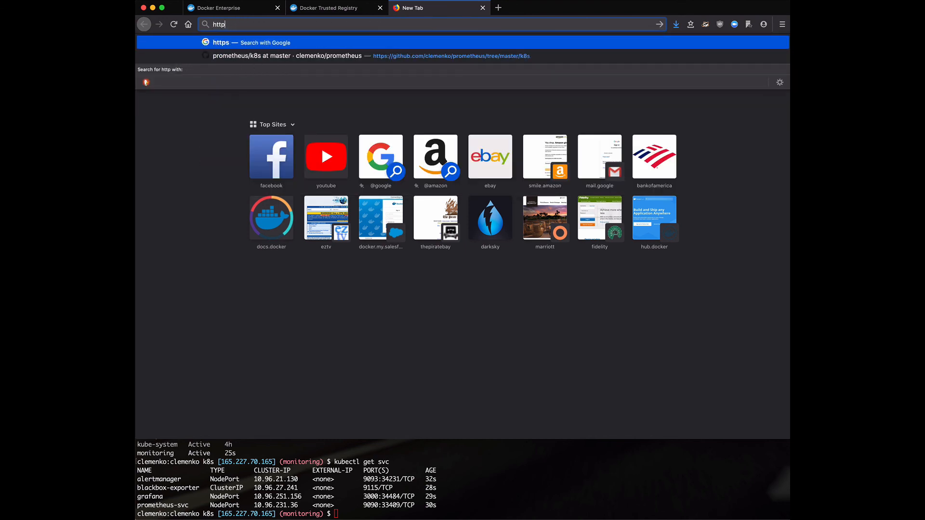
{"action": "type", "text": "p"}
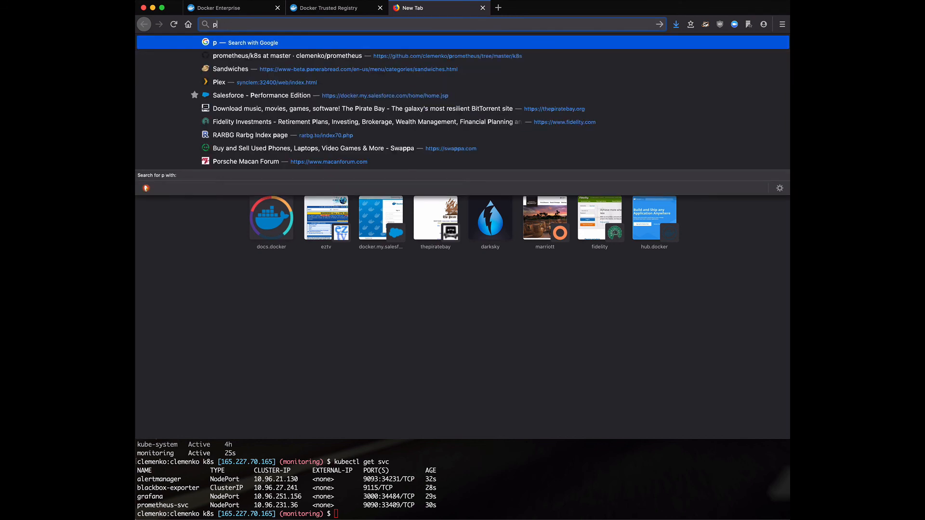
{"action": "type", "text": "rom.dockr.life"}
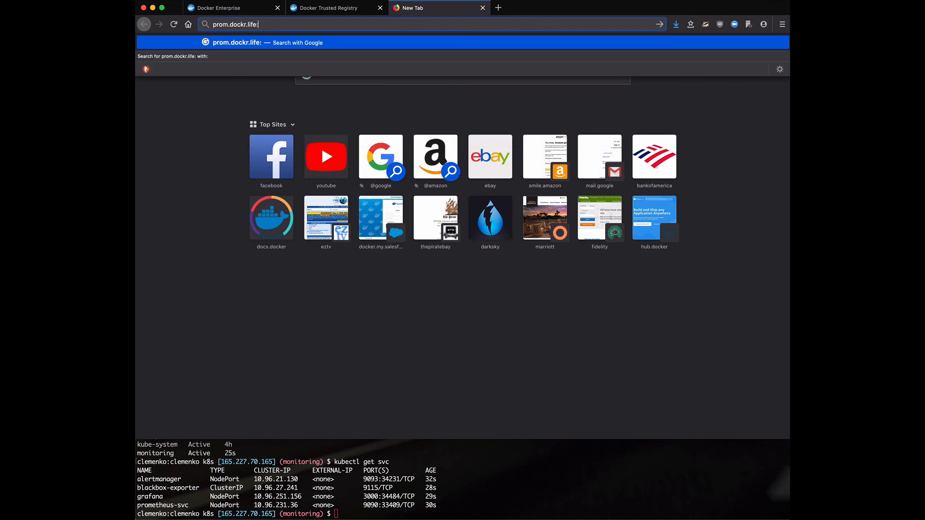
{"action": "type", "text": ":34484/login"}
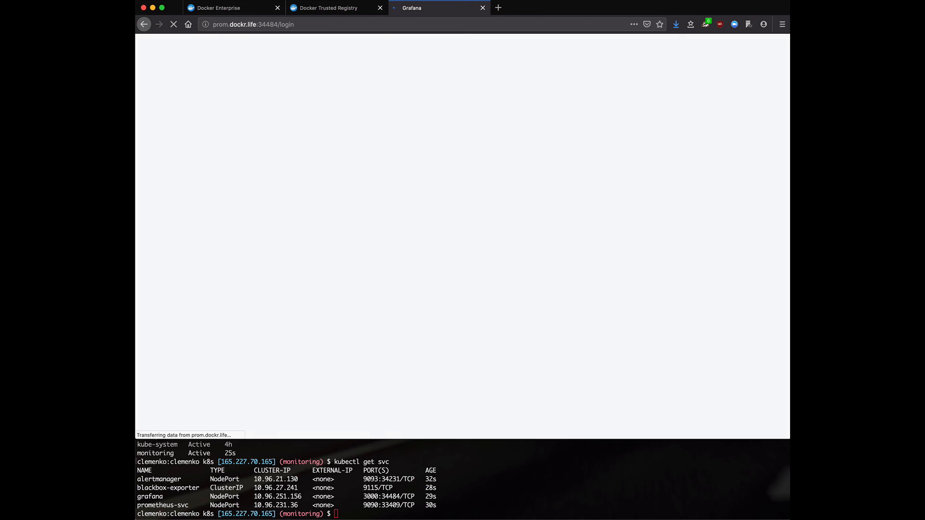
Log in to Grafana with the autofilled credentials to reach the Kube - Cluster Health dashboard
{"action": "left_click", "coordinate": [527, 204]}
{"action": "type", "text": "admin"}
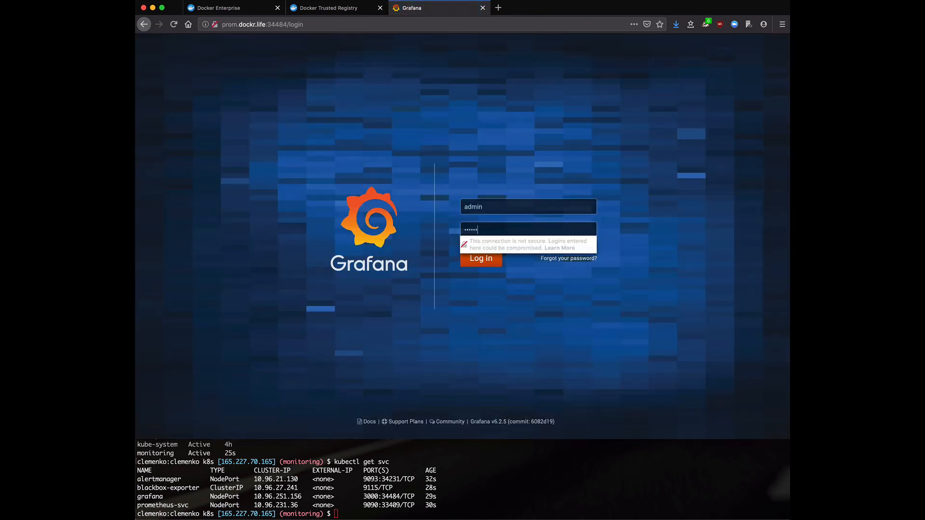
{"action": "left_click", "coordinate": [480, 258]}
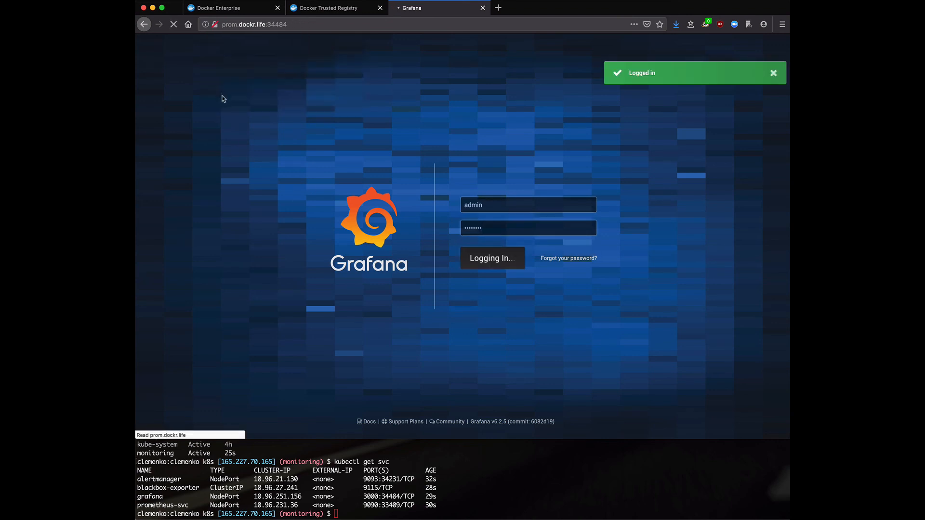
{"action": "left_click", "coordinate": [491, 258]}
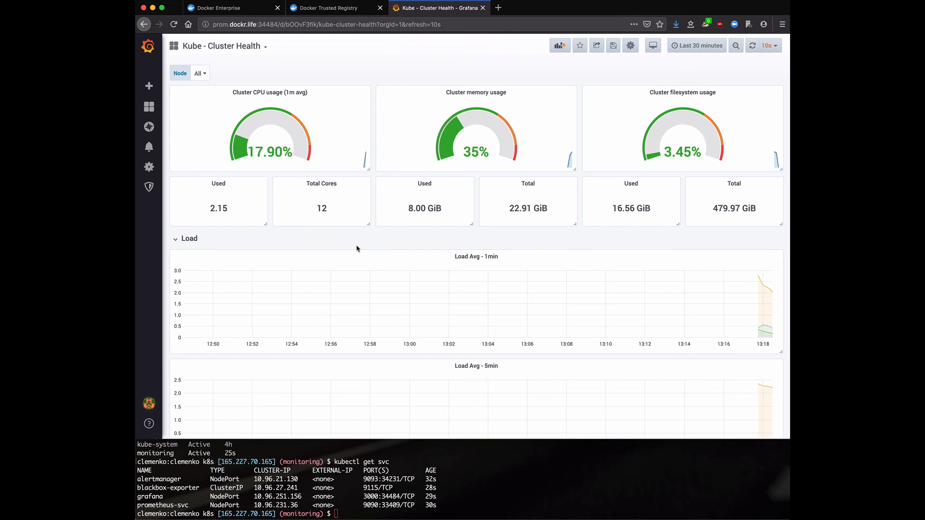
{"action": "mouse_move", "coordinate": [357, 248]}
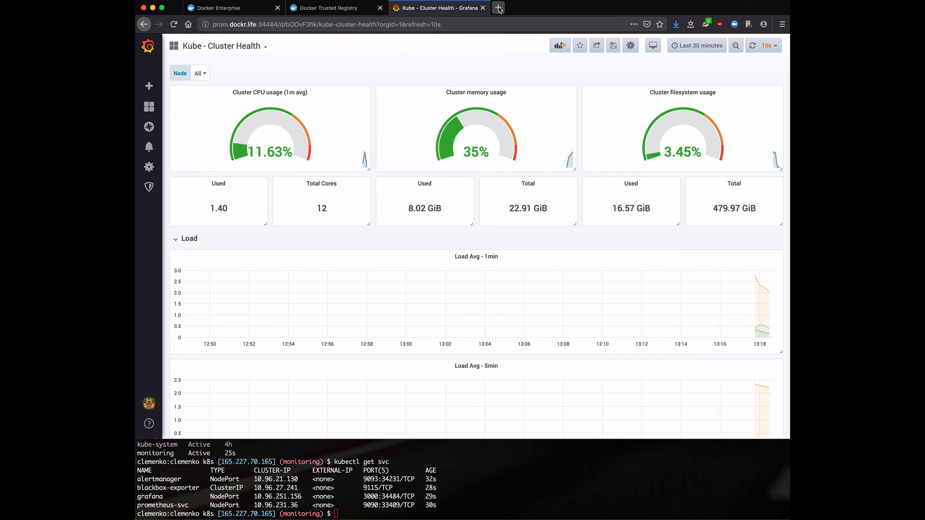
{"action": "mouse_move", "coordinate": [498, 7]}
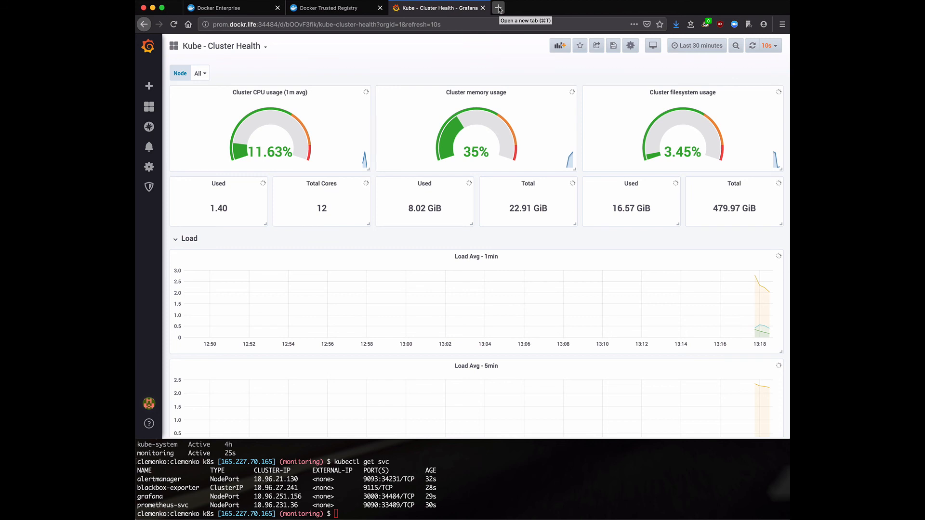
{"action": "mouse_move", "coordinate": [684, 64]}
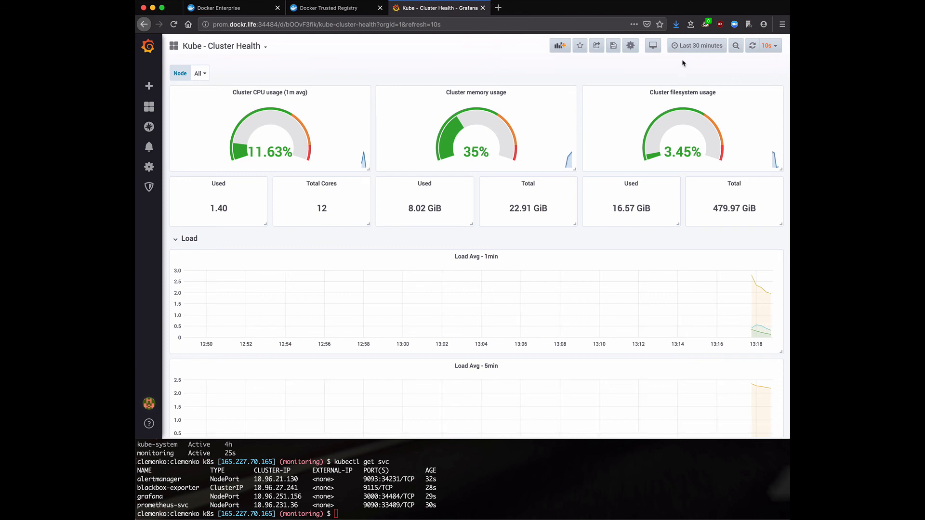
{"action": "mouse_move", "coordinate": [683, 63]}
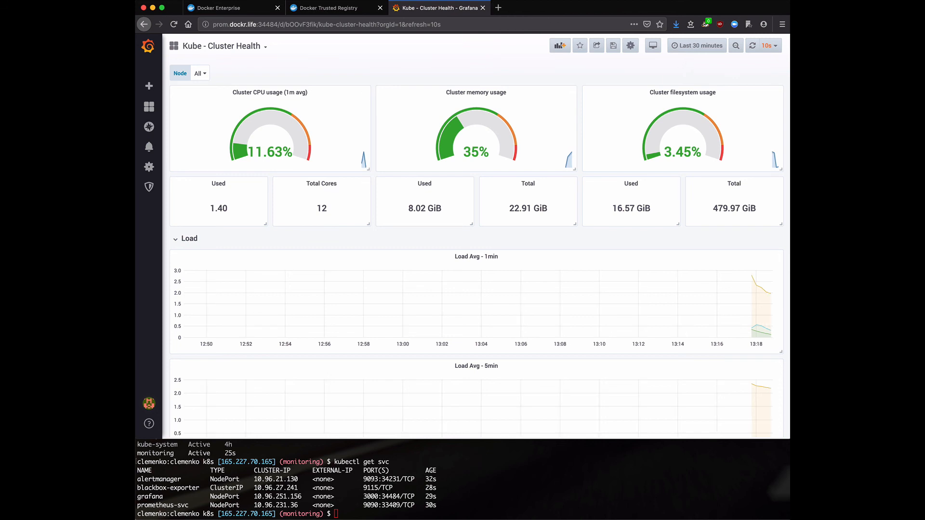